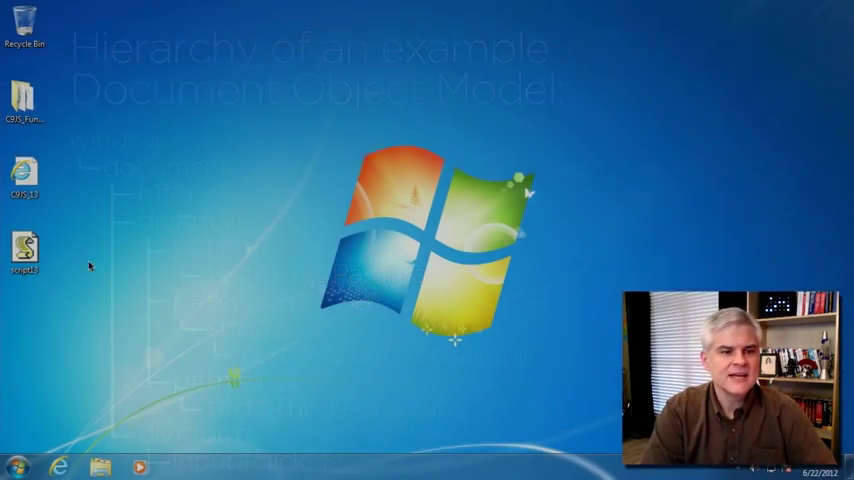
View the example HTML file from the desktop in Internet Explorer.
{"action": "left_click", "coordinate": [24, 178]}
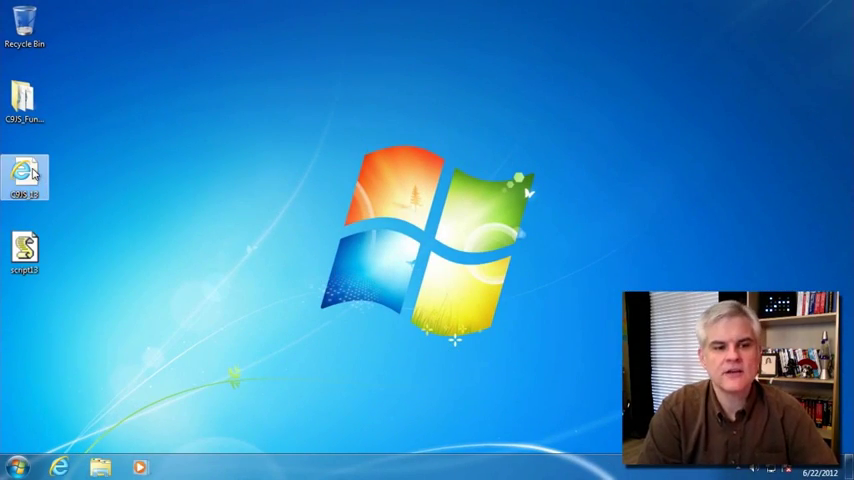
{"action": "mouse_move", "coordinate": [30, 176]}
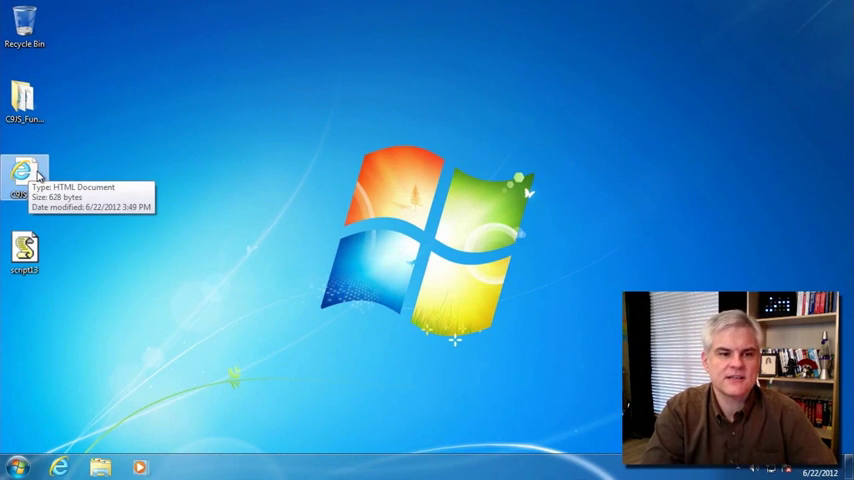
{"action": "right_click", "coordinate": [24, 176]}
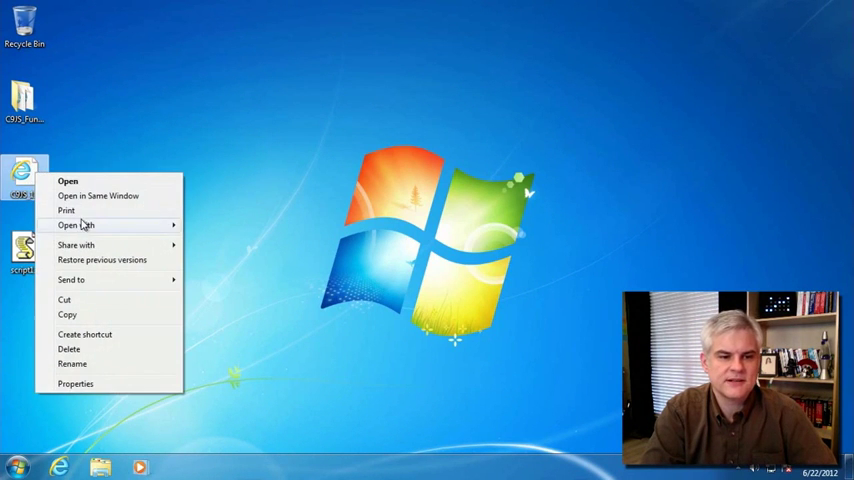
{"action": "left_click", "coordinate": [68, 180]}
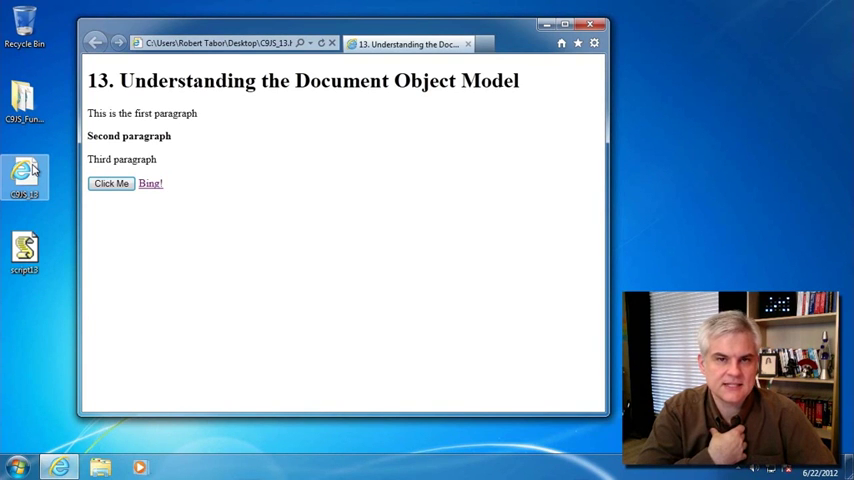
Load the same HTML file into Notepad to edit its markup.
{"action": "right_click", "coordinate": [24, 178]}
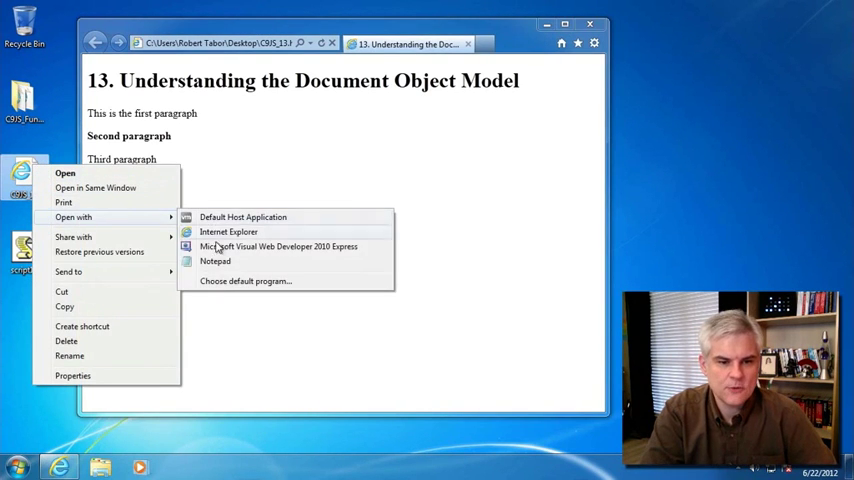
{"action": "left_click", "coordinate": [216, 260]}
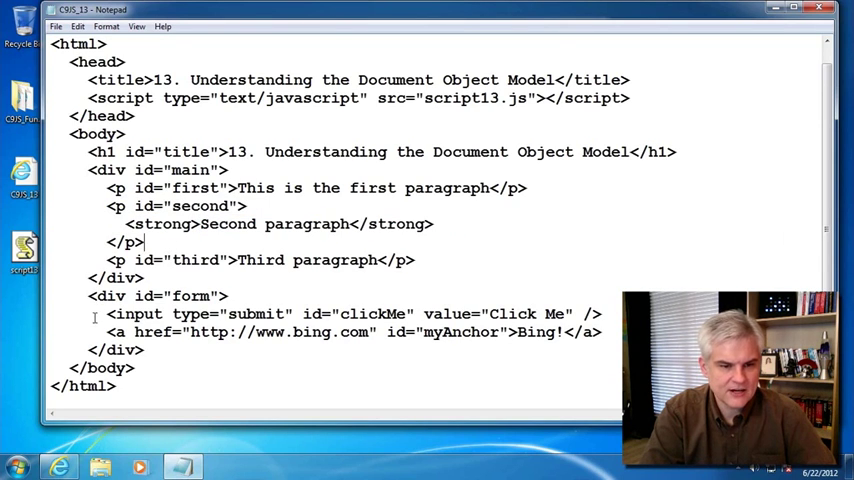
{"action": "left_click_drag", "start_coordinate": [108, 314], "coordinate": [340, 314]}
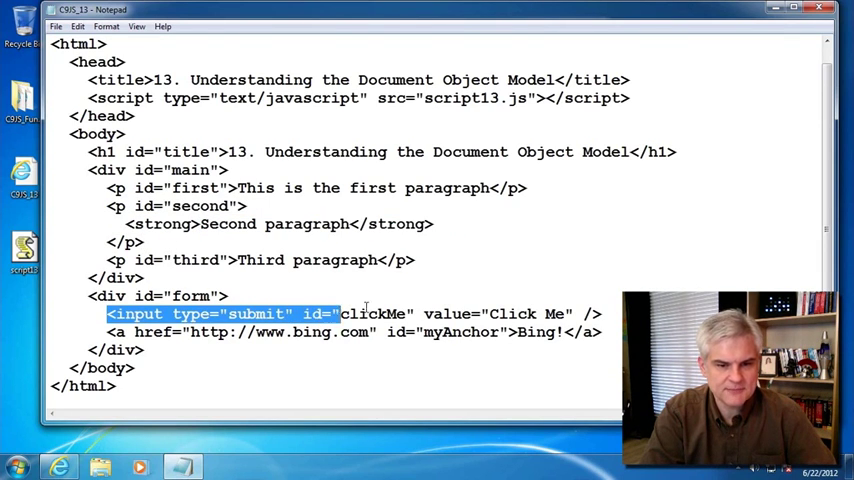
{"action": "double_click", "coordinate": [376, 314]}
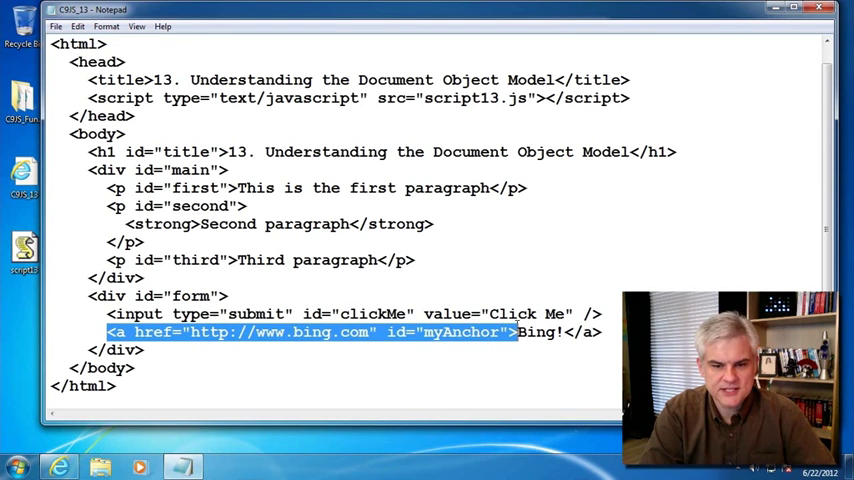
{"action": "double_click", "coordinate": [462, 332]}
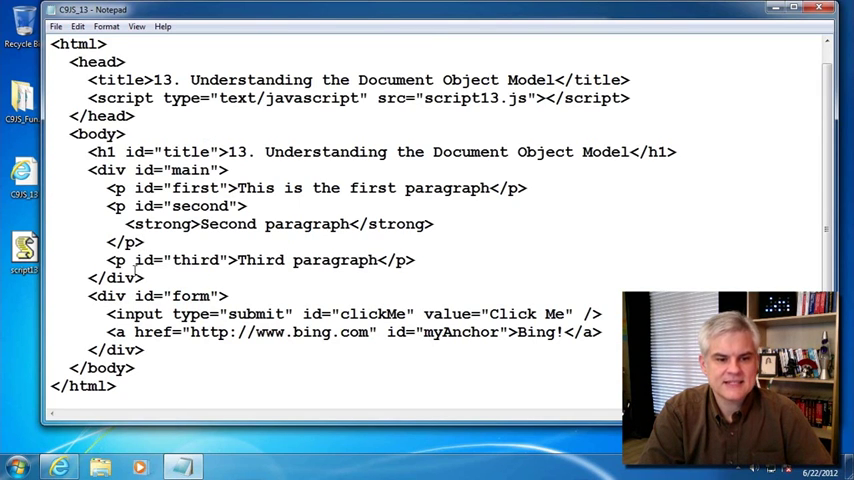
{"action": "left_click_drag", "start_coordinate": [108, 314], "coordinate": [332, 314]}
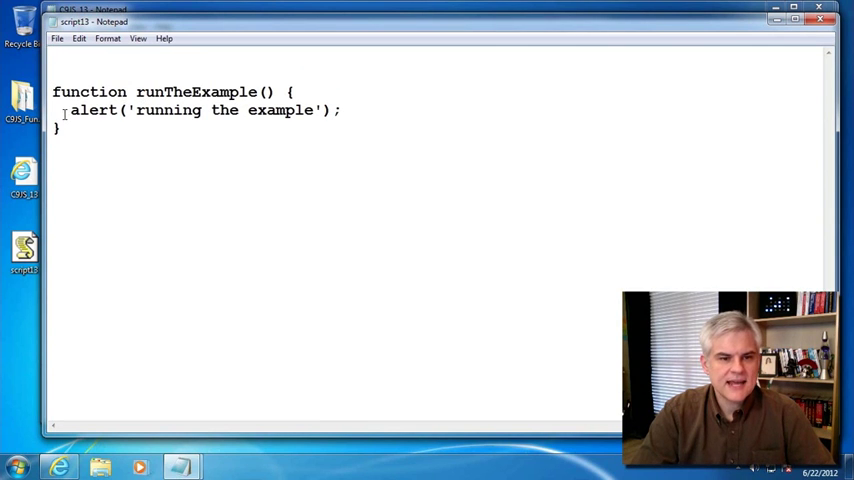
{"action": "key", "text": "ctrl+a"}
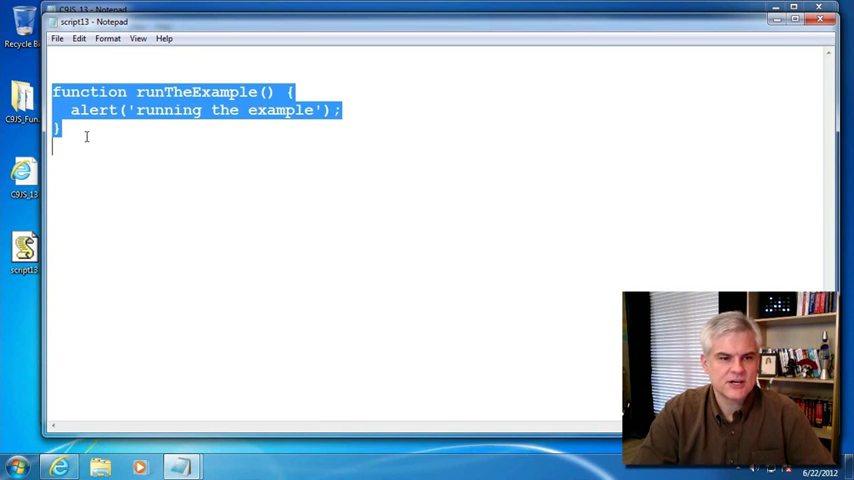
{"action": "left_click", "coordinate": [318, 128]}
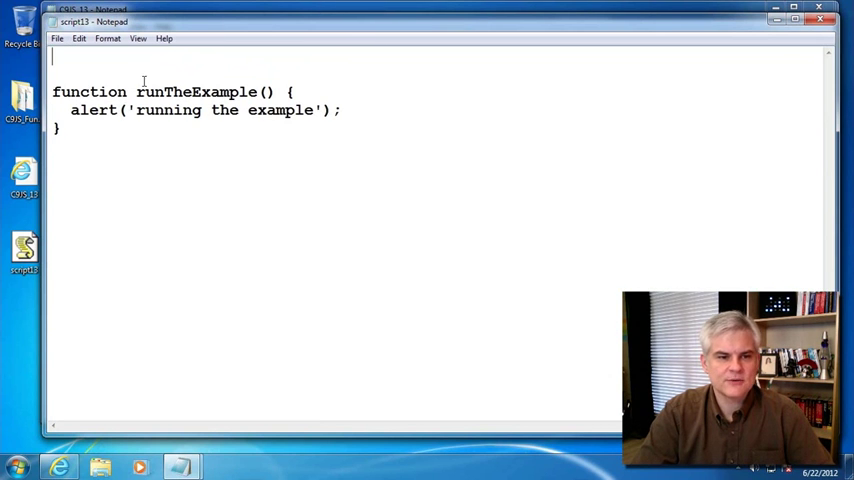
{"action": "key", "text": "ctrl+a"}
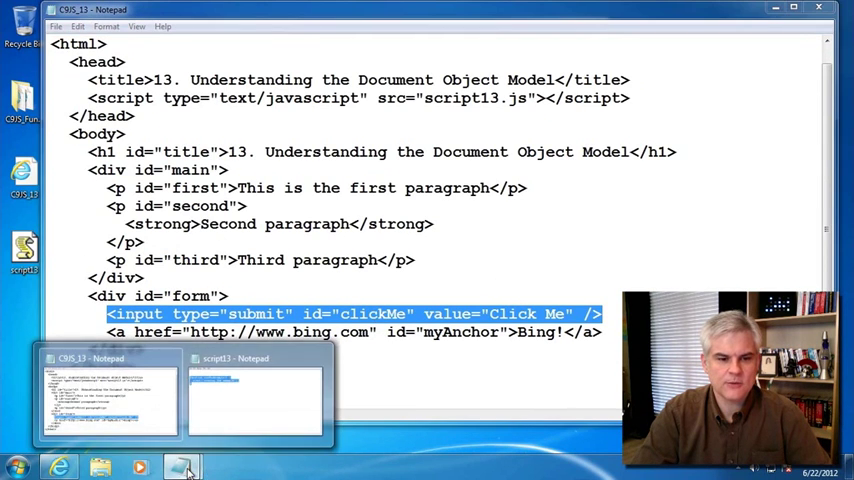
{"action": "left_click", "coordinate": [256, 390]}
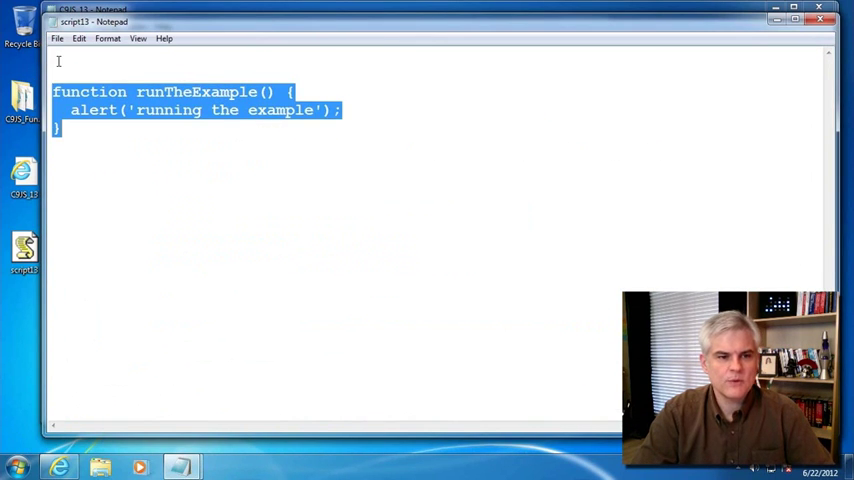
{"action": "left_click", "coordinate": [88, 60]}
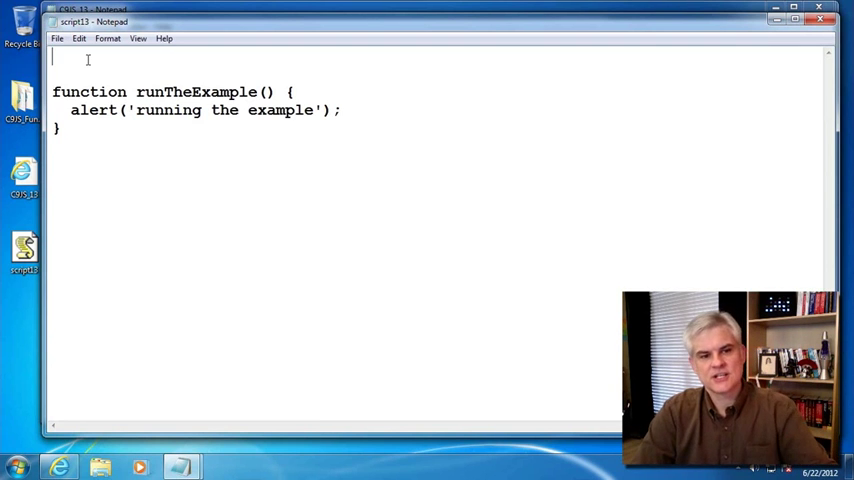
{"action": "double_click", "coordinate": [196, 92]}
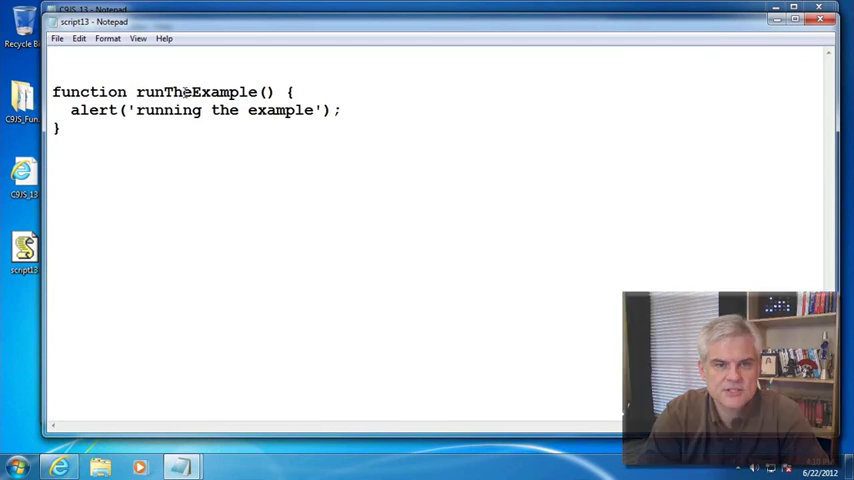
Write var clickMeButton = document.getElementById('clickMe'); as the first script line.
{"action": "type", "text": "var click"}
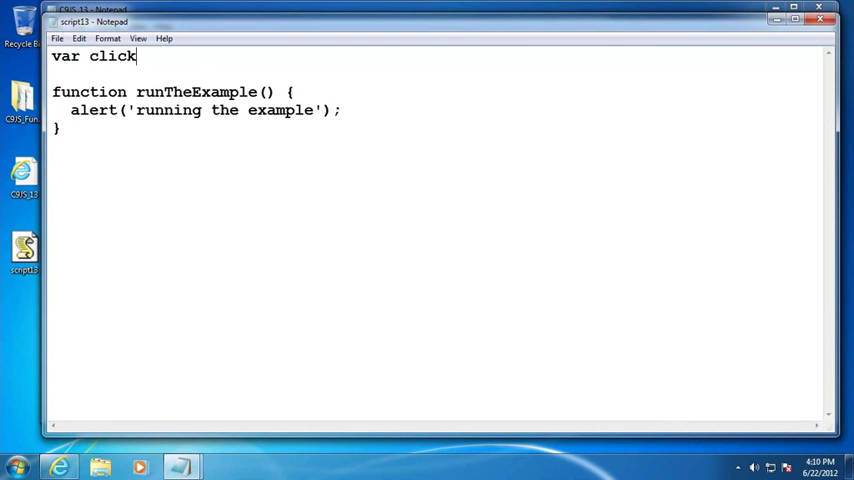
{"action": "type", "text": "MeButton"}
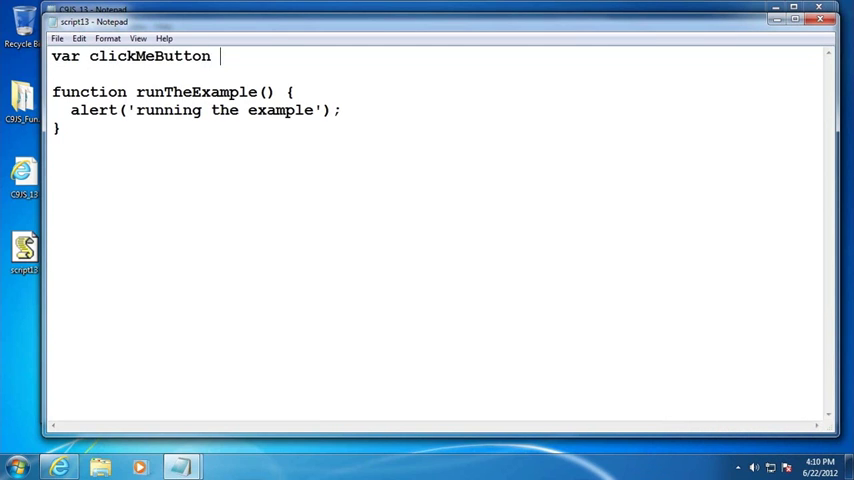
{"action": "type", "text": "="}
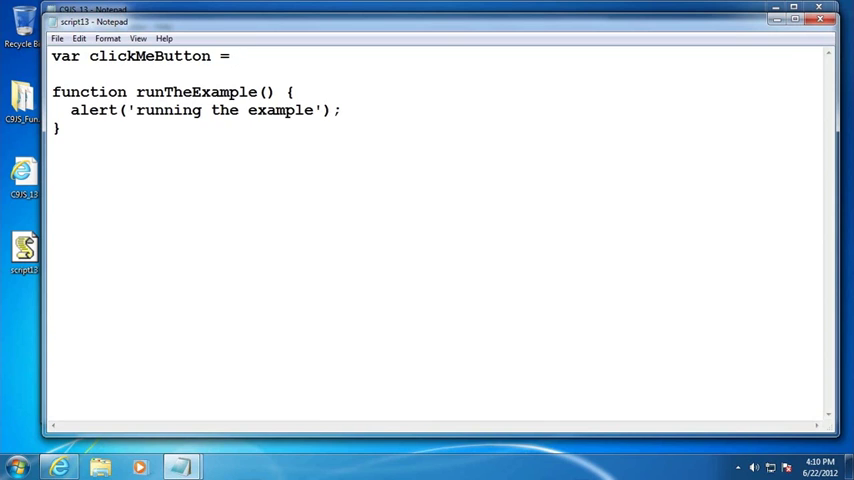
{"action": "type", "text": "document."}
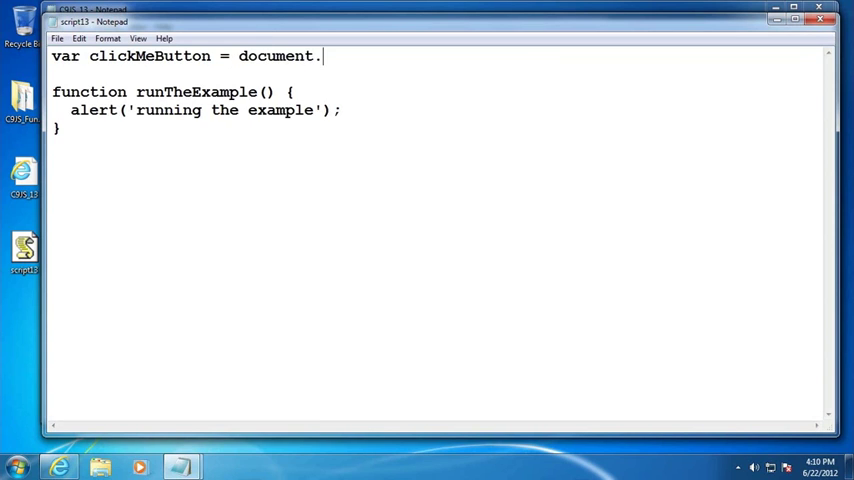
{"action": "type", "text": "get"}
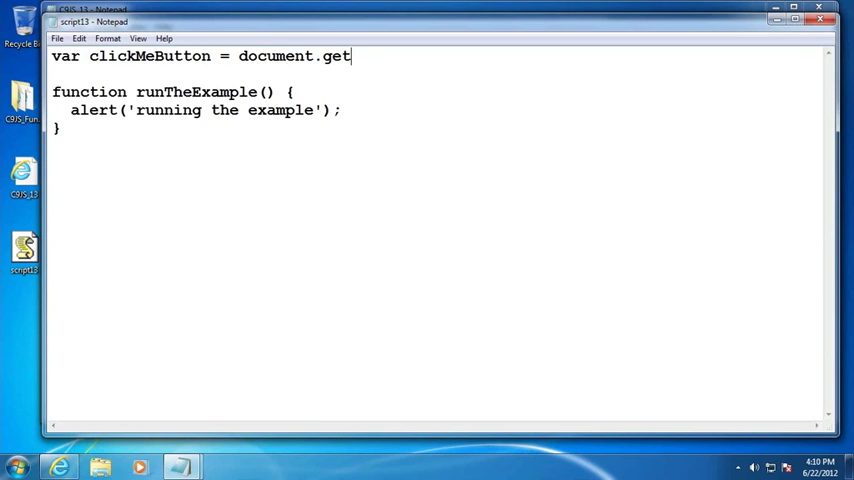
{"action": "type", "text": "ElementByI"}
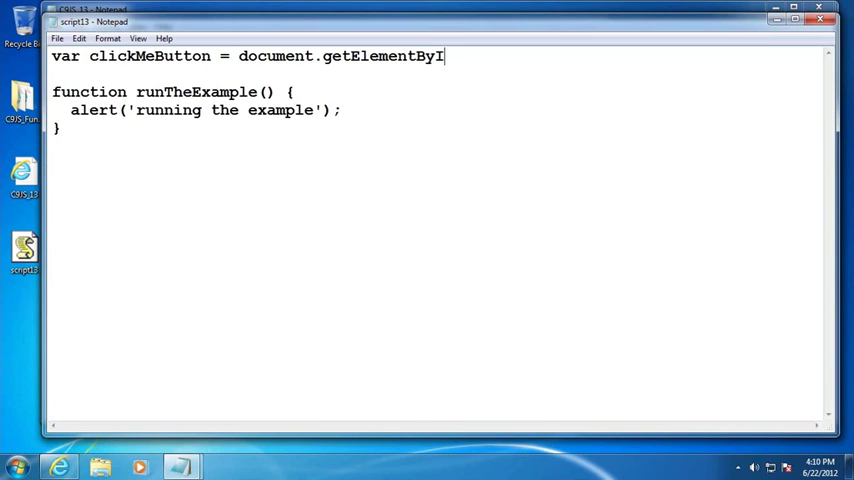
{"action": "type", "text": "d("}
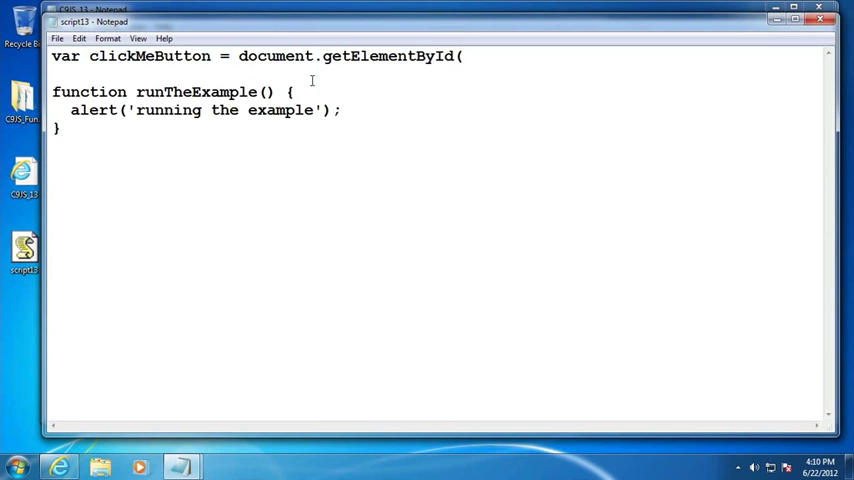
{"action": "double_click", "coordinate": [276, 56]}
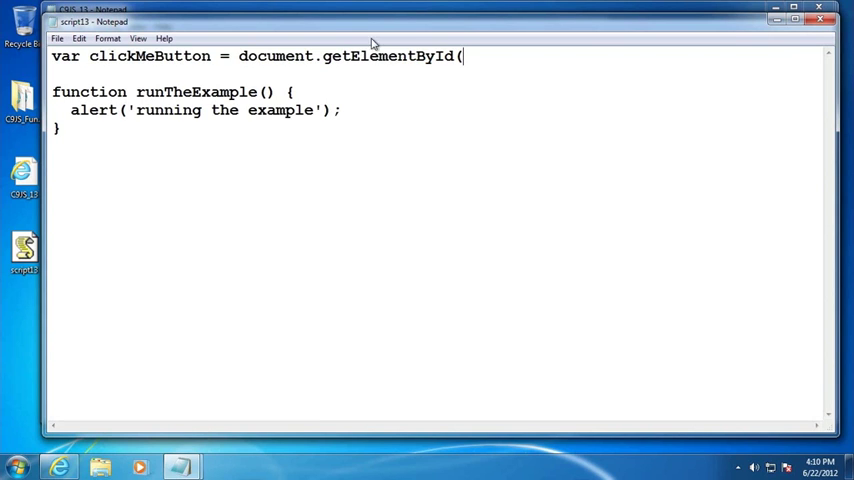
{"action": "type", "text": ")"}
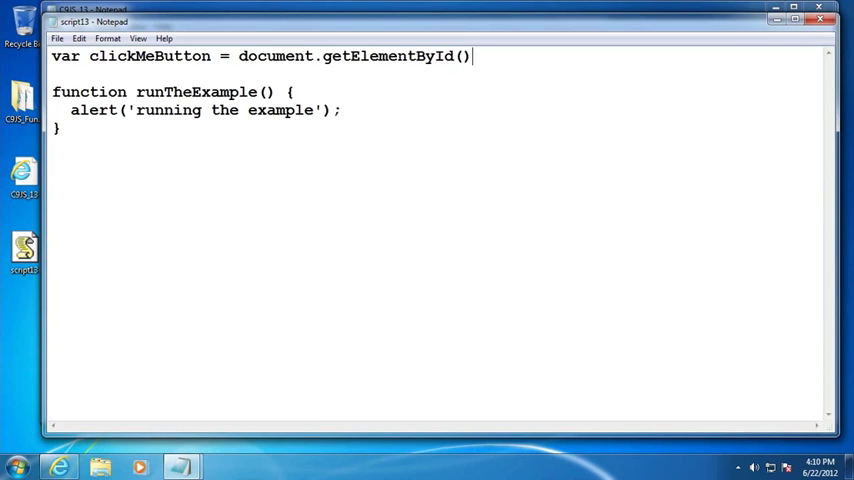
{"action": "type", "text": "''"}
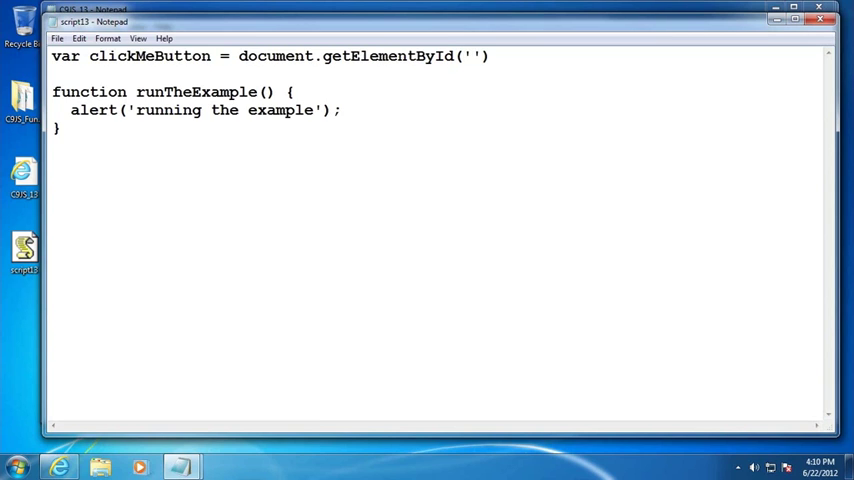
{"action": "type", "text": "clickI"}
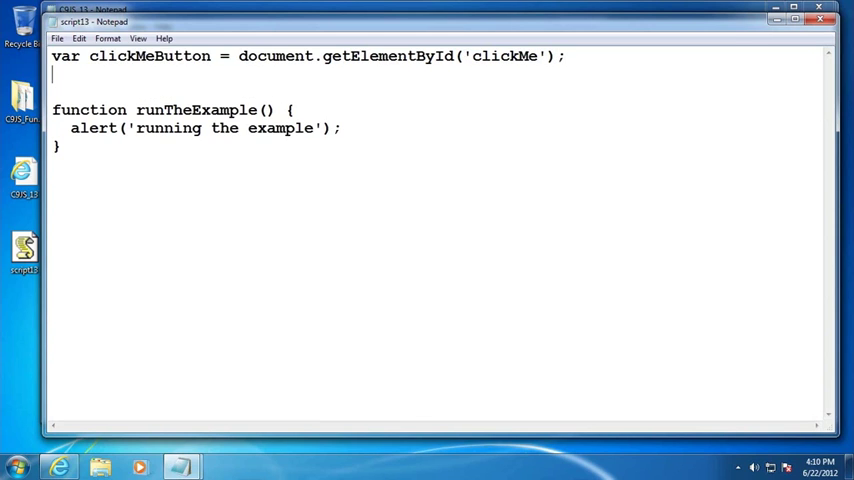
Add clickMeButton.onclick = runTheExample; to wire the click handler.
{"action": "type", "text": "clickMeBuyt"}
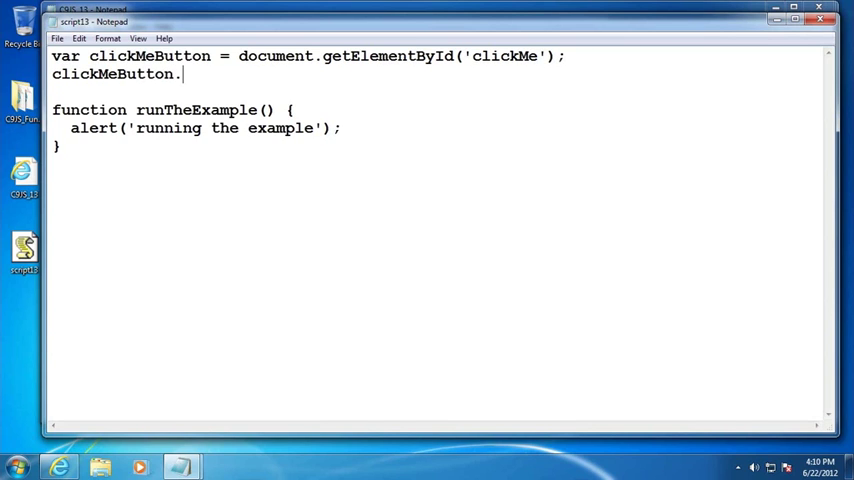
{"action": "type", "text": "onclick ="}
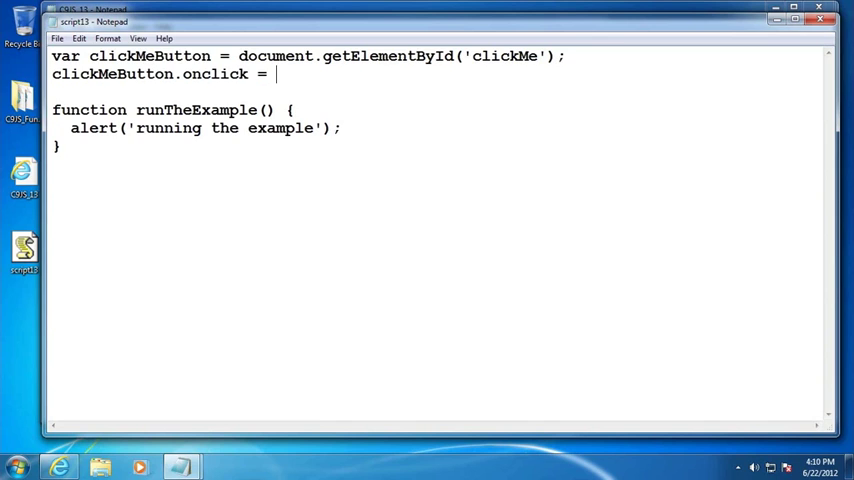
{"action": "type", "text": "ru"}
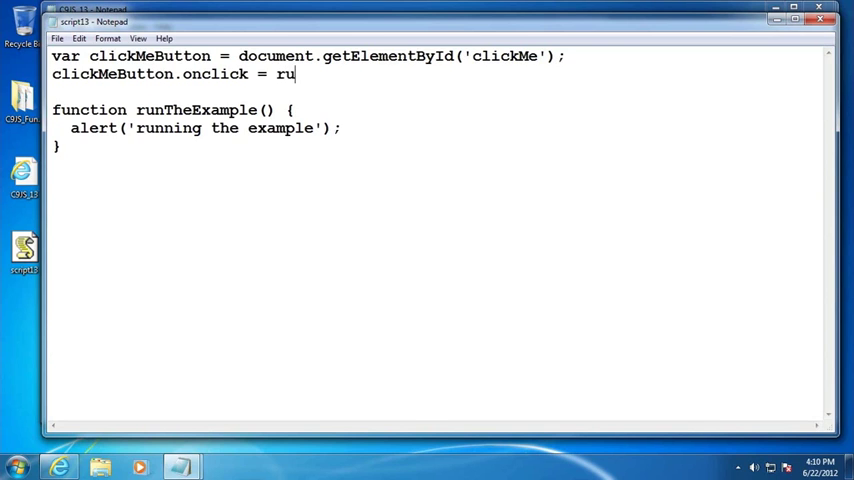
{"action": "type", "text": "nTheExam"}
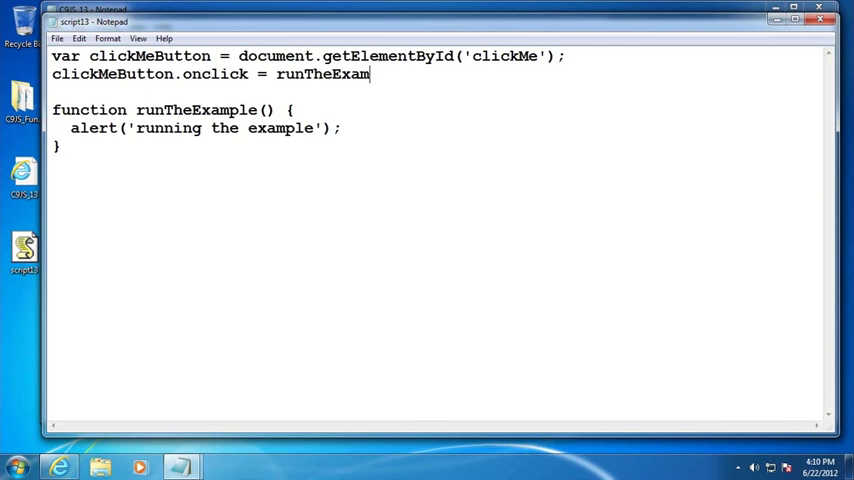
{"action": "type", "text": "ple;"}
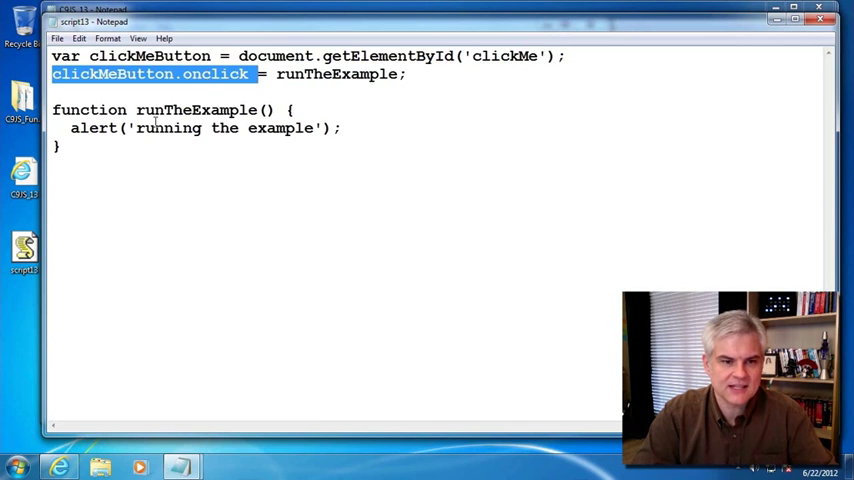
{"action": "left_click", "coordinate": [68, 88]}
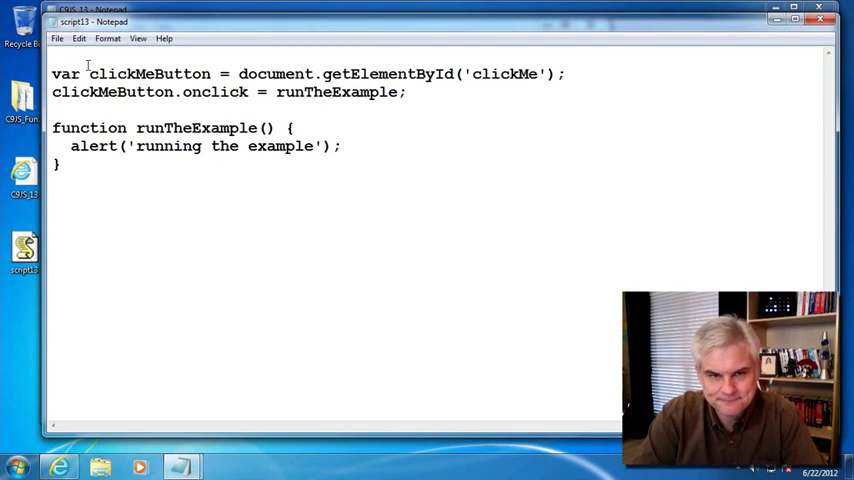
Wrap the two statements in window.onload = function() { } and comment them out.
{"action": "type", "text": "window."}
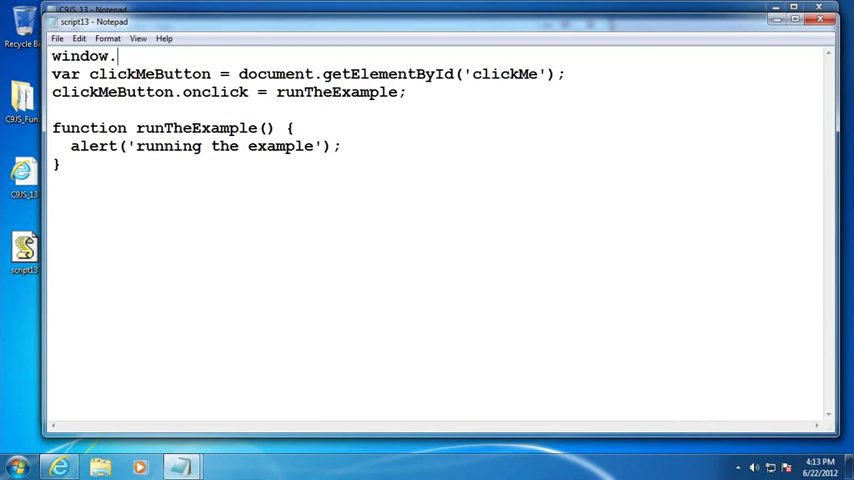
{"action": "type", "text": "onload ="}
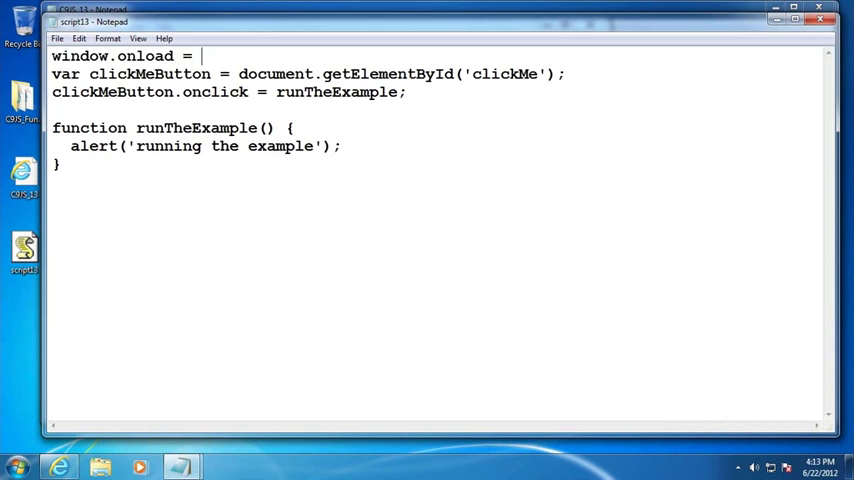
{"action": "type", "text": "fun"}
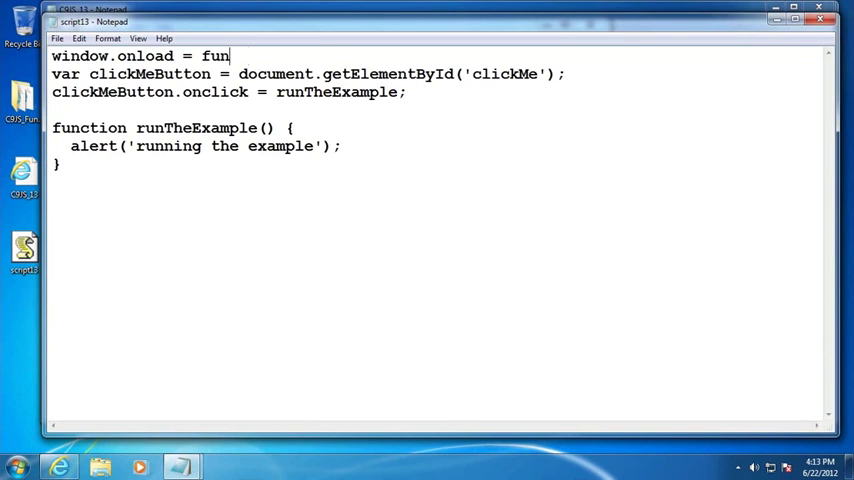
{"action": "type", "text": "ction()"}
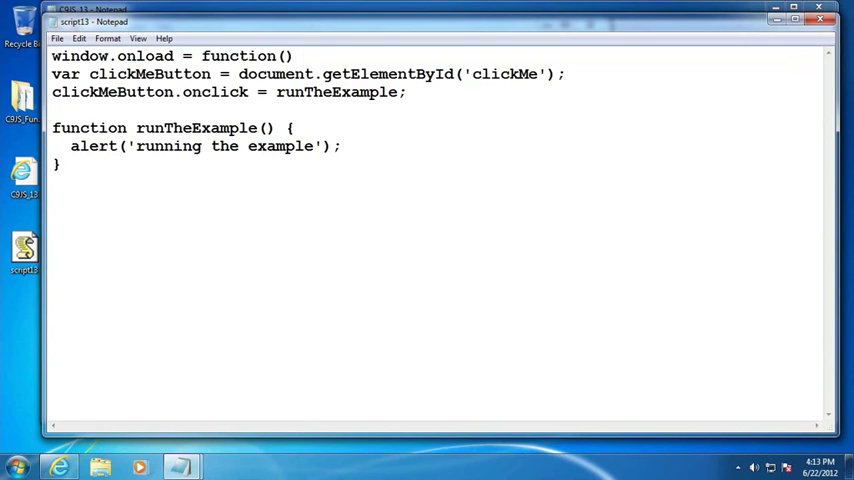
{"action": "type", "text": "{"}
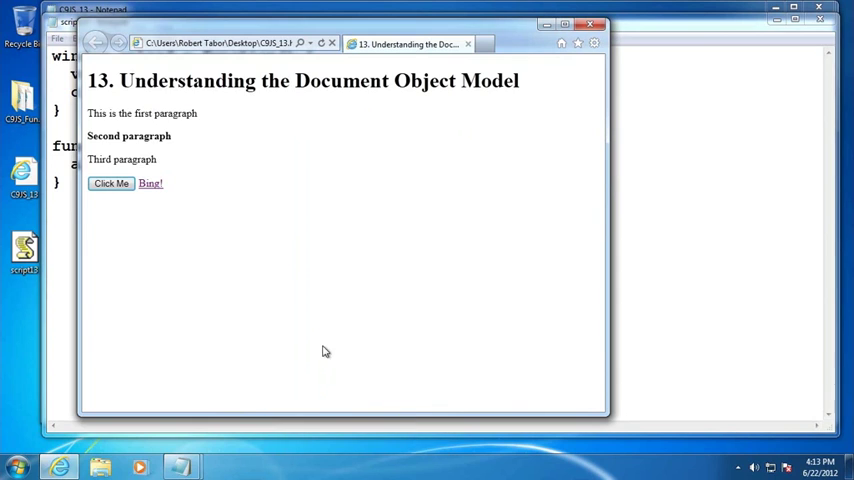
{"action": "left_click", "coordinate": [110, 184]}
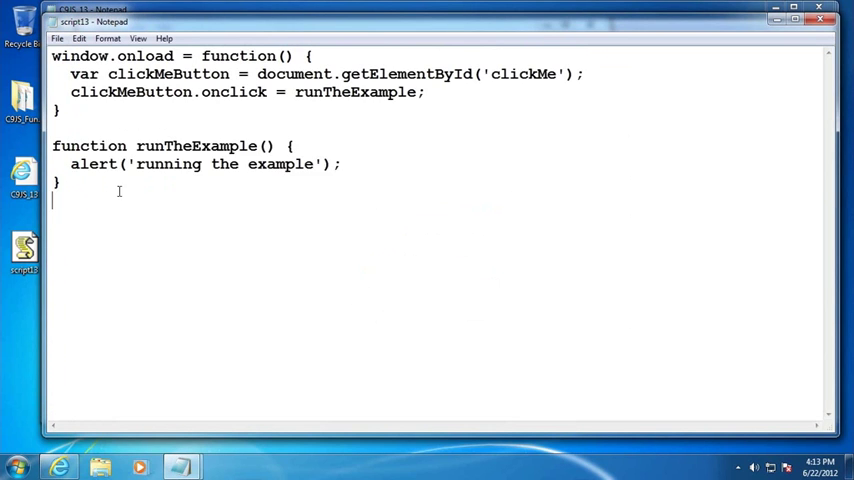
{"action": "left_click_drag", "start_coordinate": [52, 146], "coordinate": [60, 184]}
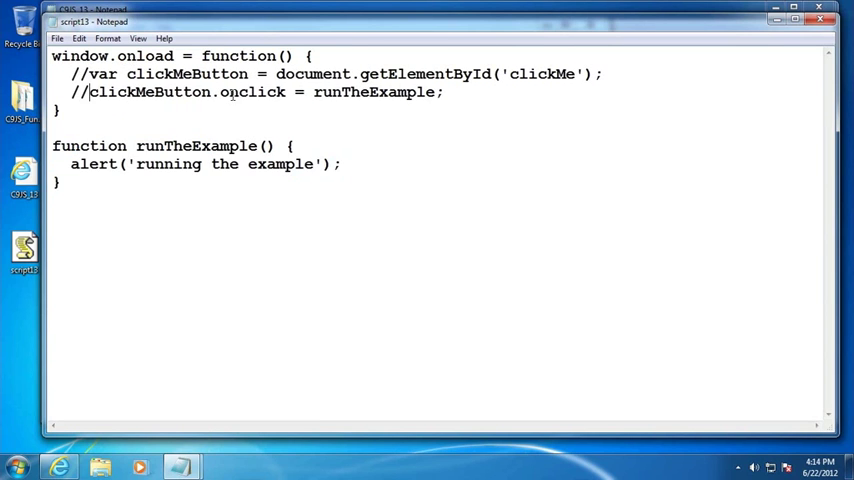
{"action": "left_click_drag", "start_coordinate": [276, 72], "coordinate": [470, 72]}
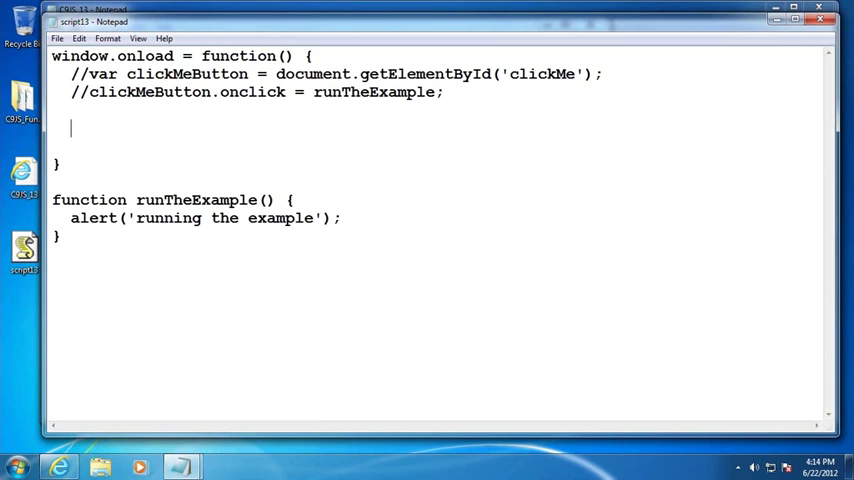
Add document.getElementById('clickMe').onclick = runTheExample; inside onload.
{"action": "type", "text": "doc"}
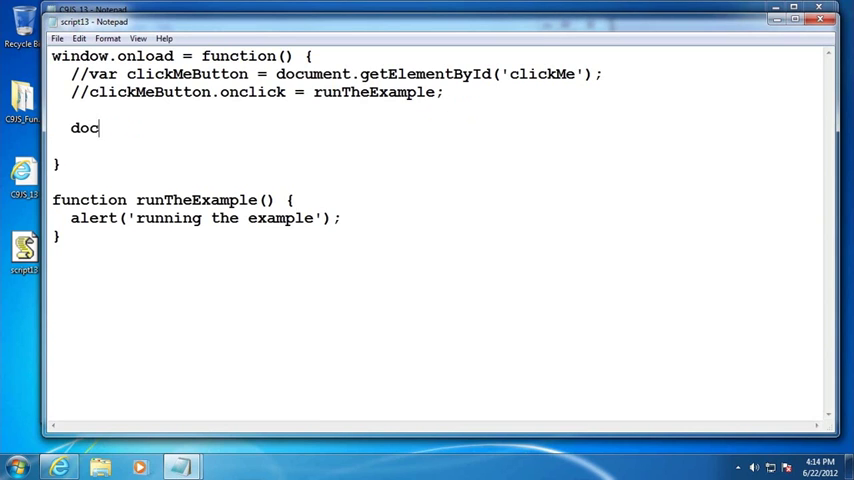
{"action": "type", "text": "ument.getEl"}
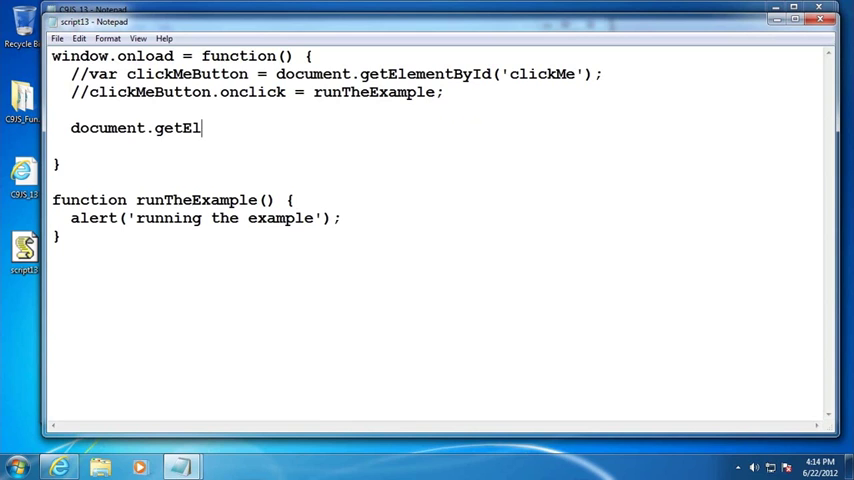
{"action": "type", "text": "ementById("}
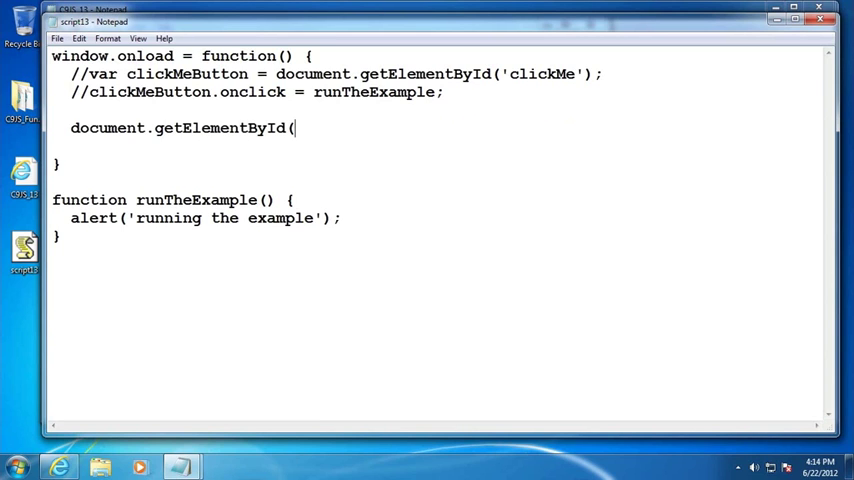
{"action": "type", "text": "'clickMe')"}
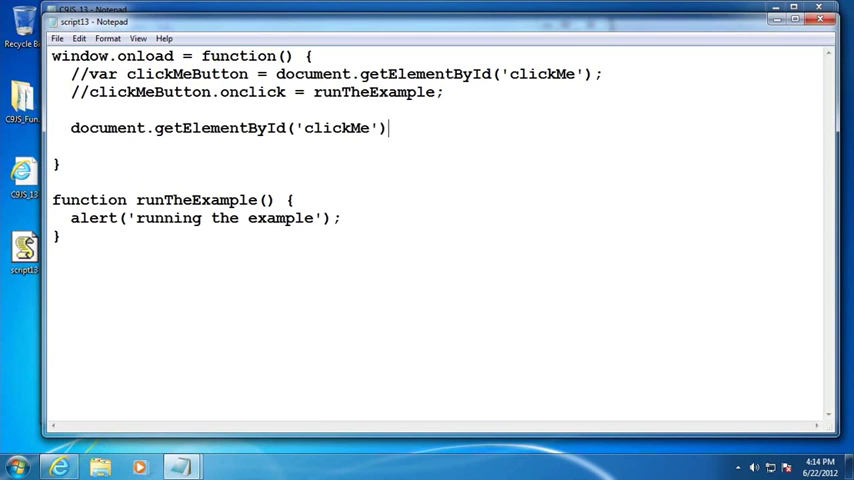
{"action": "type", "text": ".onclick = runT"}
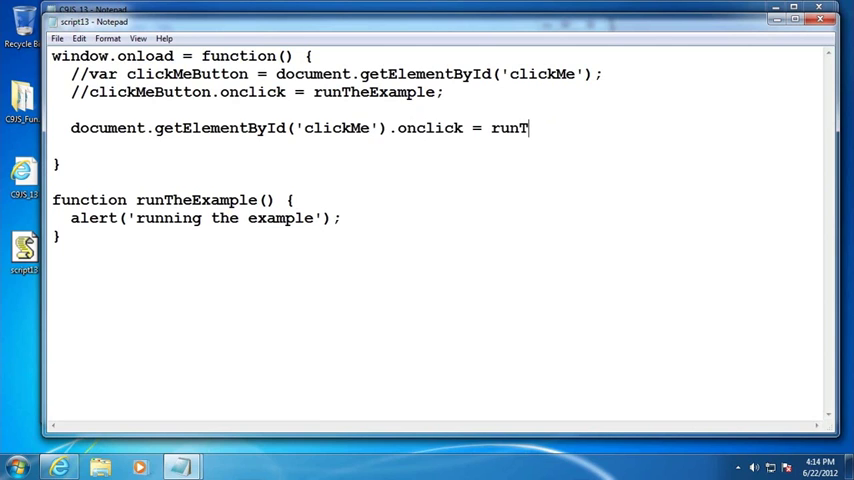
{"action": "type", "text": "heExample;"}
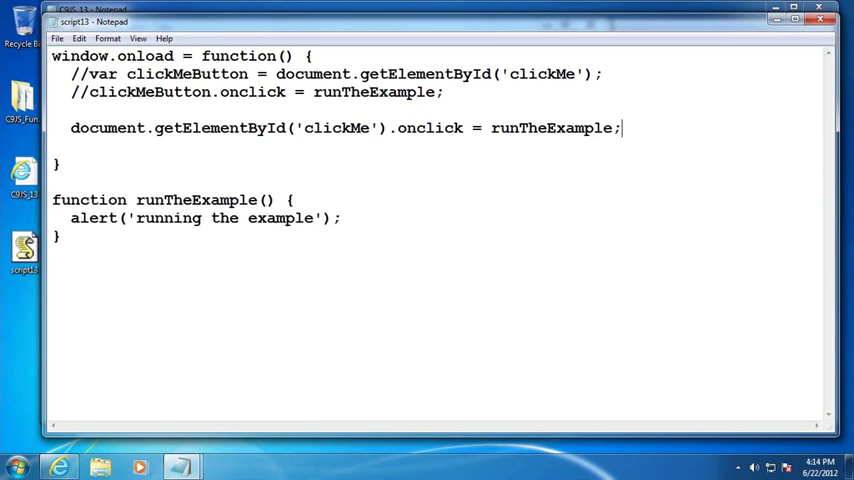
Reload the lesson 13 page in Internet Explorer to run the updated script.
{"action": "left_click", "coordinate": [58, 38]}
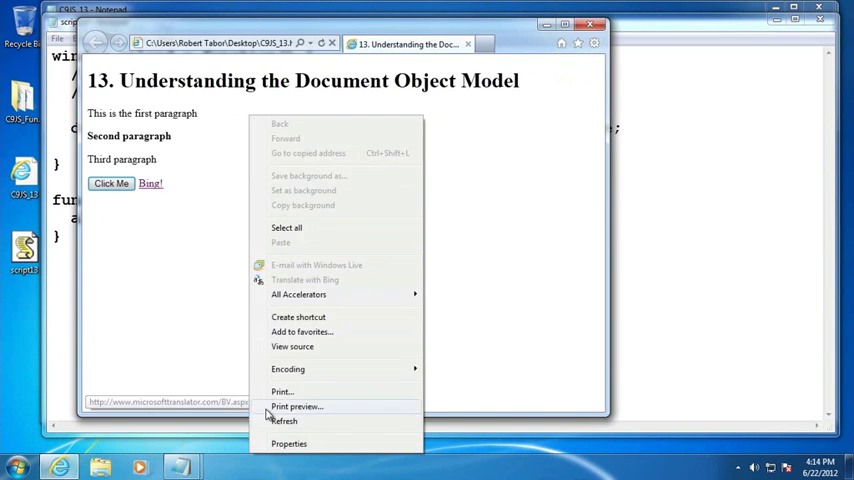
{"action": "left_click", "coordinate": [112, 184]}
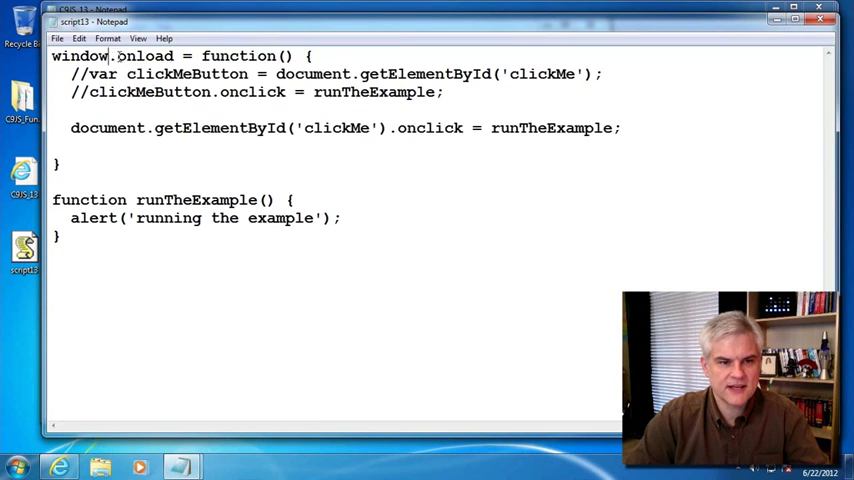
Highlight the onload word and its function body to explain it, then clear the selection.
{"action": "double_click", "coordinate": [142, 56]}
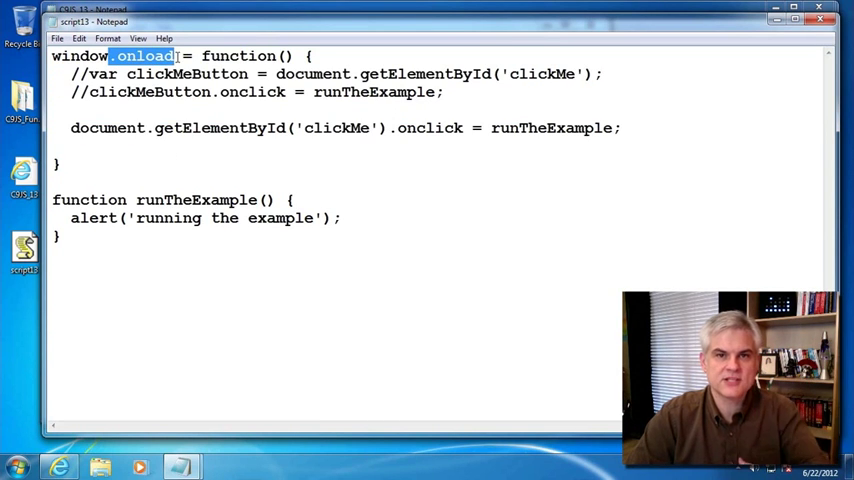
{"action": "left_click_drag", "start_coordinate": [184, 56], "coordinate": [184, 128]}
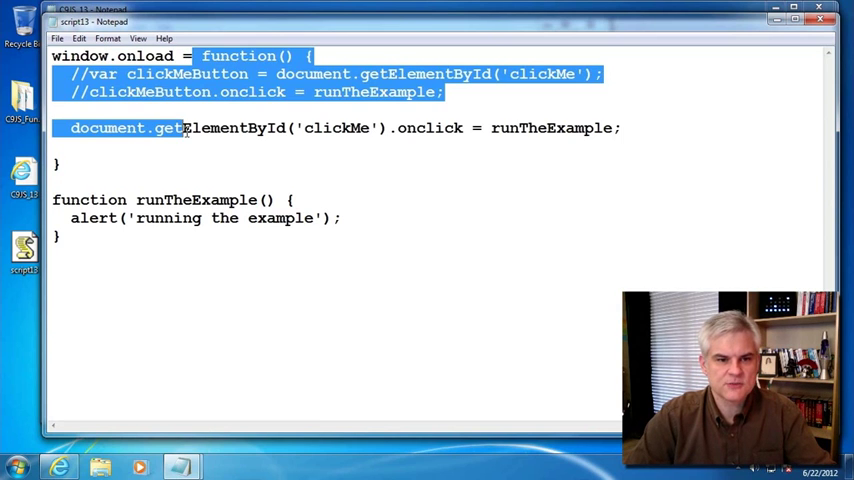
{"action": "left_click", "coordinate": [96, 118]}
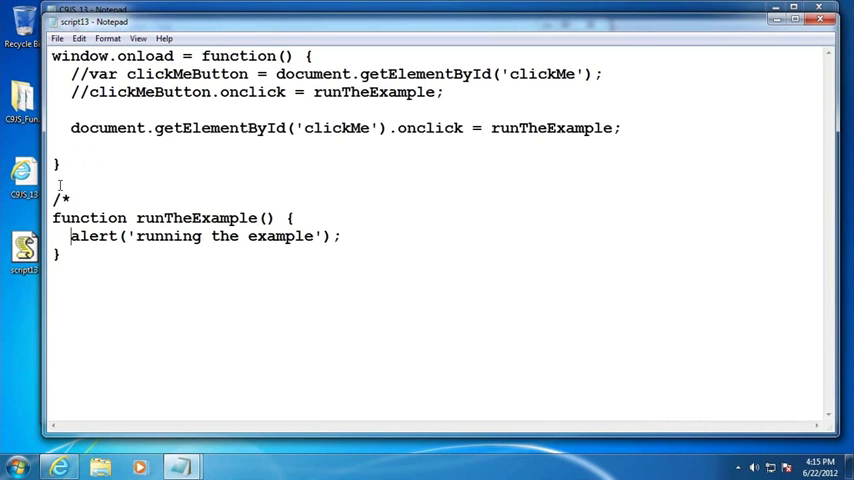
Close the block comment with */ and start a new function runTheExample().
{"action": "type", "text": "*/"}
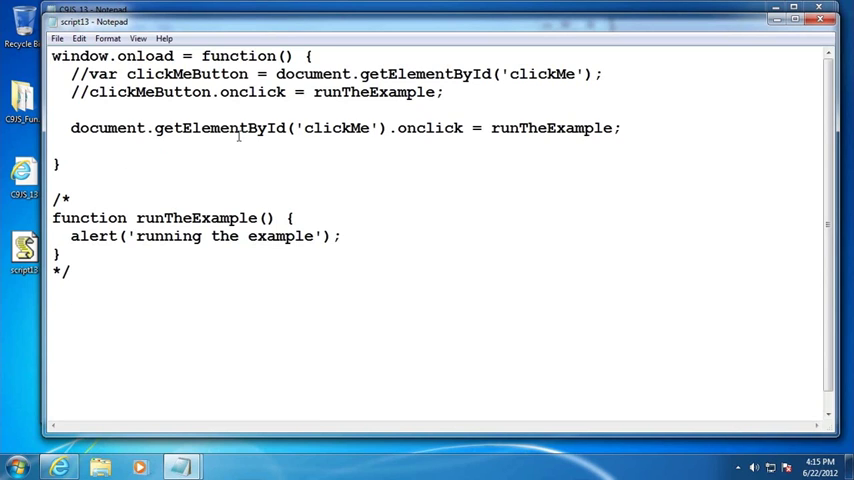
{"action": "type", "text": "function run"}
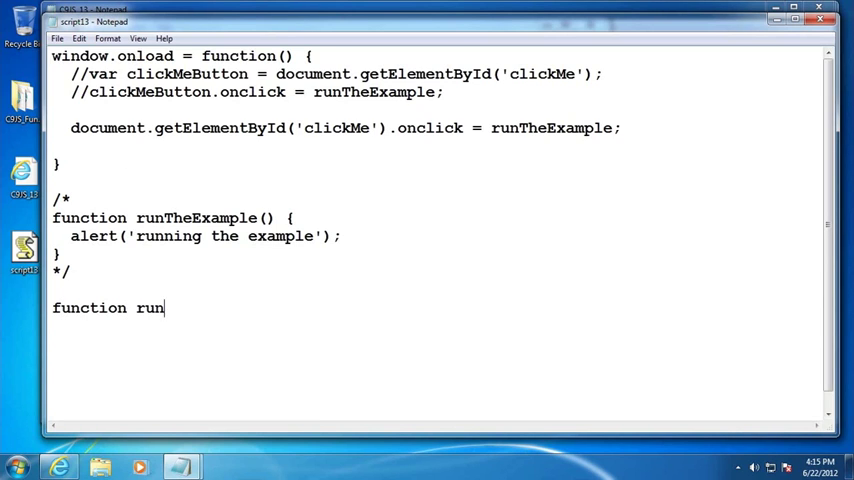
{"action": "type", "text": "TheExample() {"}
{"action": "type", "text": "}"}
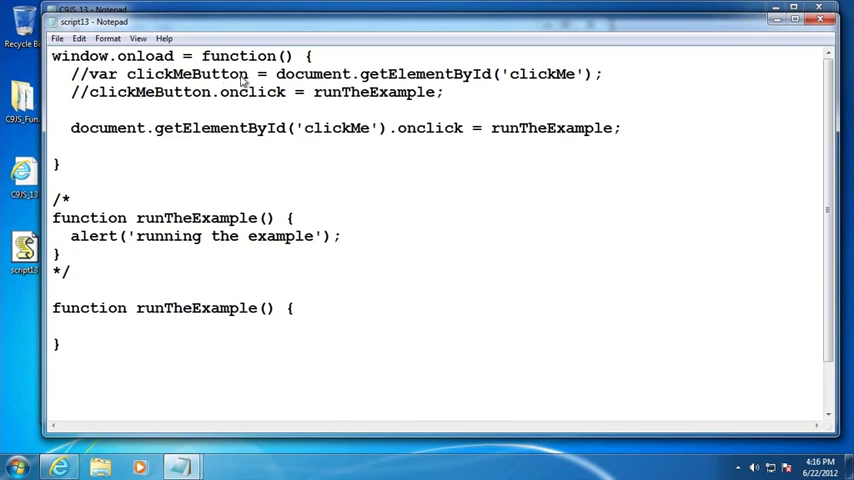
{"action": "left_click", "coordinate": [70, 326]}
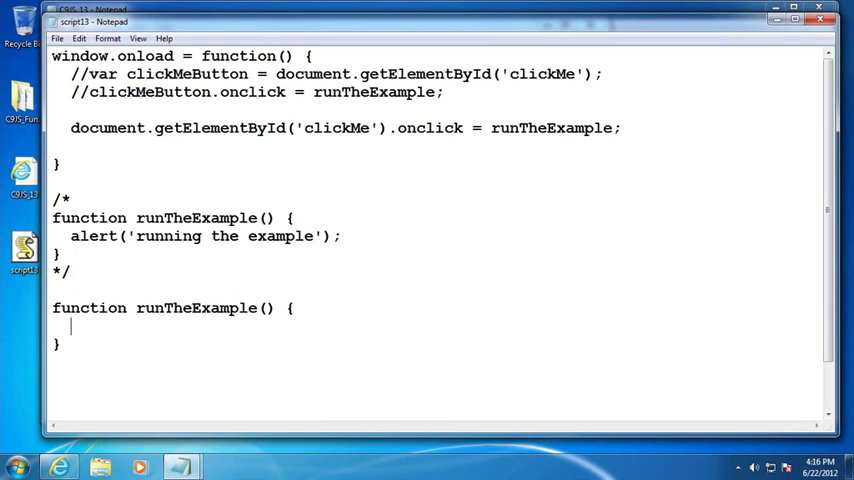
Write var myElement = document.getElementById('second'); inside the new function.
{"action": "type", "text": "var"}
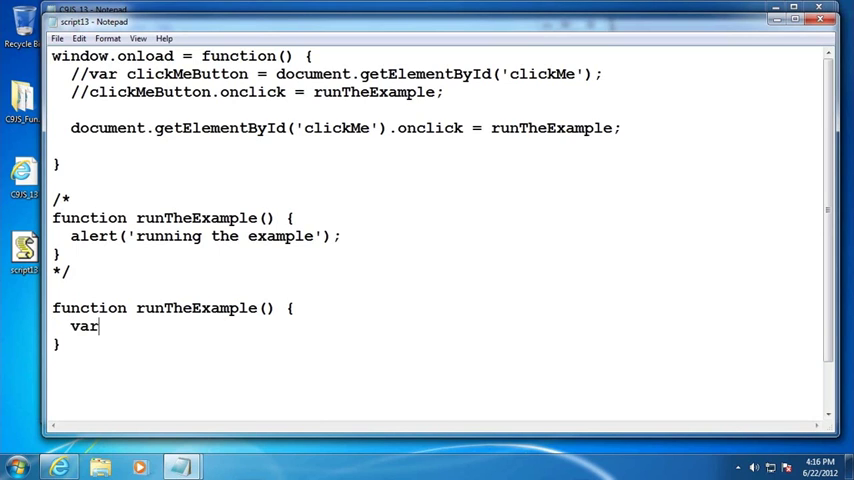
{"action": "type", "text": "myElement ="}
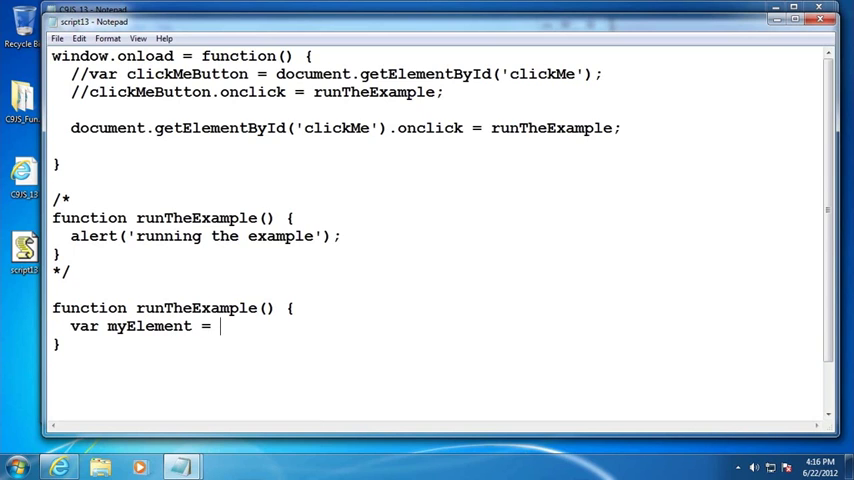
{"action": "type", "text": "document.getE"}
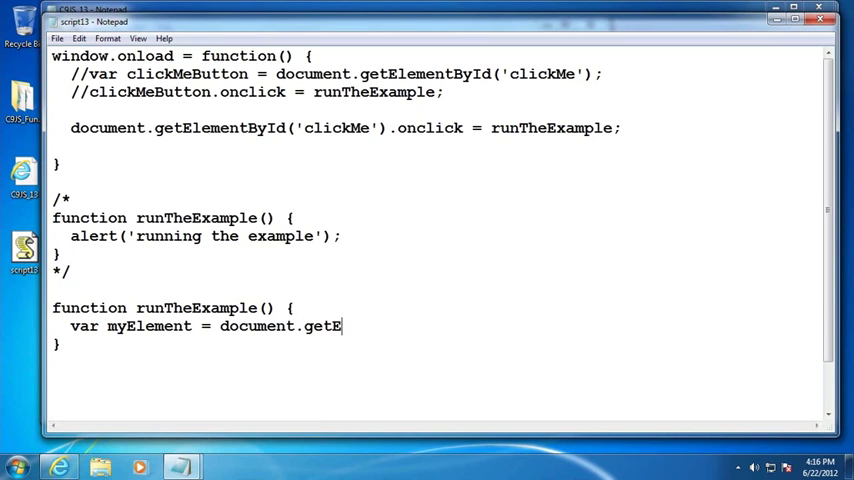
{"action": "type", "text": "lementById('second"}
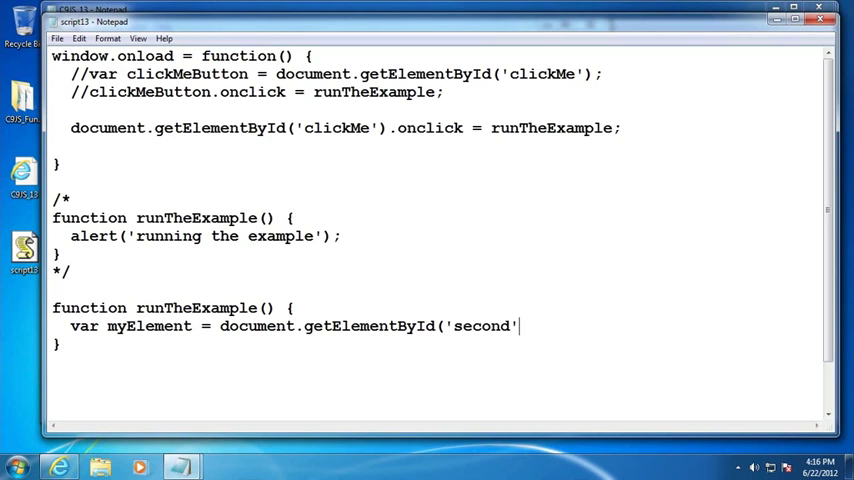
{"action": "type", "text": ");"}
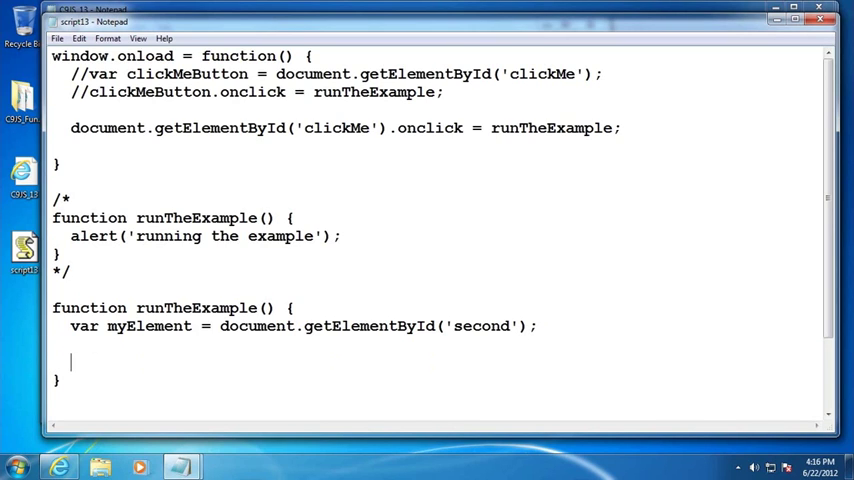
Add var myNodeName = myElement.nodeName; and alert(myNodeName);.
{"action": "type", "text": "va"}
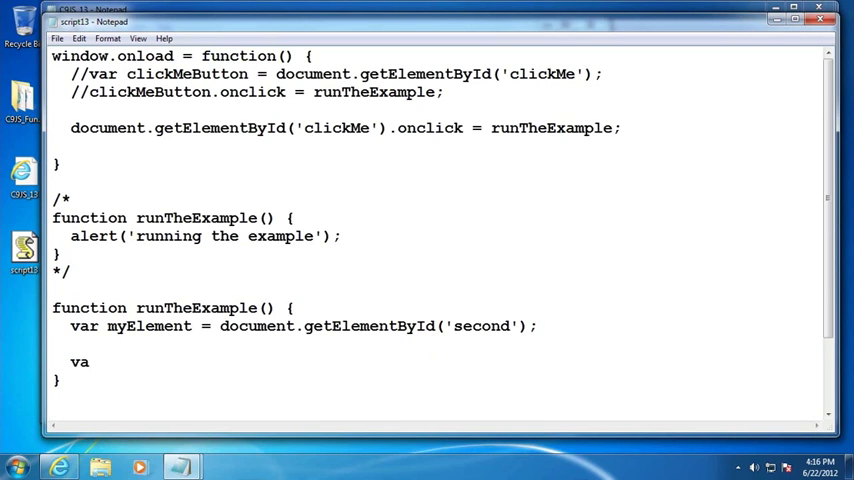
{"action": "type", "text": "r"}
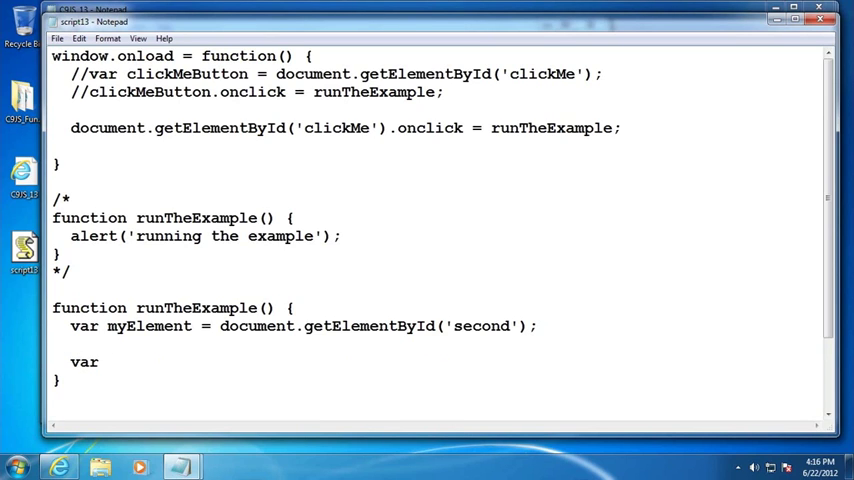
{"action": "type", "text": "myNod"}
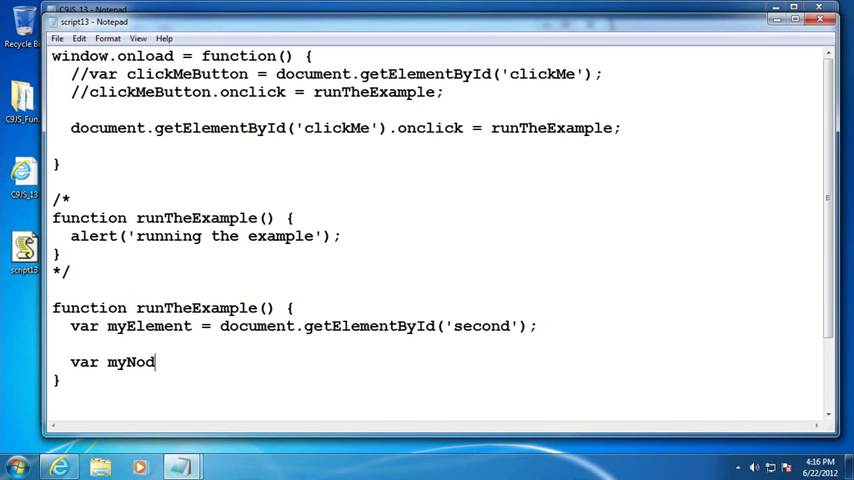
{"action": "type", "text": "eName = myEleme"}
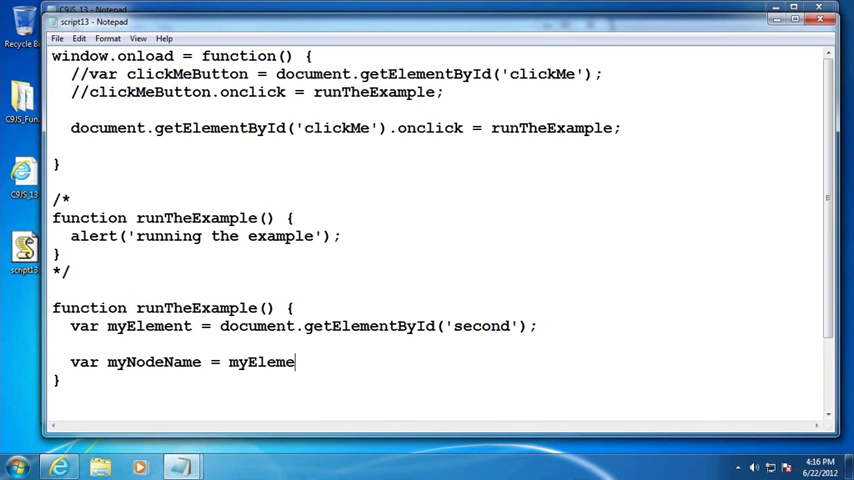
{"action": "type", "text": ".noe"}
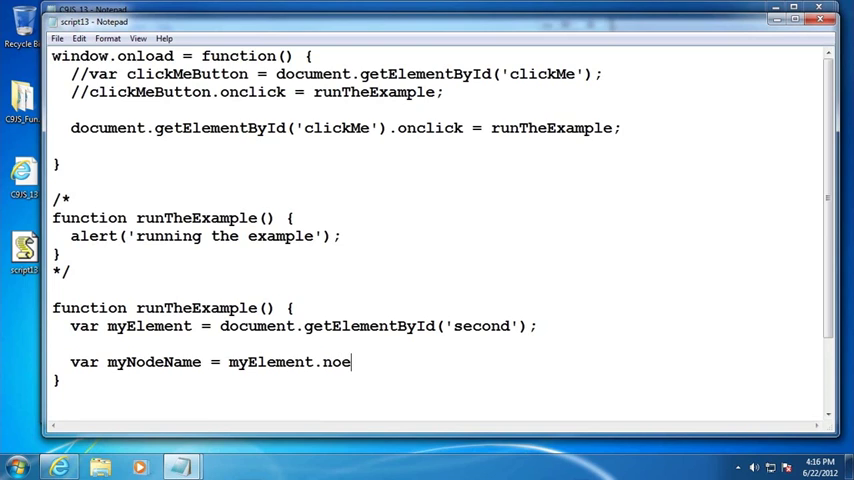
{"action": "type", "text": "deName;"}
{"action": "type", "text": "al"}
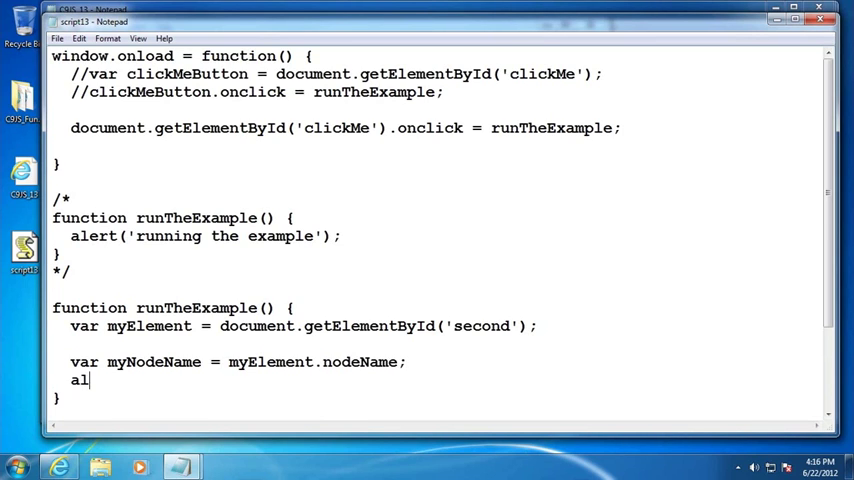
{"action": "type", "text": "ert(myN"}
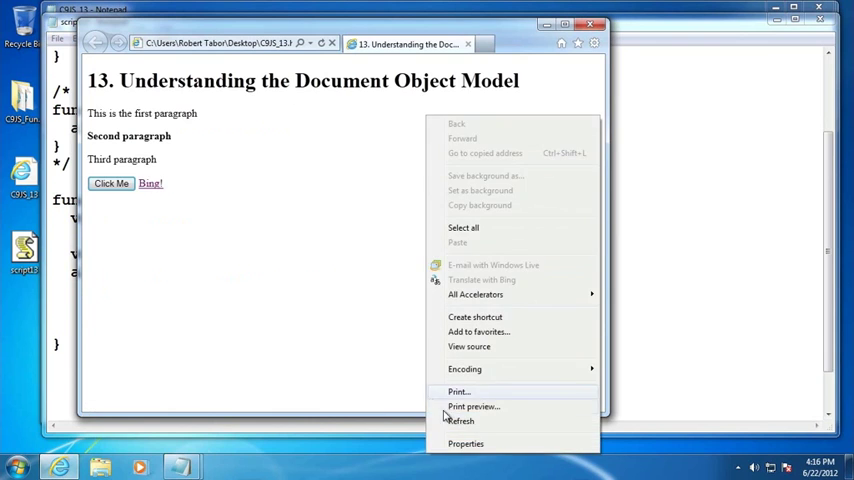
Refresh the page, trigger Click Me to raise the alert, and dismiss it.
{"action": "left_click", "coordinate": [110, 184]}
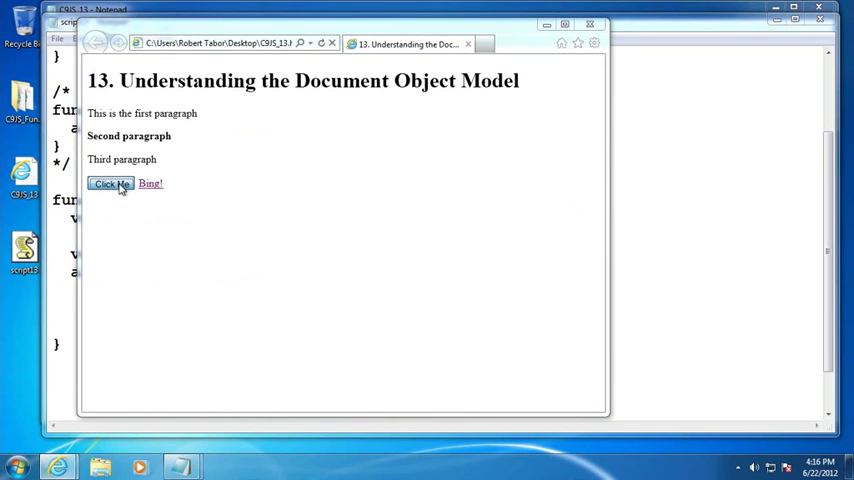
{"action": "left_click", "coordinate": [112, 184]}
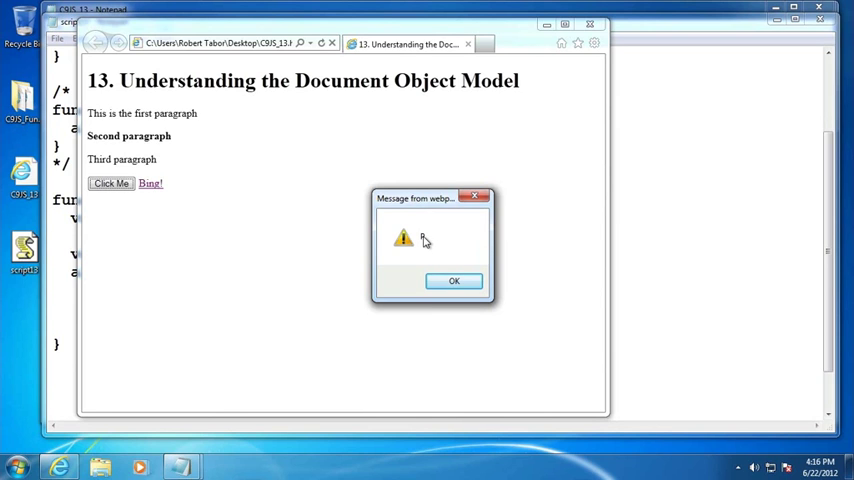
{"action": "left_click", "coordinate": [454, 280]}
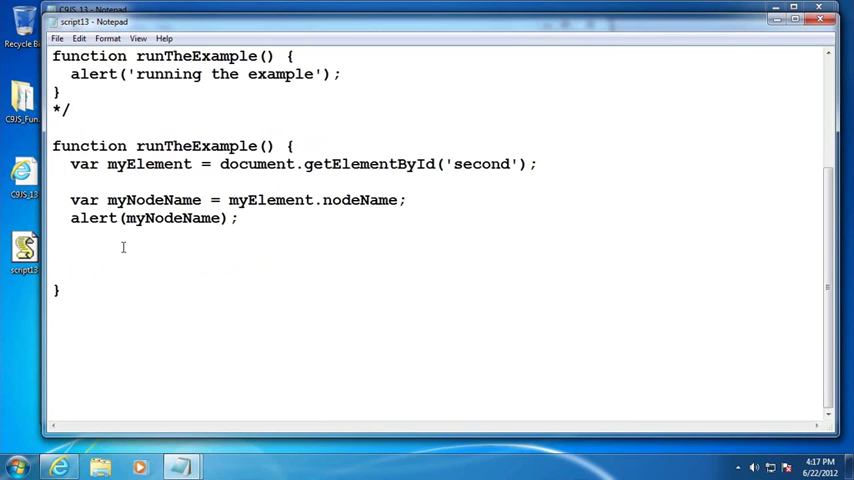
Add if (myElement != null) { alert(myElement.innerHTML); } and switch to the browser.
{"action": "type", "text": "if ("}
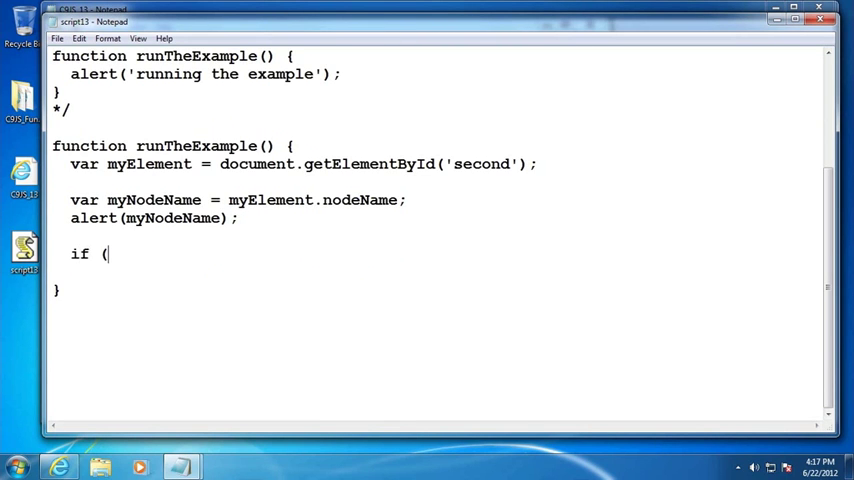
{"action": "type", "text": "myElement !="}
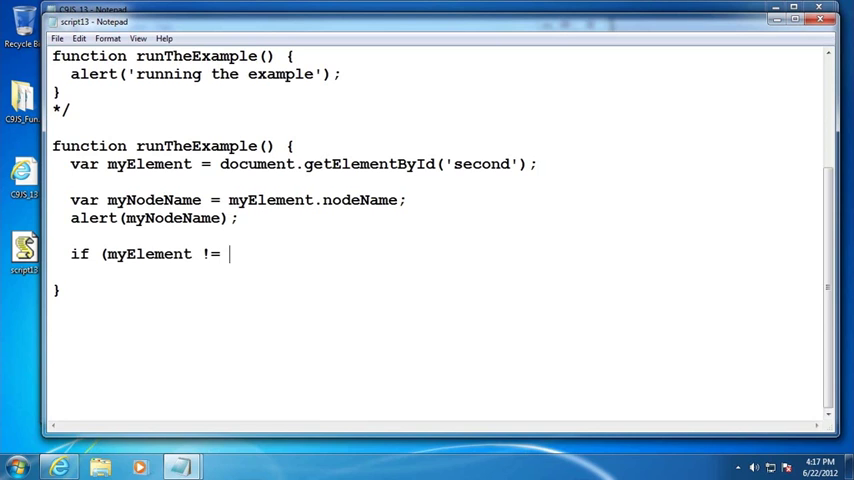
{"action": "type", "text": "null)"}
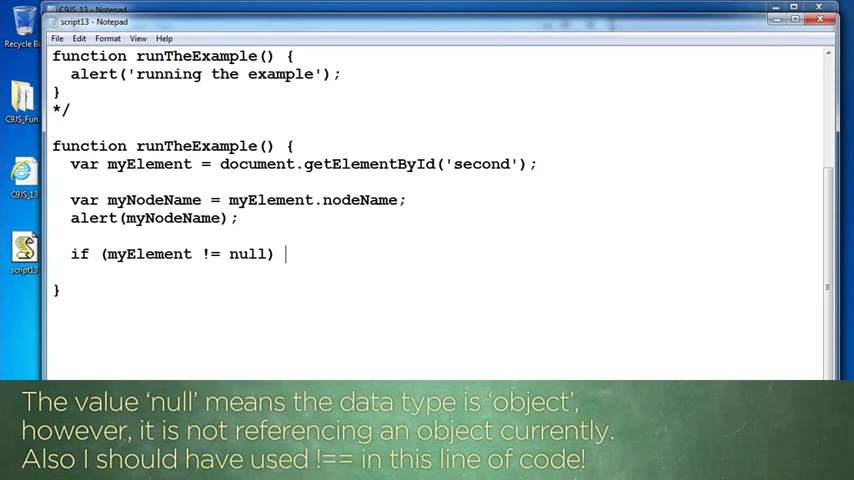
{"action": "key", "text": "enter"}
{"action": "type", "text": "{"}
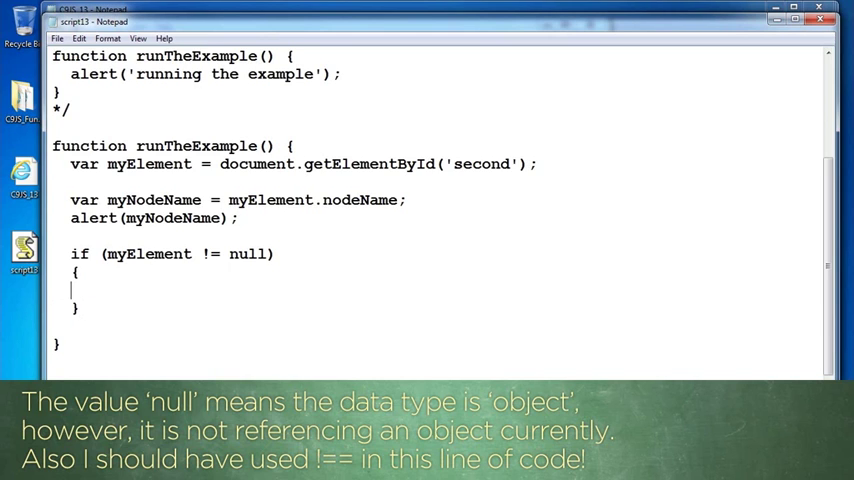
{"action": "type", "text": "alert(myEl"}
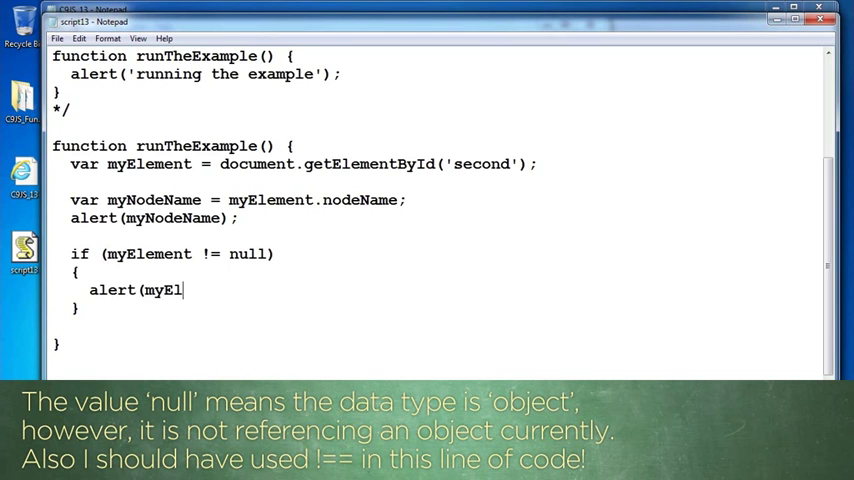
{"action": "type", "text": "ement.inner"}
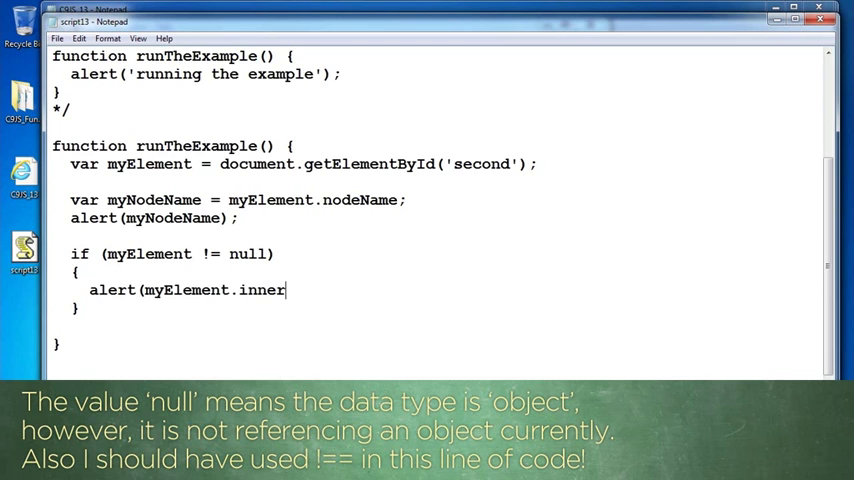
{"action": "type", "text": "HTML);"}
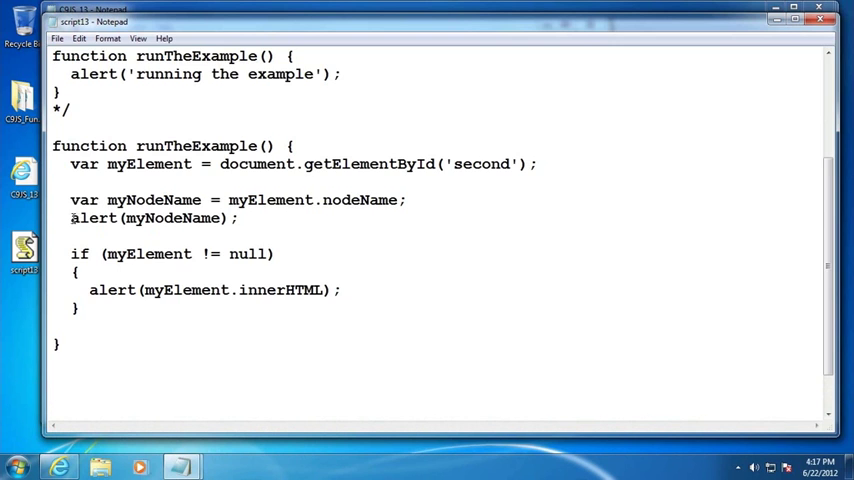
{"action": "left_click", "coordinate": [58, 38]}
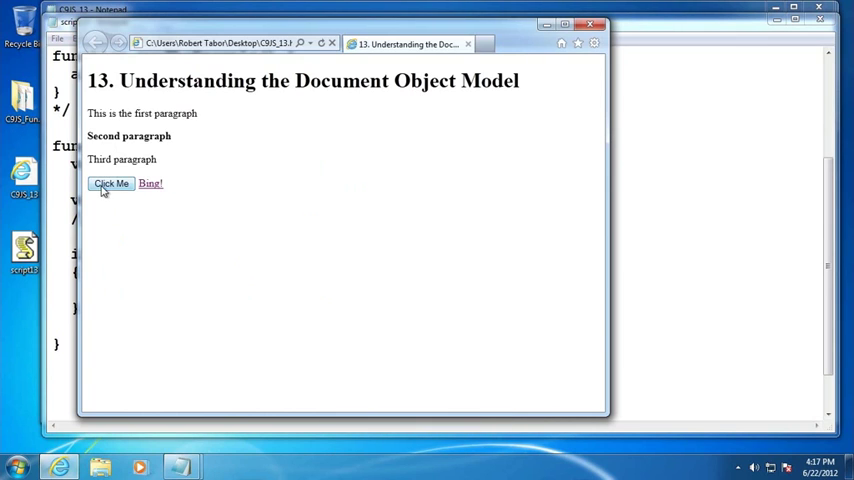
Trigger Click Me to see <strong>Second paragraph</strong> alerted, then dismiss it.
{"action": "left_click", "coordinate": [110, 184]}
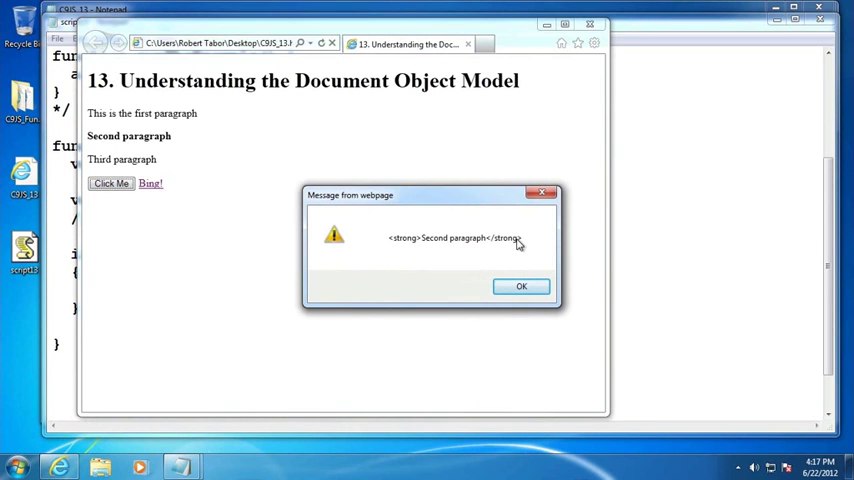
{"action": "mouse_move", "coordinate": [420, 256]}
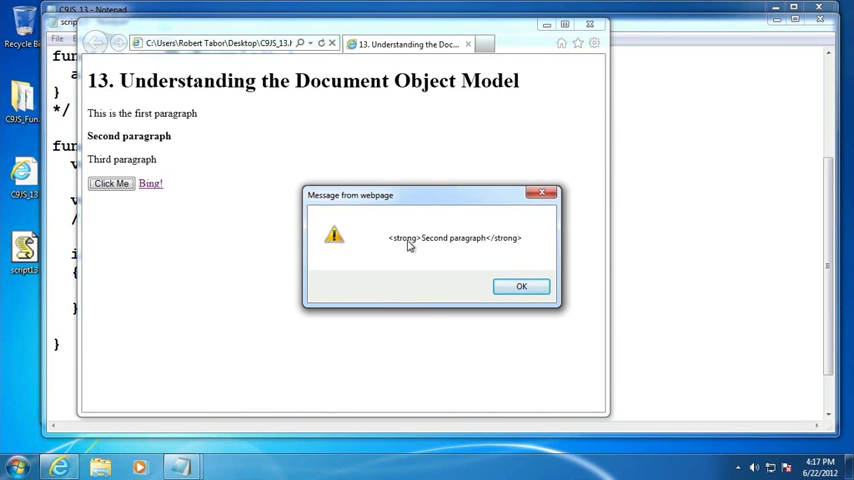
{"action": "mouse_move", "coordinate": [432, 244]}
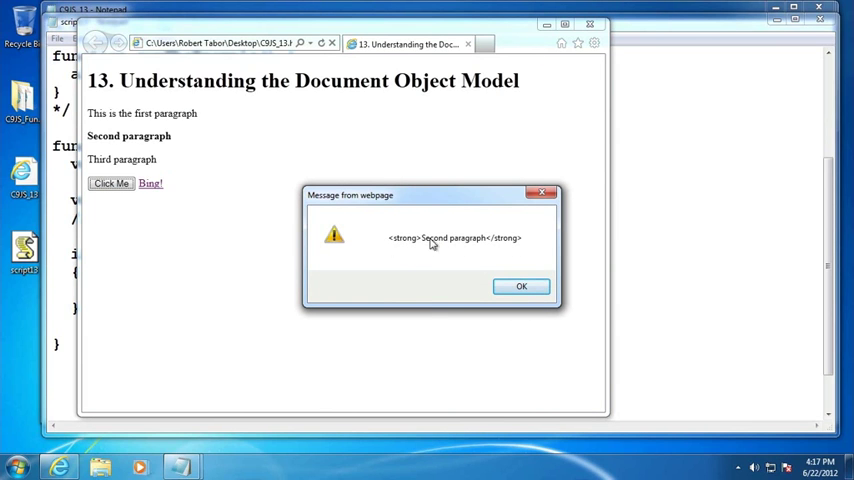
{"action": "left_click", "coordinate": [520, 286]}
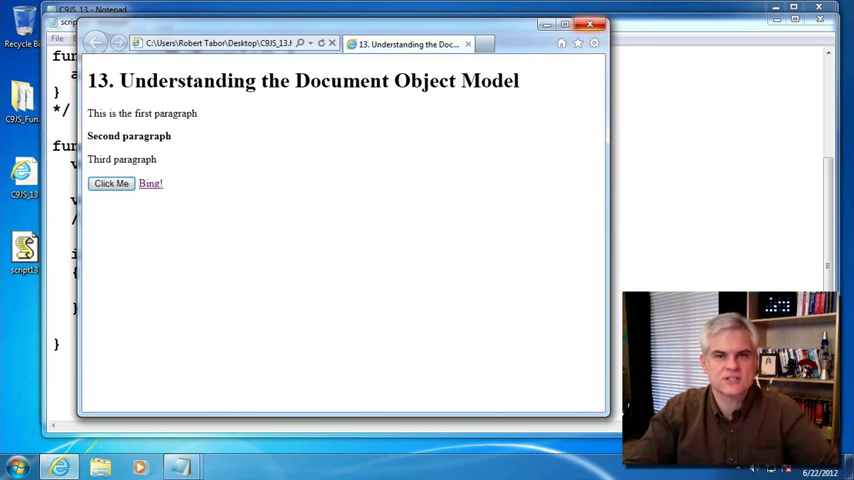
{"action": "mouse_move", "coordinate": [150, 158]}
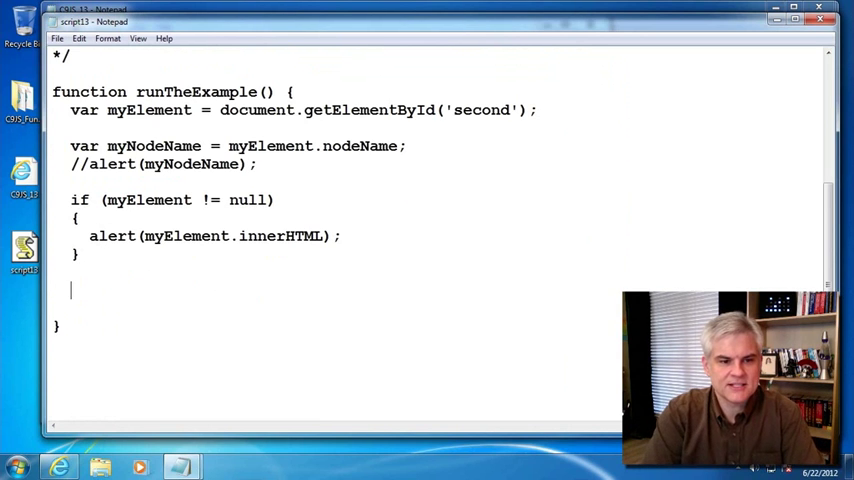
Write document.getElementById('second').innerHTML = "See how I set the text here?";.
{"action": "type", "text": "docu"}
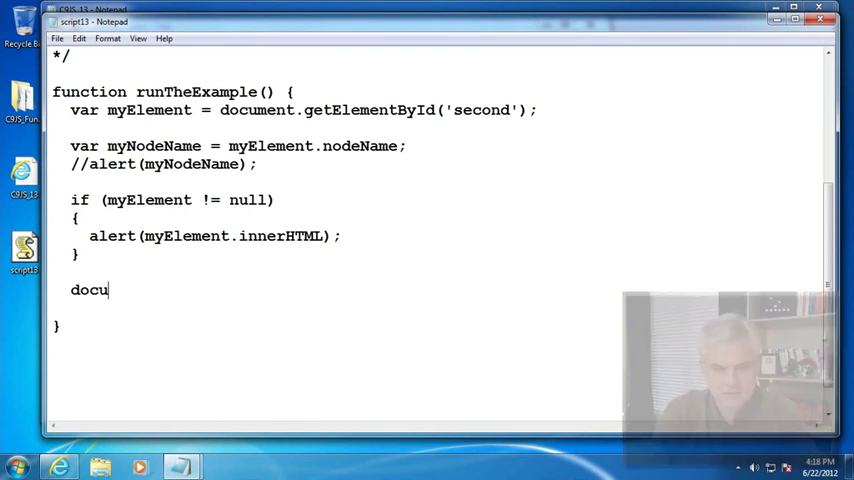
{"action": "type", "text": "ment.getEle"}
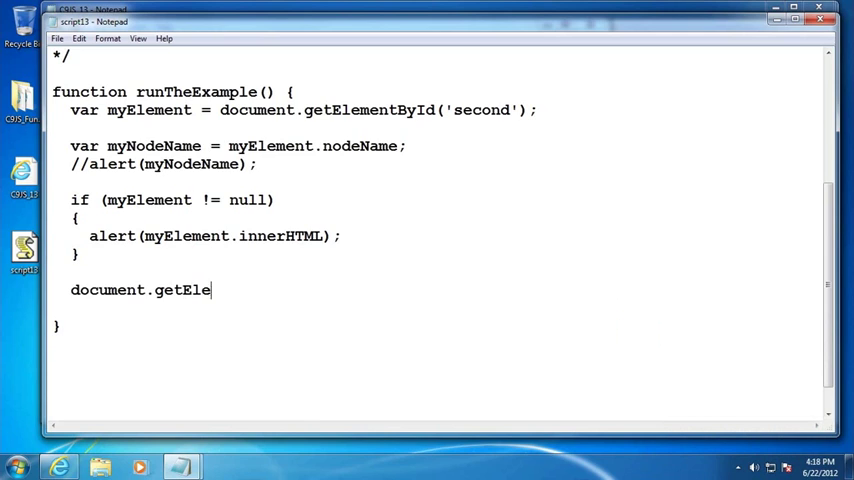
{"action": "type", "text": "mentById("}
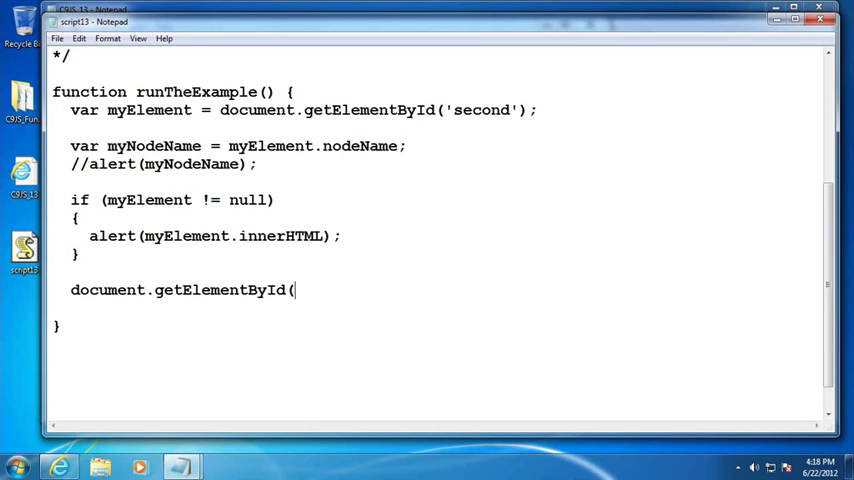
{"action": "type", "text": "'second')"}
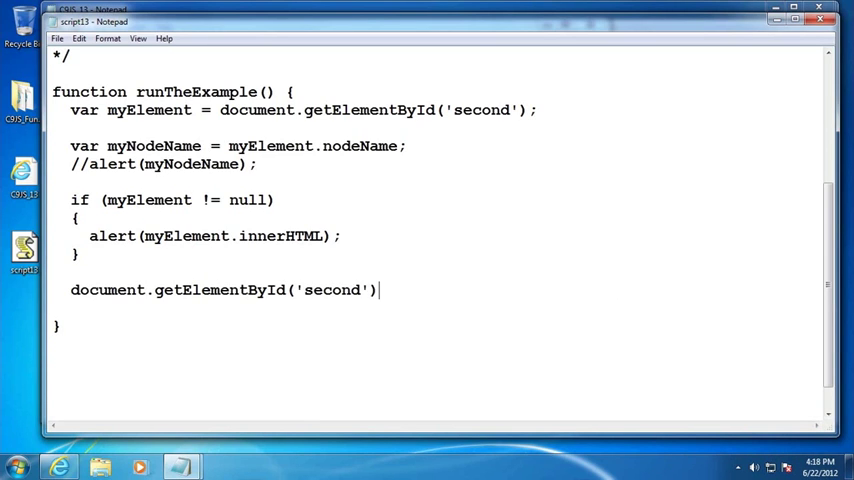
{"action": "type", "text": ".inner"}
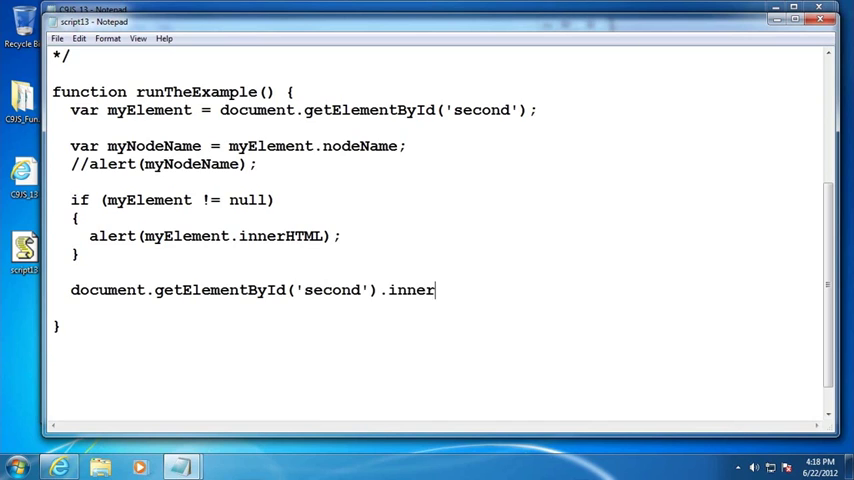
{"action": "type", "text": "HTML = \"See"}
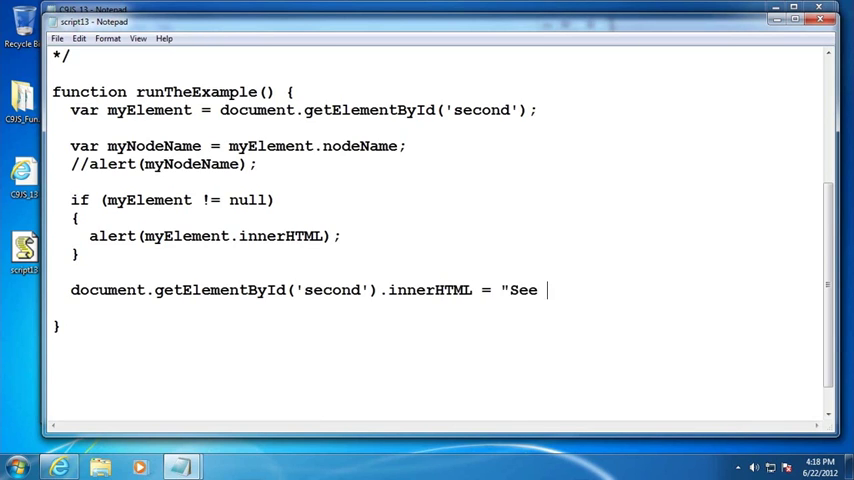
{"action": "type", "text": "how I set the"}
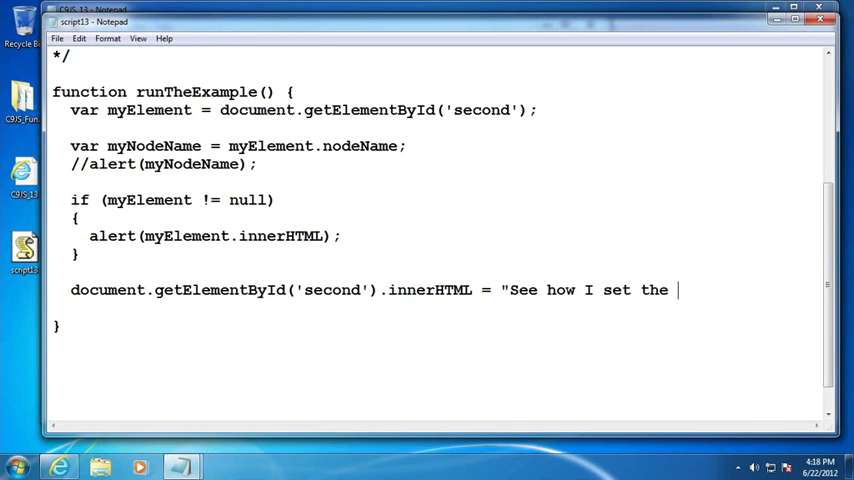
{"action": "type", "text": "text here?\";"}
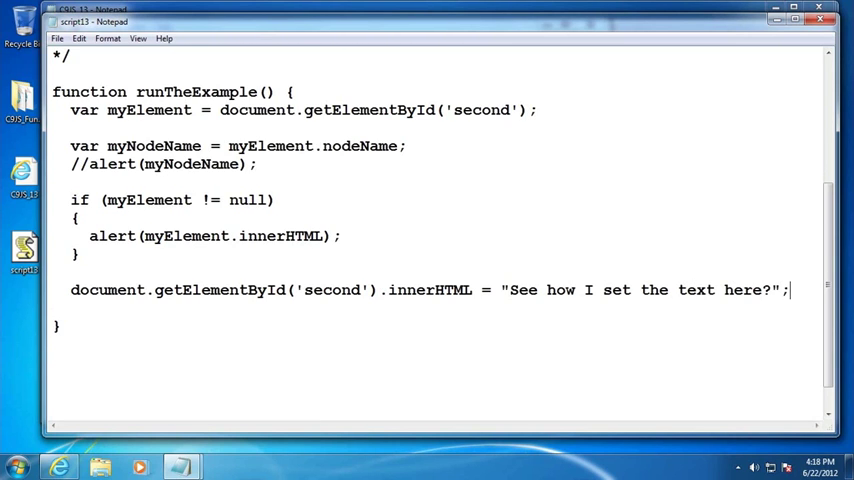
Comment out the earlier lookup-and-alert code with /* and return to the browser.
{"action": "left_click_drag", "start_coordinate": [210, 236], "coordinate": [324, 236]}
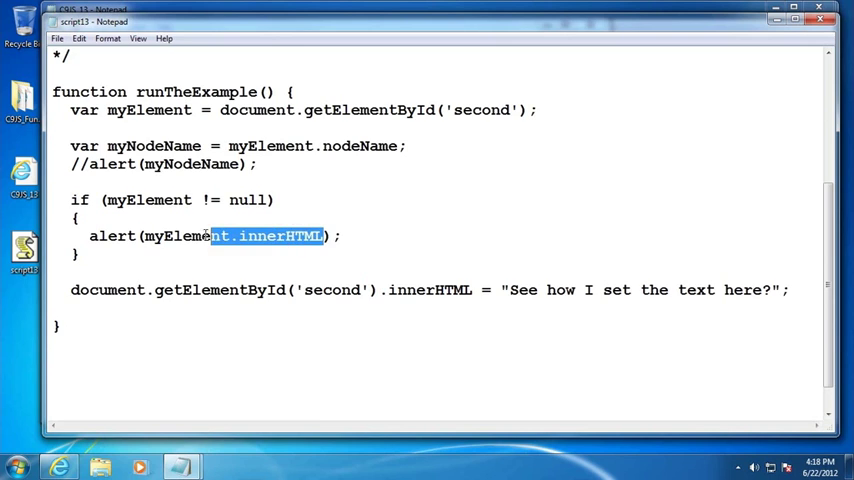
{"action": "left_click", "coordinate": [96, 240]}
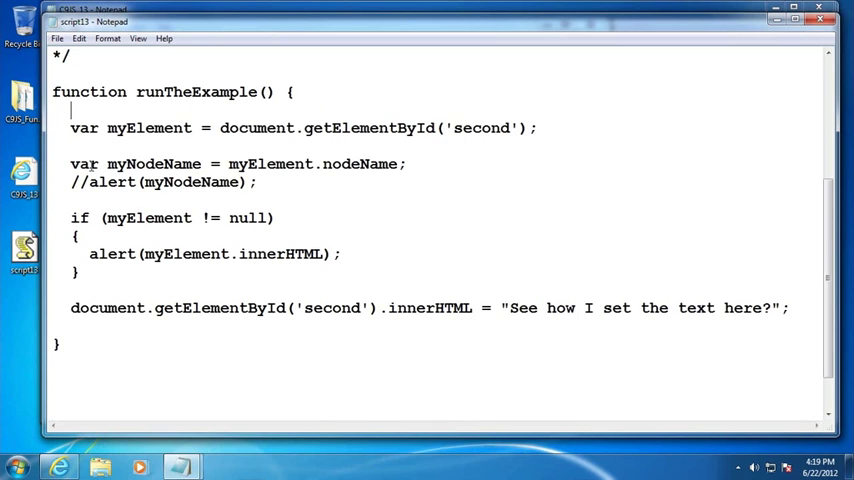
{"action": "type", "text": "/*"}
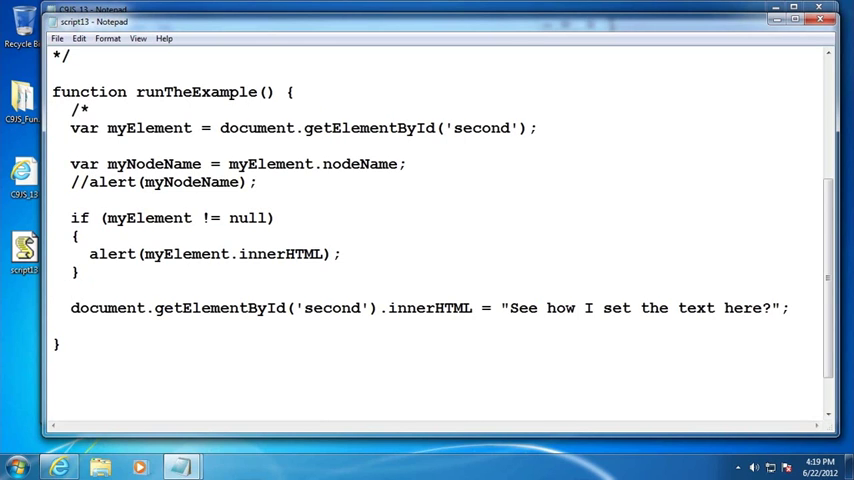
{"action": "scroll", "scroll_direction": "down", "scroll_amount": 3}
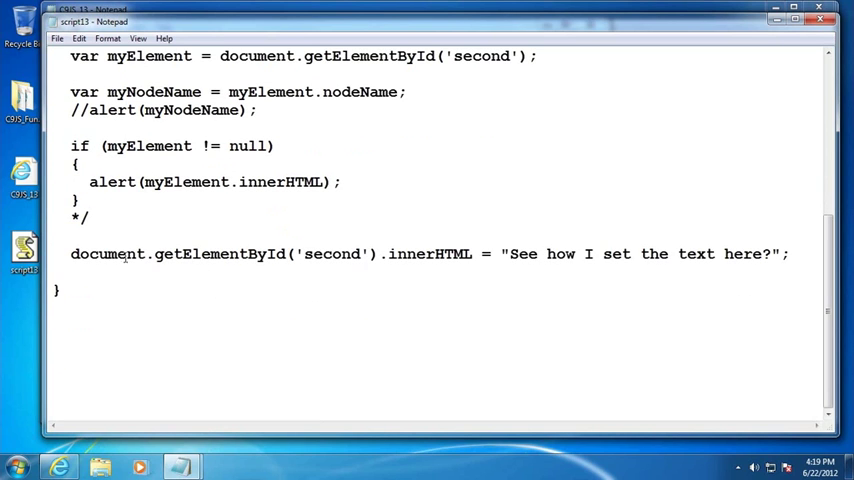
{"action": "left_click_drag", "start_coordinate": [502, 252], "coordinate": [596, 252]}
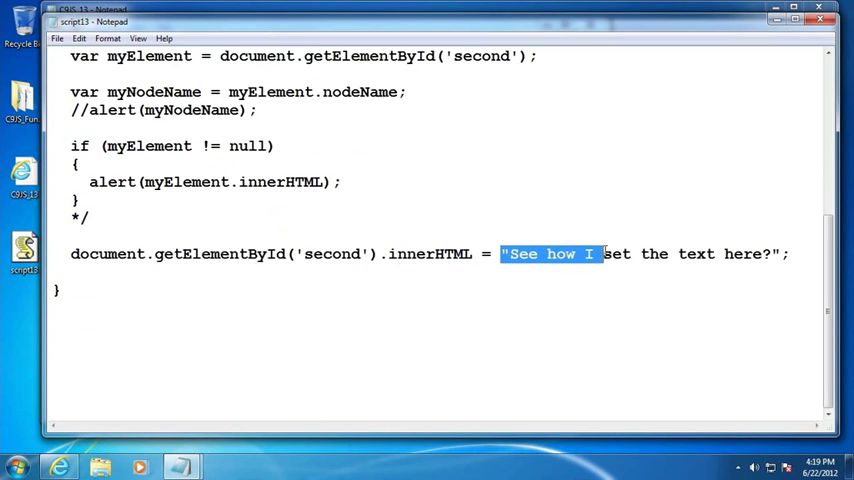
{"action": "left_click", "coordinate": [58, 38]}
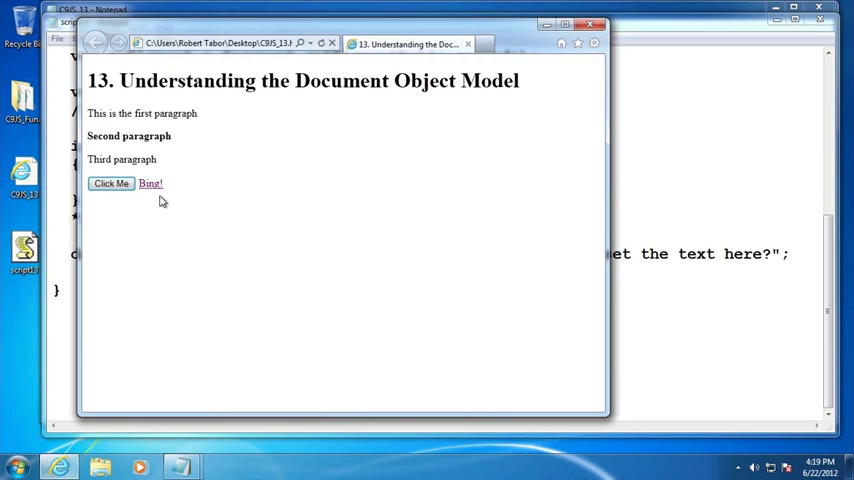
Run the example on the reloaded lesson page in Internet Explorer.
{"action": "left_click", "coordinate": [112, 184]}
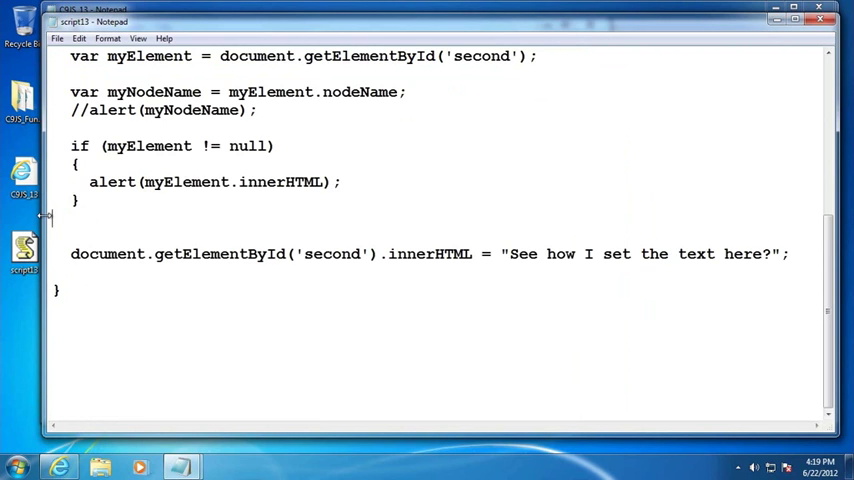
Close the block comment and add var listOfParagraphs = document.getElementsByTagName('p');.
{"action": "type", "text": "*/"}
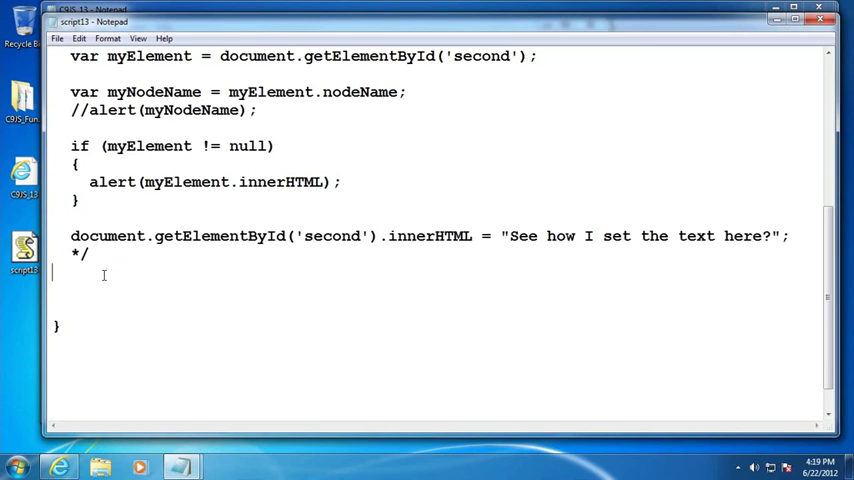
{"action": "scroll", "scroll_direction": "down", "scroll_amount": 3}
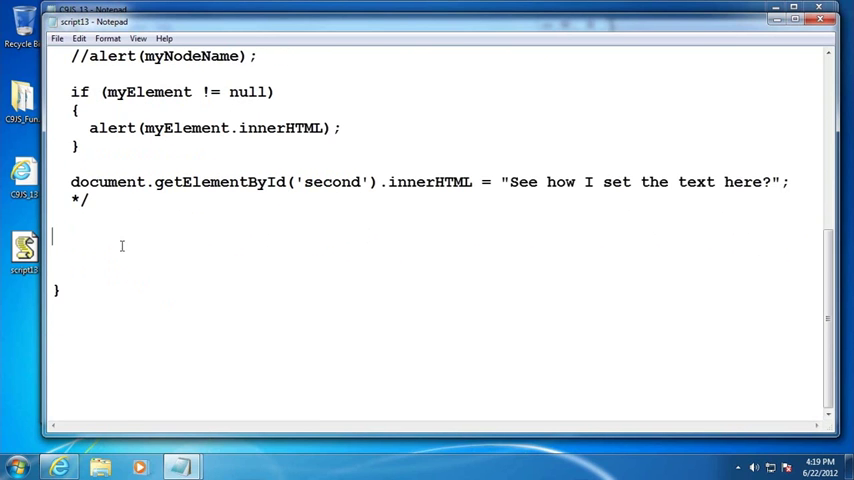
{"action": "scroll", "scroll_direction": "down", "scroll_amount": 3}
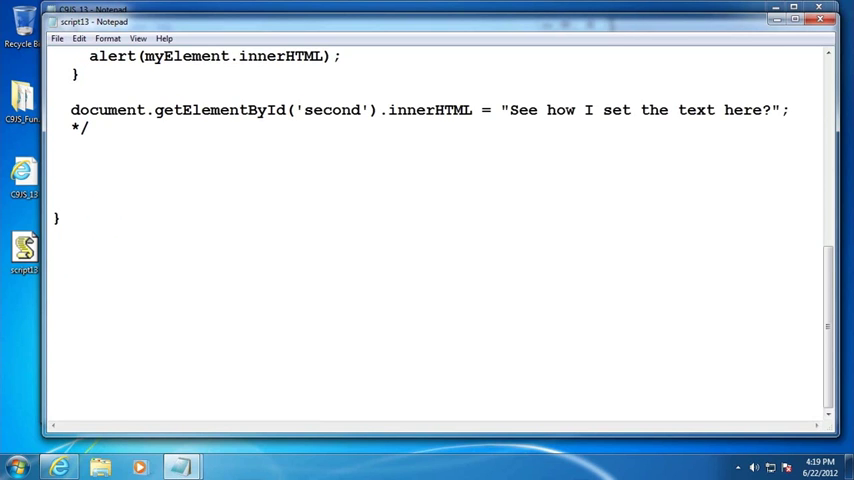
{"action": "type", "text": "var list"}
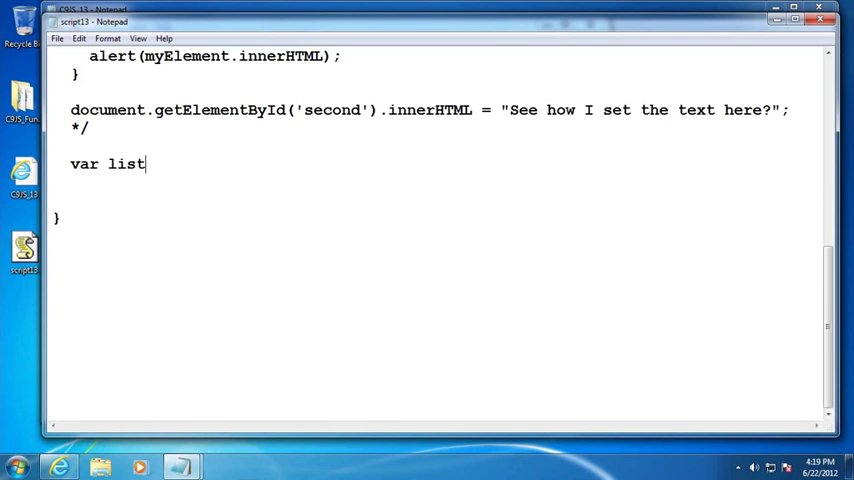
{"action": "type", "text": "OfParagrap"}
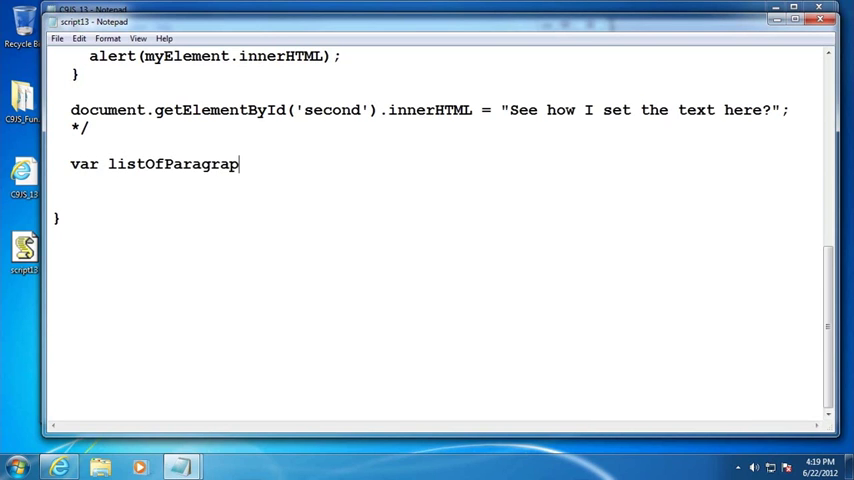
{"action": "type", "text": "hs = docu"}
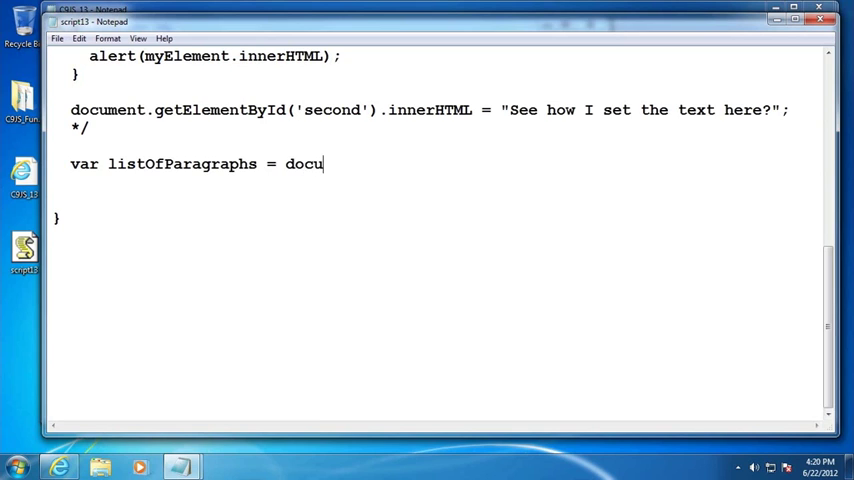
{"action": "type", "text": "ment.getElementsByTagN"}
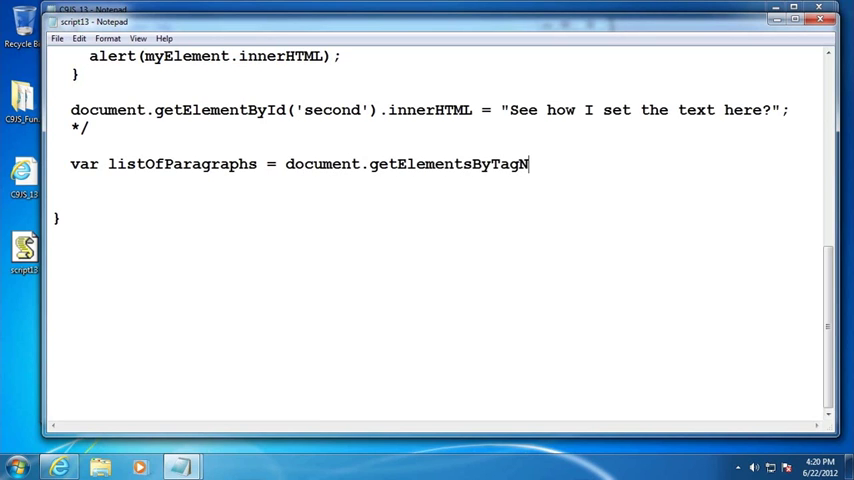
{"action": "type", "text": "ame('p')"}
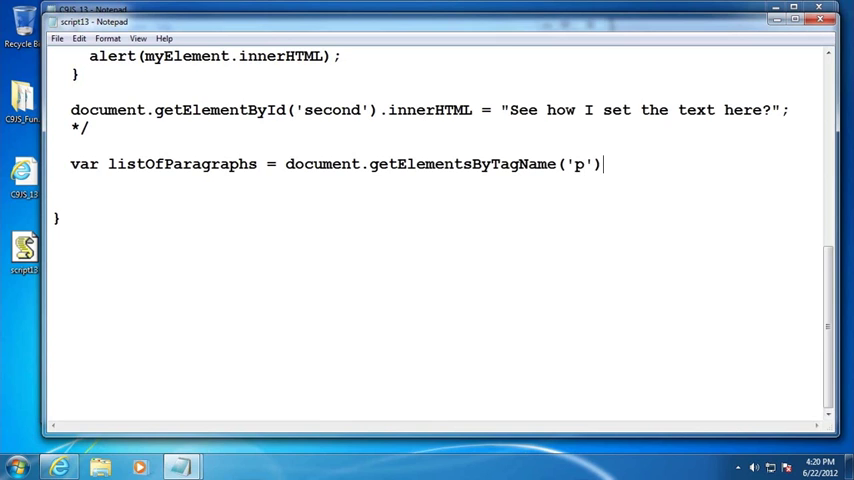
{"action": "type", "text": ";"}
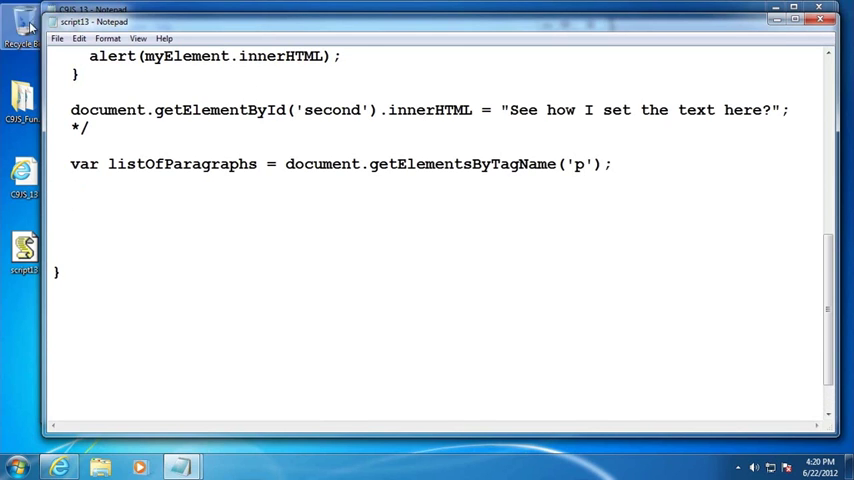
Add alert(listOfParagraphs.length) on a new line and return to the browser.
{"action": "left_click", "coordinate": [90, 200]}
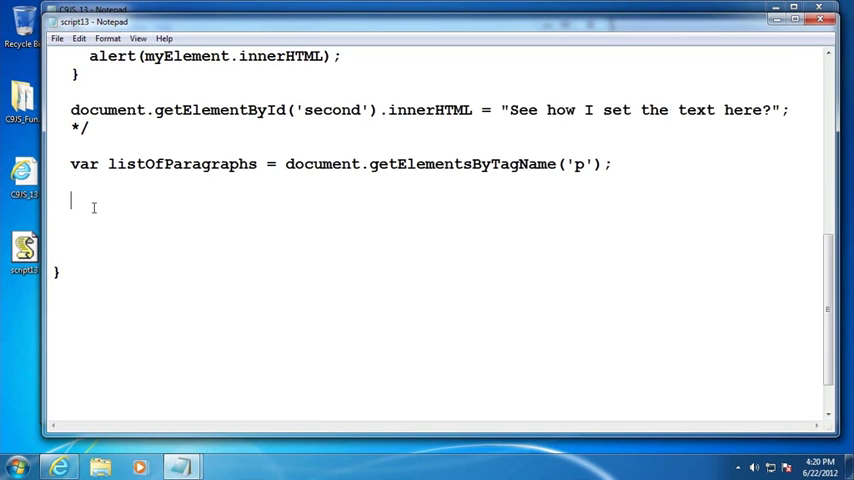
{"action": "type", "text": "alert("}
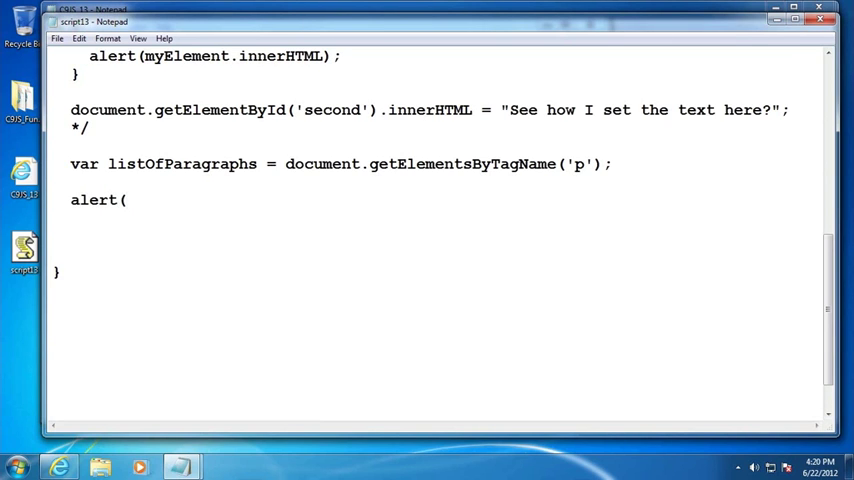
{"action": "type", "text": "listOfPAra"}
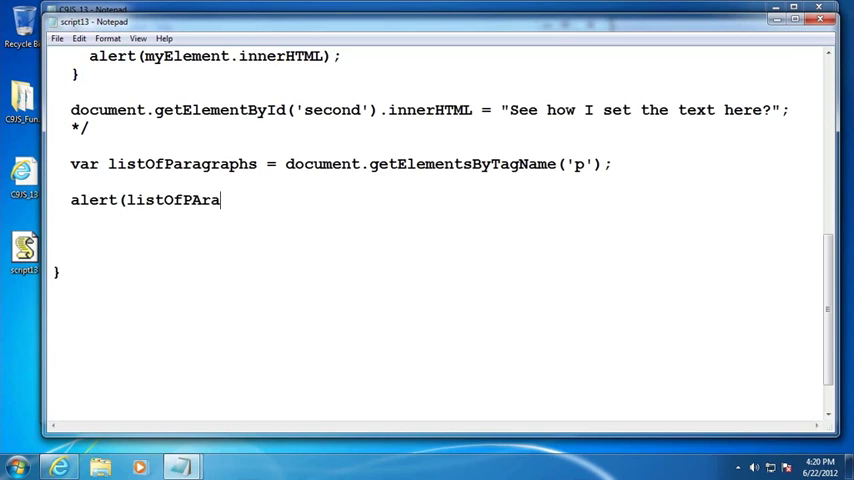
{"action": "type", "text": "grpa"}
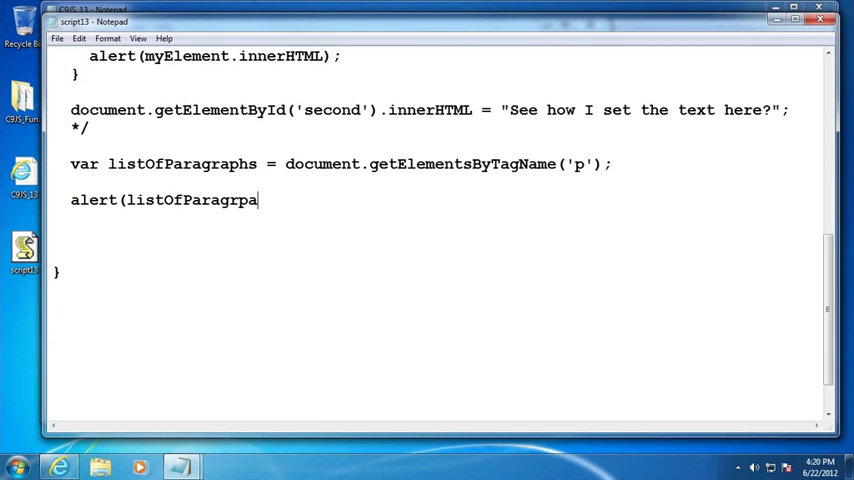
{"action": "type", "text": "hs"}
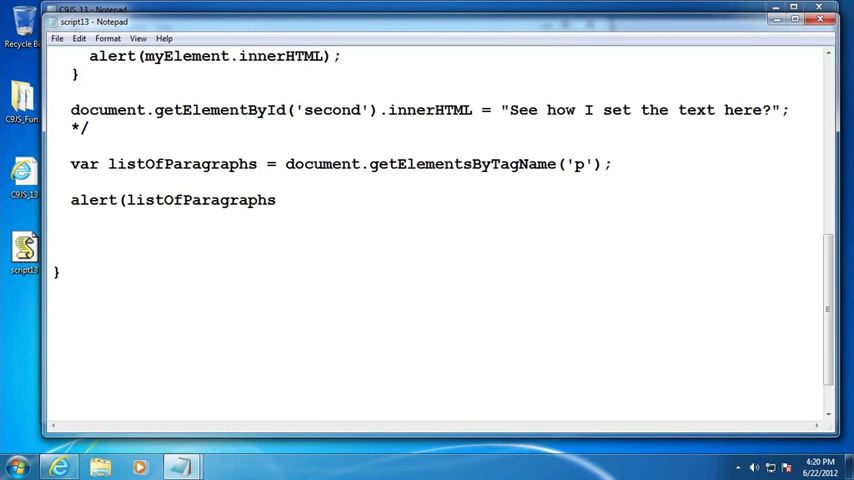
{"action": "type", "text": ".length)"}
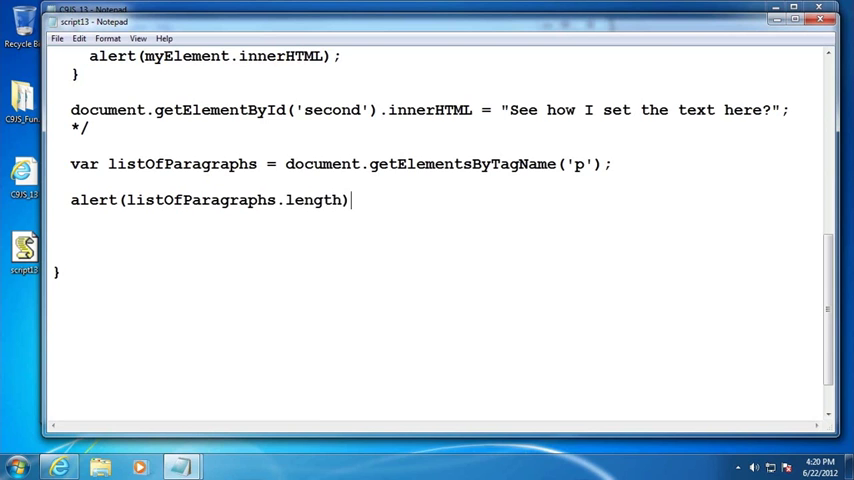
{"action": "left_click", "coordinate": [58, 38]}
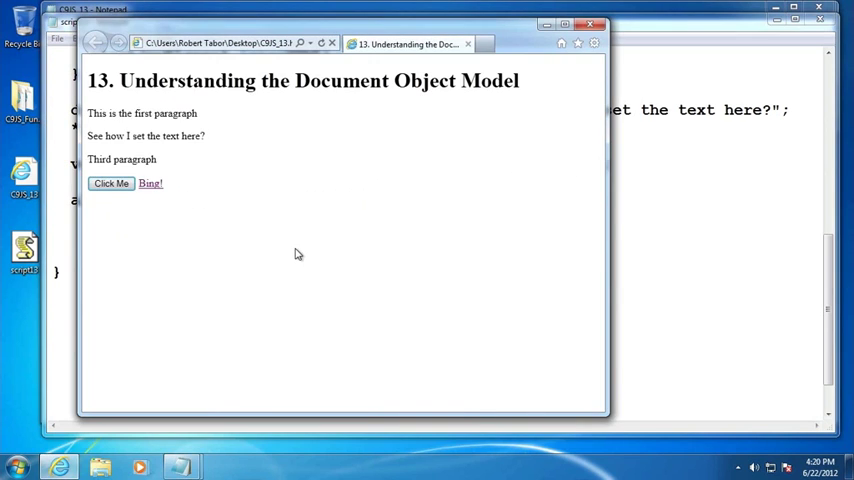
Reload the page, run Click Me and dismiss the alert reporting 3 paragraphs.
{"action": "left_click", "coordinate": [112, 184]}
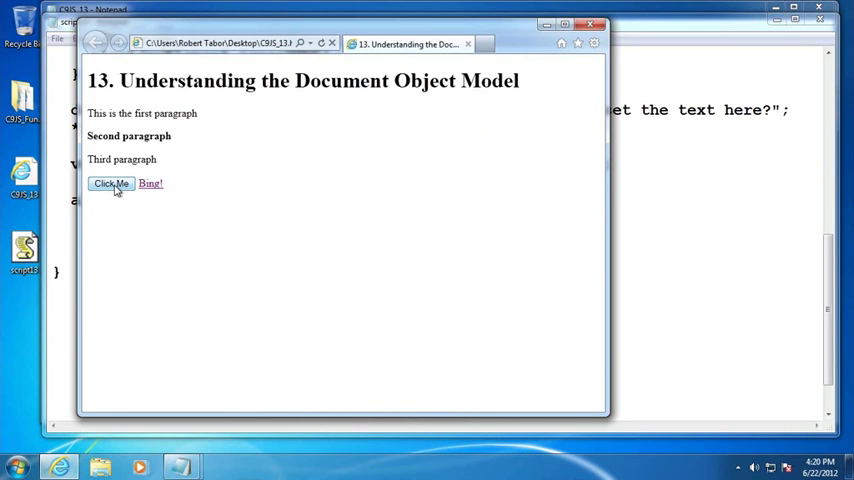
{"action": "left_click", "coordinate": [112, 184]}
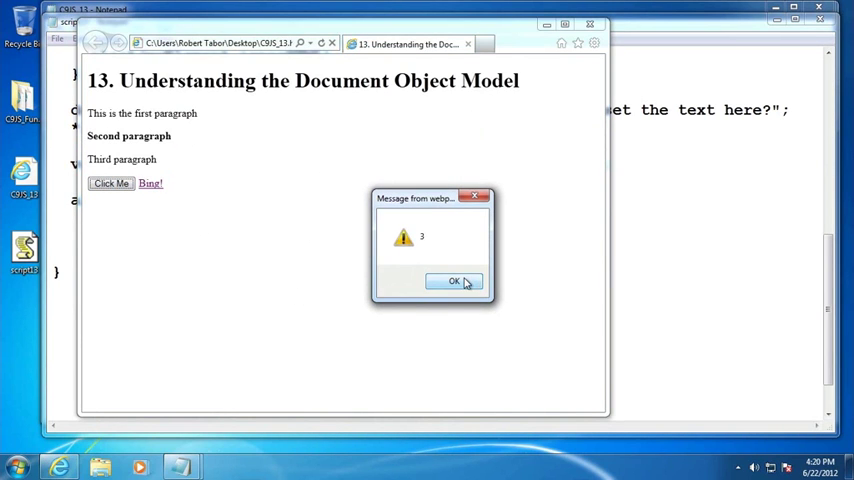
{"action": "left_click", "coordinate": [454, 280]}
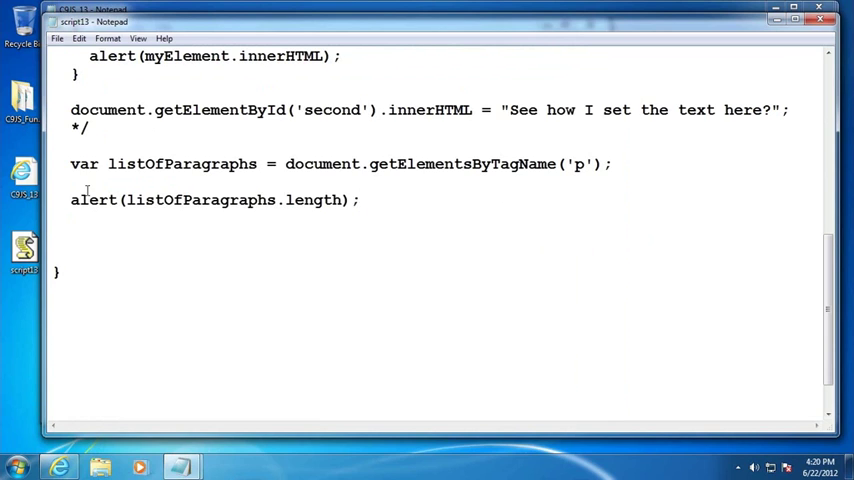
Comment out the length alert and add var secondParagraph = listOfParagraphs[1];.
{"action": "type", "text": "//"}
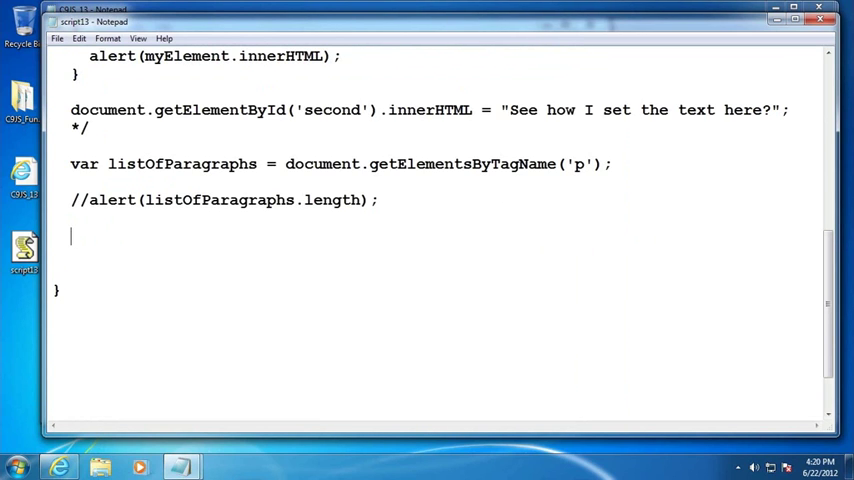
{"action": "type", "text": "var sec"}
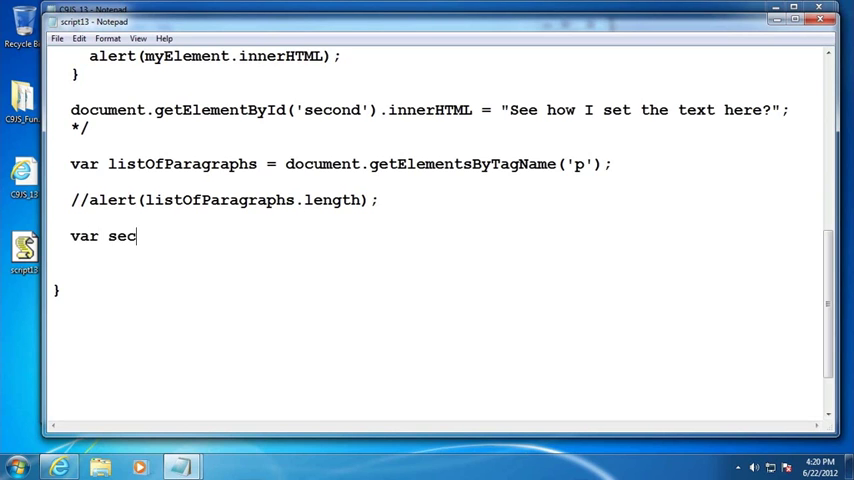
{"action": "type", "text": "ondParagraph ="}
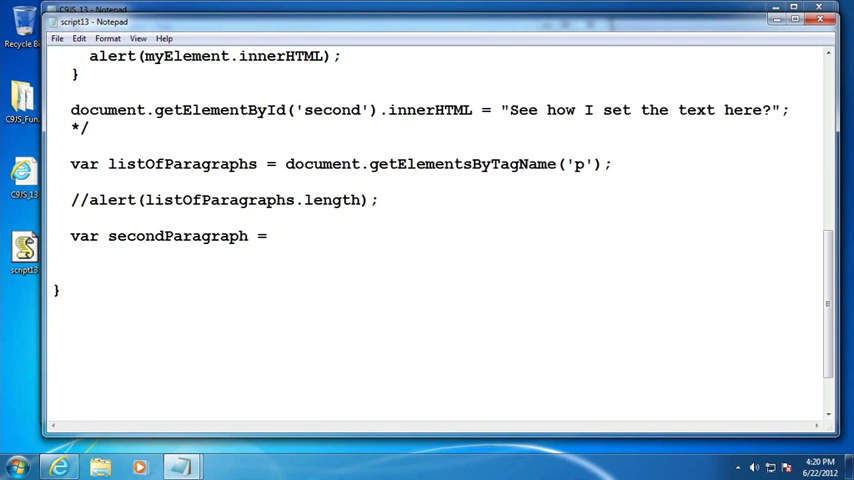
{"action": "type", "text": "listO"}
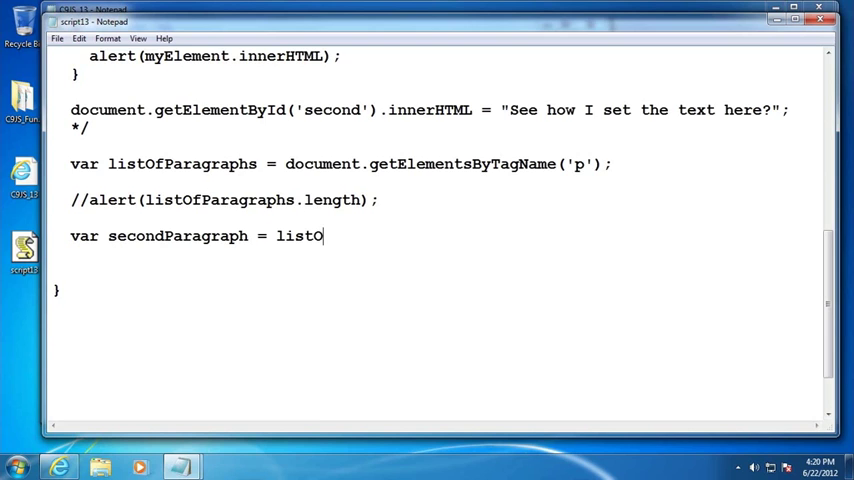
{"action": "type", "text": "fParagr"}
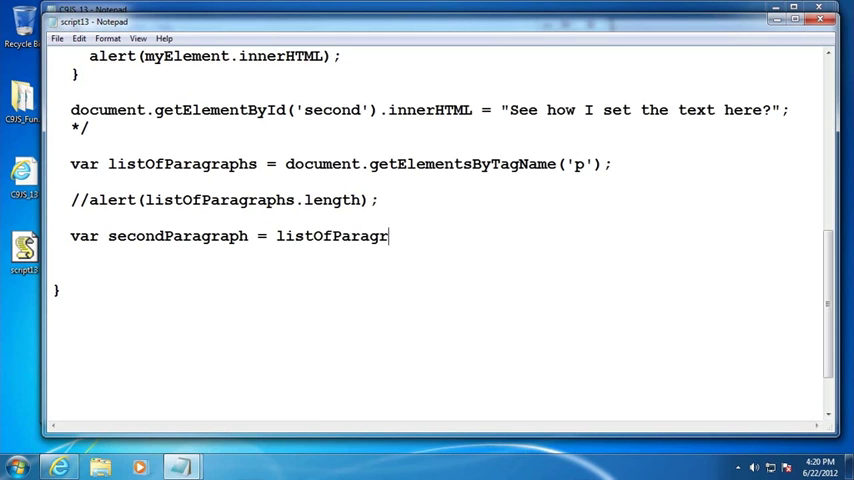
{"action": "type", "text": "aphs"}
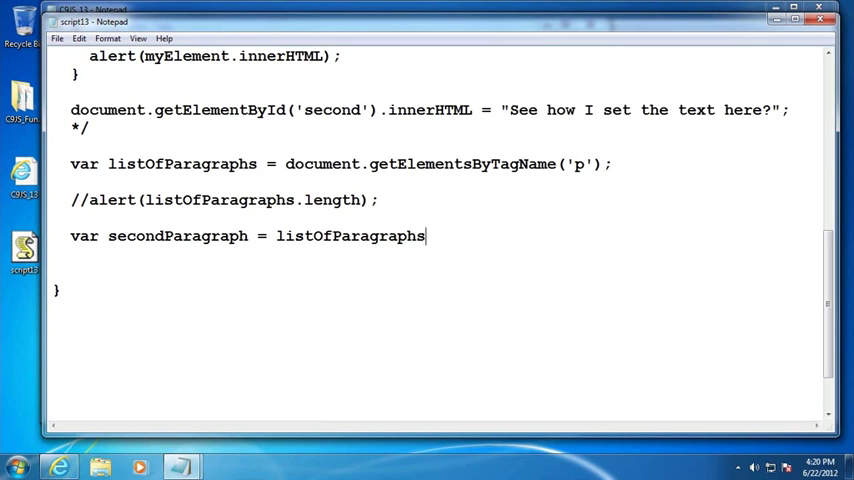
{"action": "type", "text": "["}
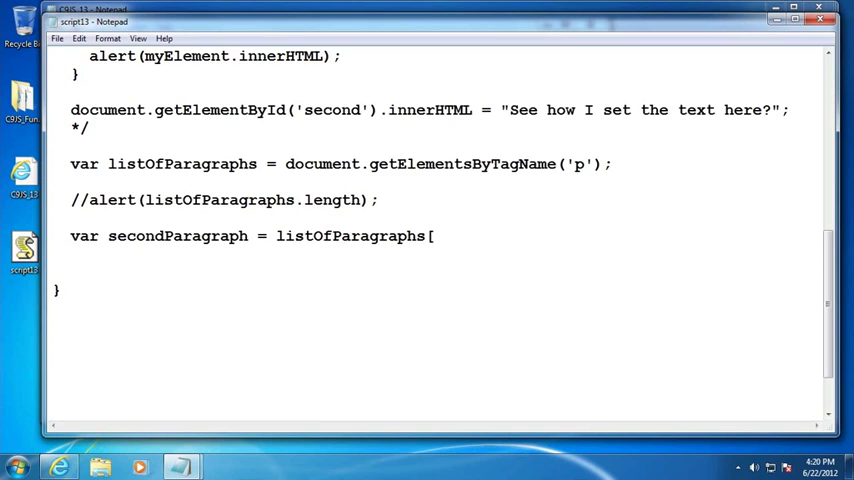
{"action": "left_click", "coordinate": [434, 236]}
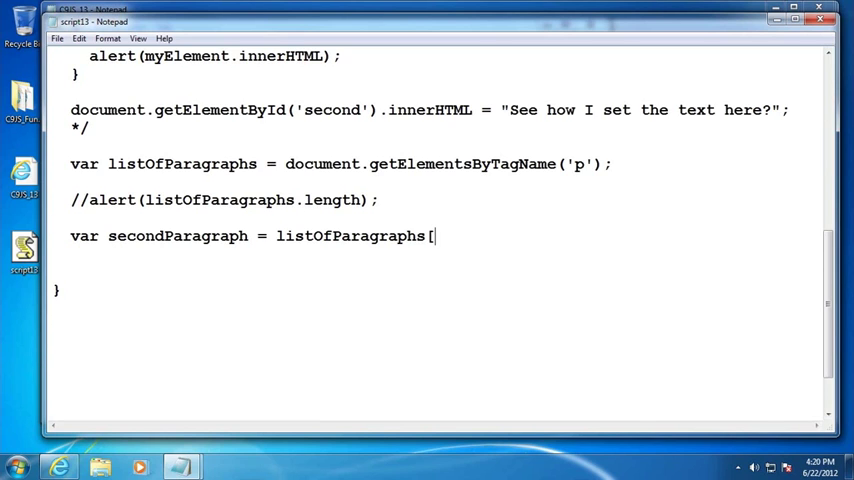
{"action": "type", "text": "1];"}
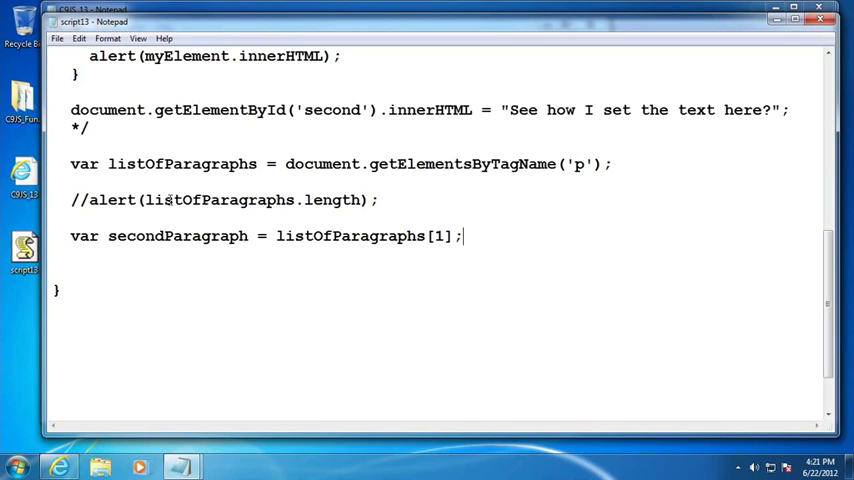
Begin the alert(secondParagraph.innerHTML) statement.
{"action": "type", "text": "alert"}
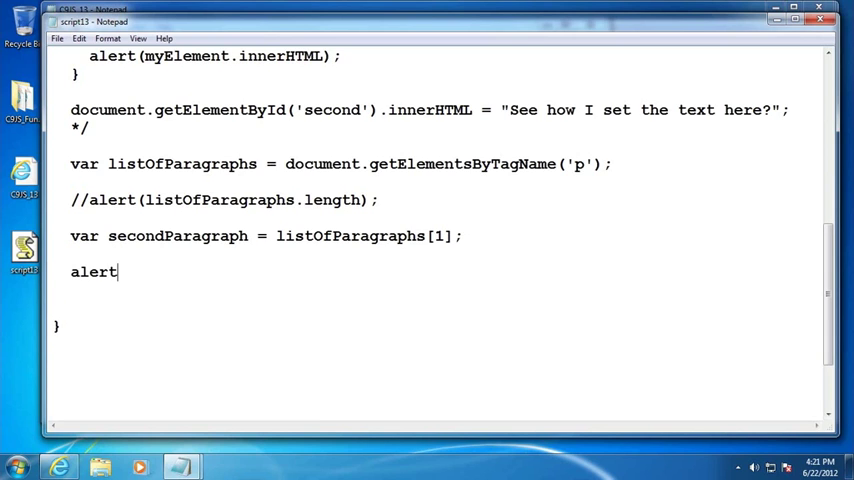
{"action": "type", "text": "(secondParagraph.inner"}
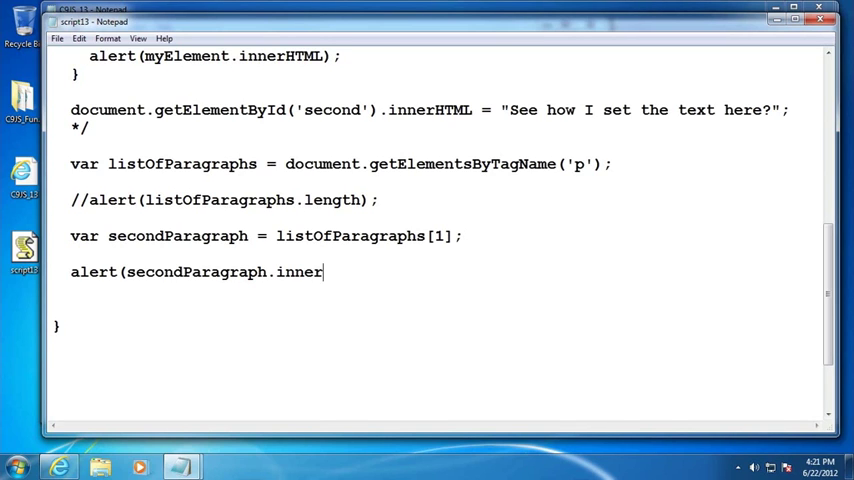
Finish the innerHTML alert, reload the page and dismiss the '<strong>Second paragraph</strong>' message.
{"action": "type", "text": "HTML);"}
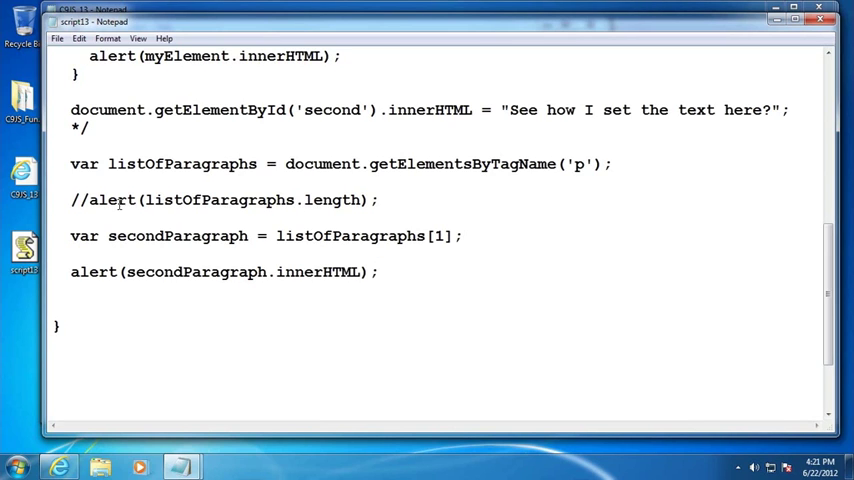
{"action": "left_click", "coordinate": [58, 38]}
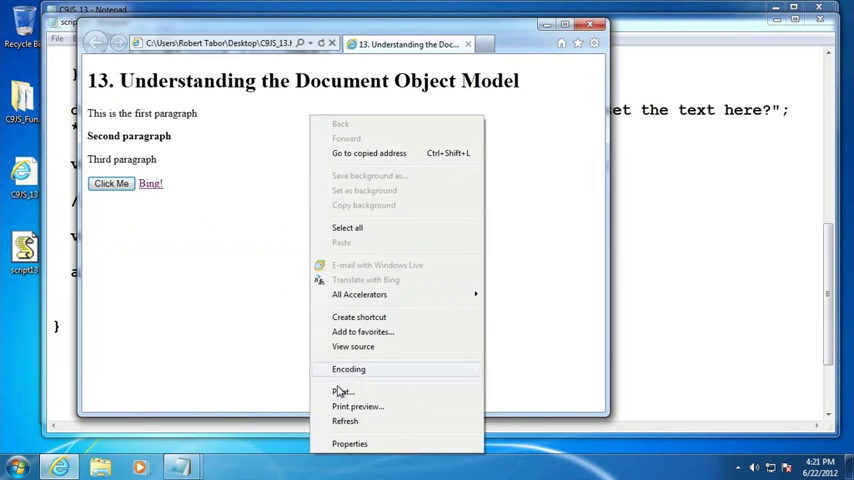
{"action": "left_click", "coordinate": [112, 184]}
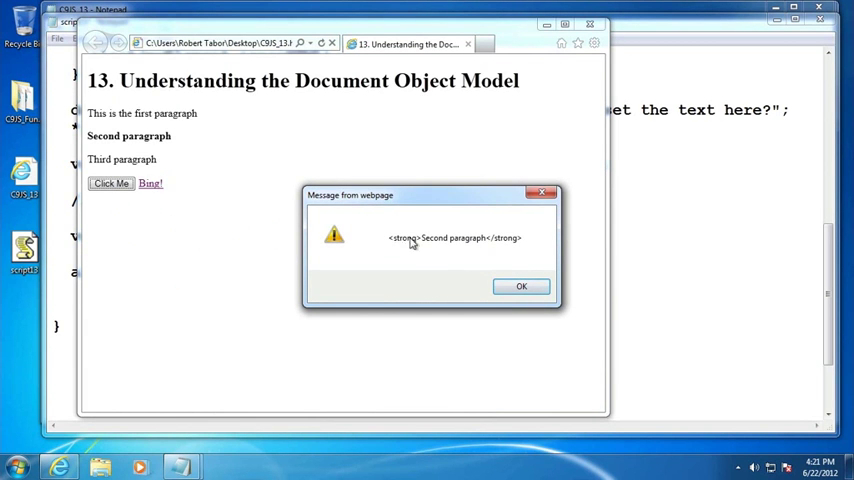
{"action": "left_click", "coordinate": [520, 286]}
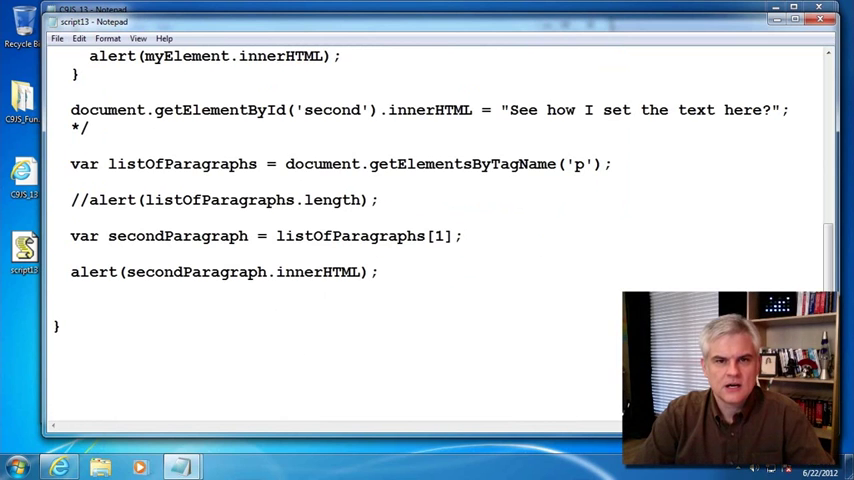
{"action": "scroll", "scroll_direction": "up", "scroll_amount": 3}
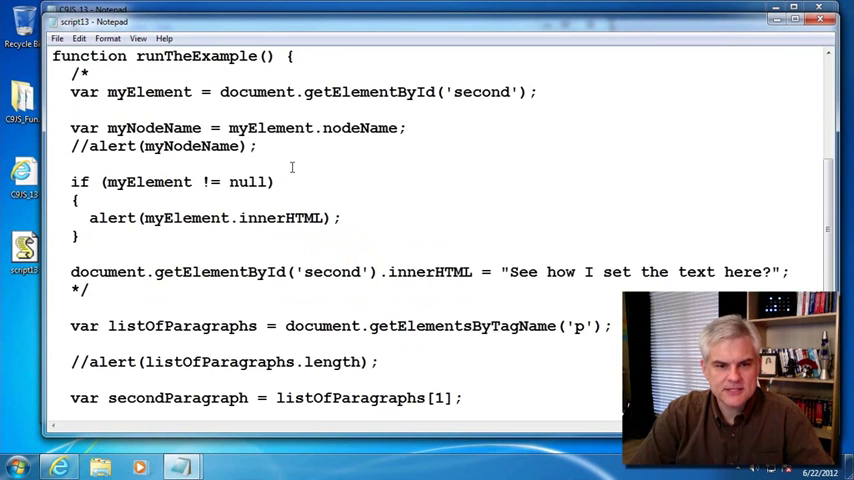
{"action": "scroll", "scroll_direction": "down", "scroll_amount": 3}
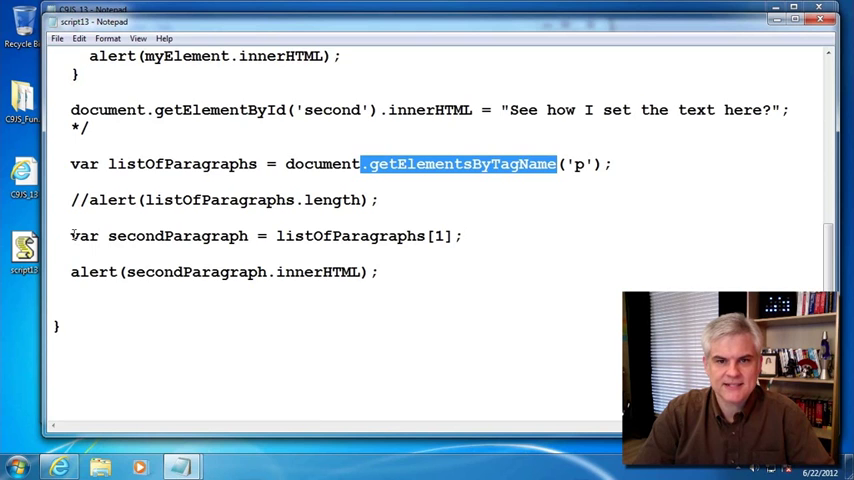
{"action": "scroll", "scroll_direction": "down", "scroll_amount": 3}
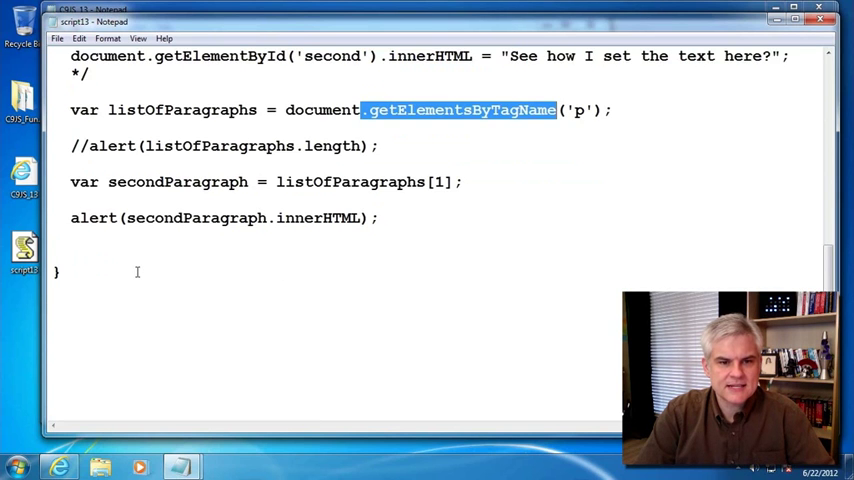
Block-comment the paragraph code and add myElement = document.getElementById('second');.
{"action": "left_click", "coordinate": [230, 144]}
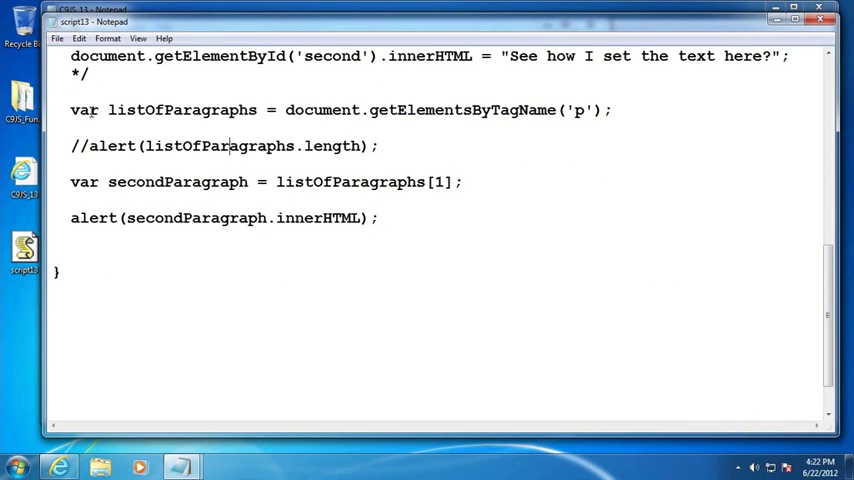
{"action": "type", "text": "/"}
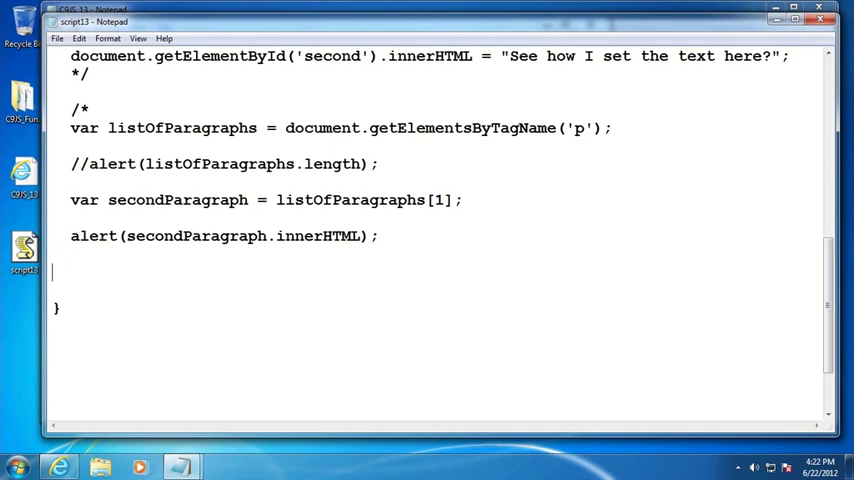
{"action": "type", "text": "*/"}
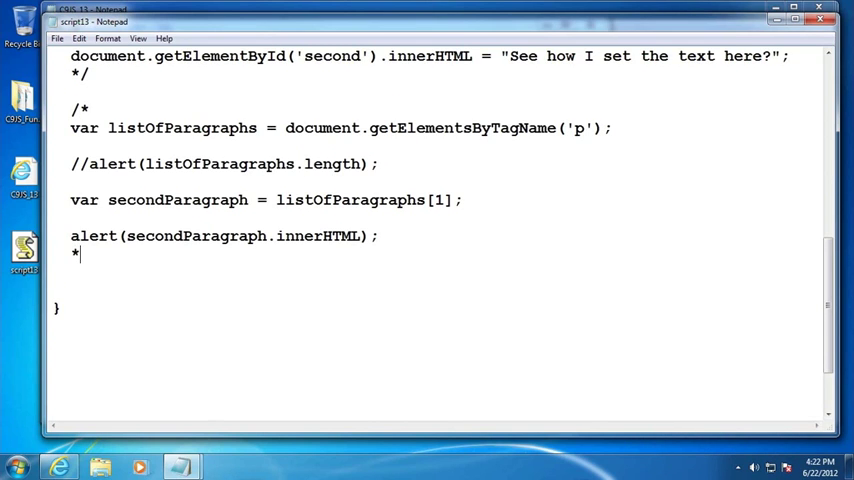
{"action": "type", "text": "m"}
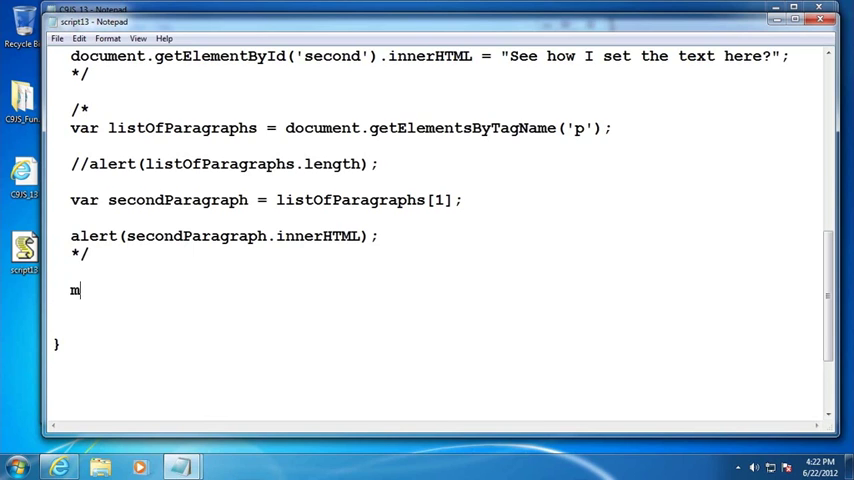
{"action": "type", "text": "yElement = do"}
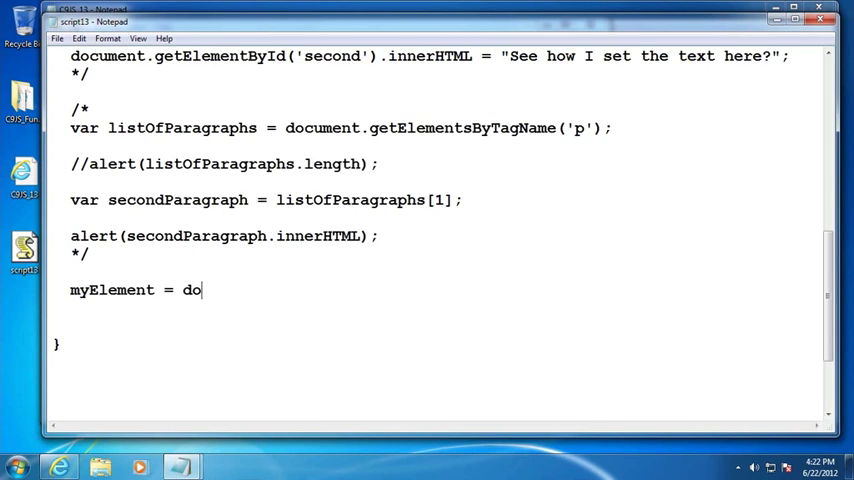
{"action": "type", "text": "cument.getEle,"}
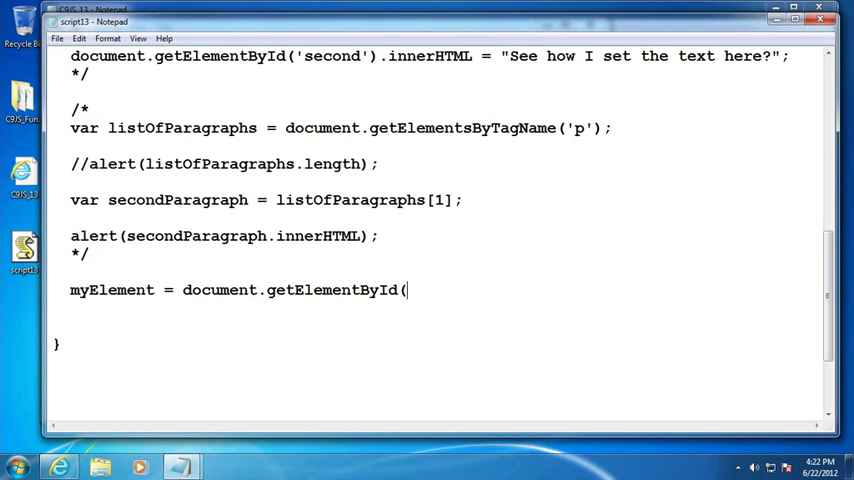
{"action": "type", "text": "'second')"}
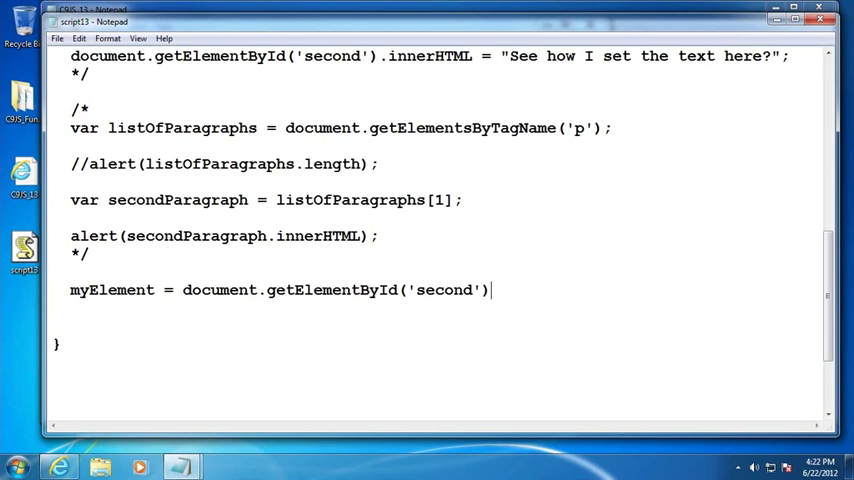
{"action": "type", "text": ";"}
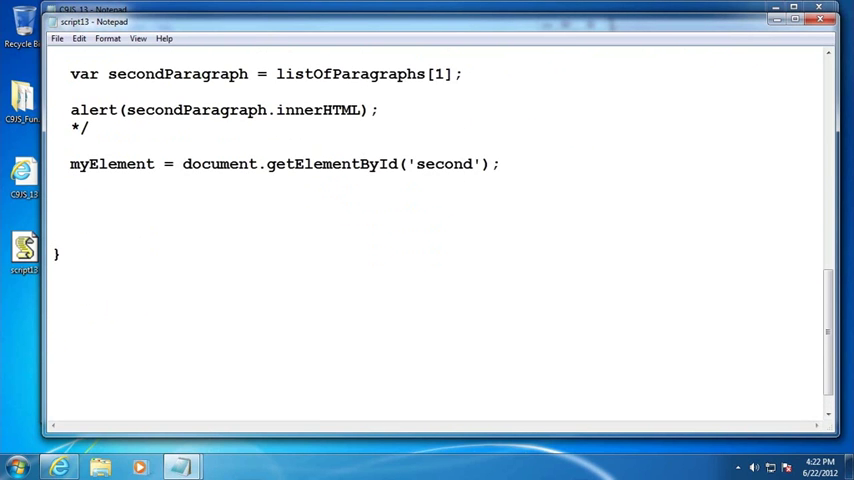
Add alert(myElement.parentNode.nodeName) below it.
{"action": "type", "text": "ale"}
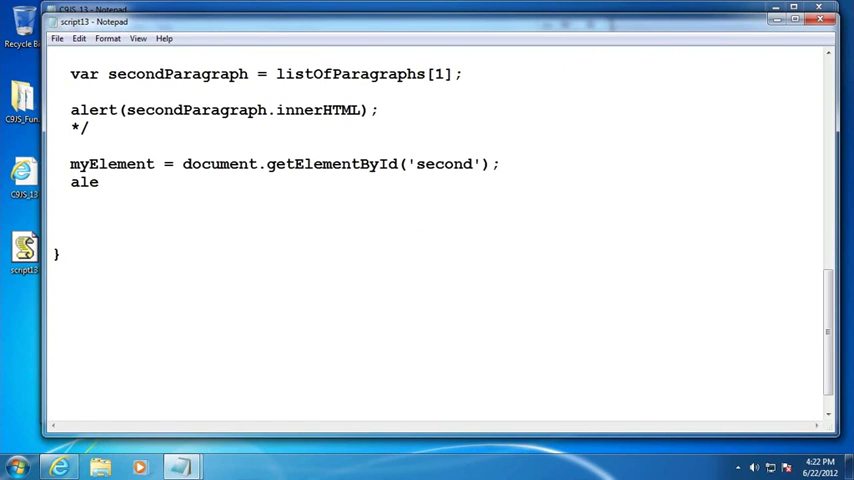
{"action": "type", "text": "rt("}
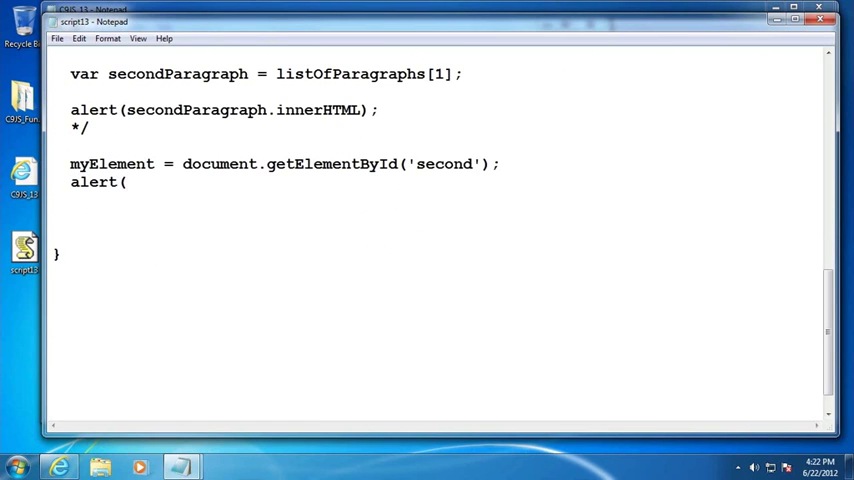
{"action": "type", "text": "myEle,e"}
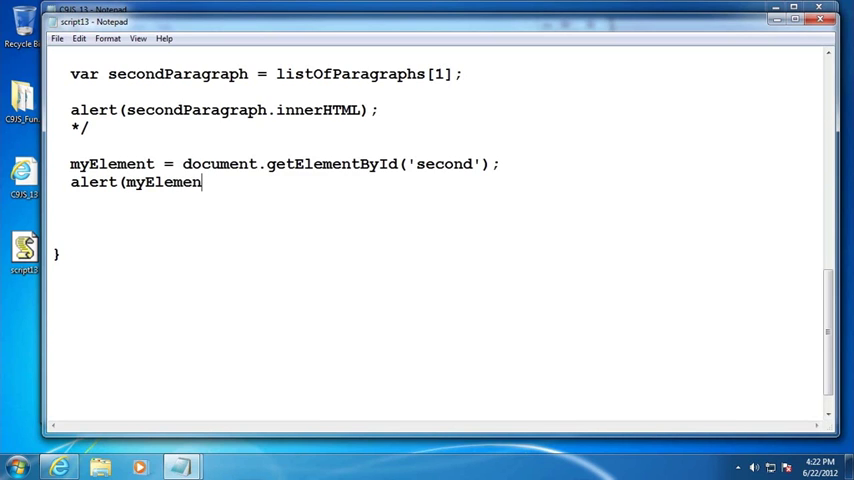
{"action": "type", "text": ".pra"}
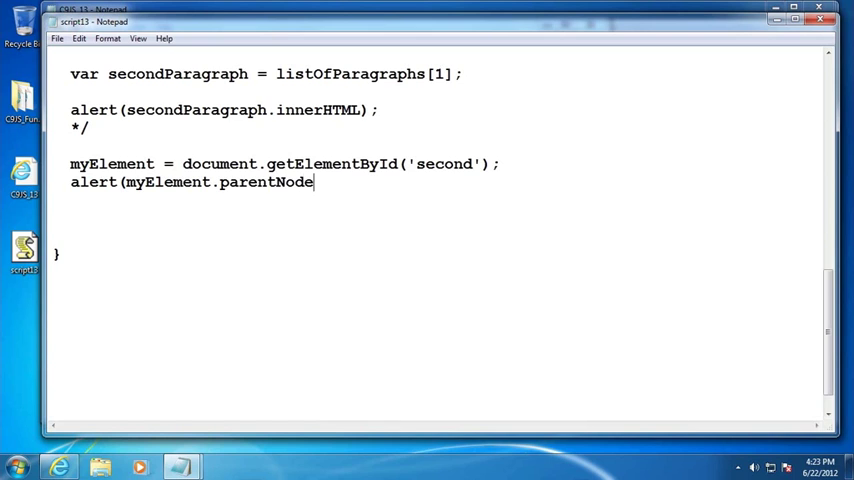
{"action": "type", "text": ".no"}
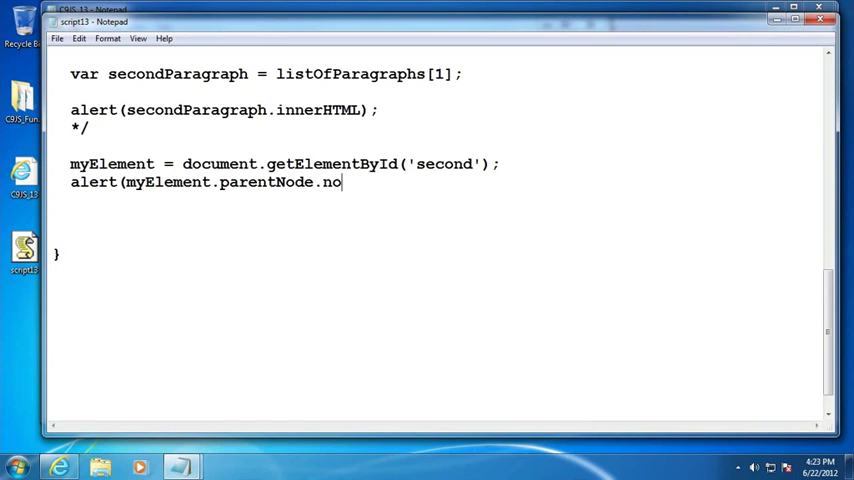
{"action": "type", "text": "de"}
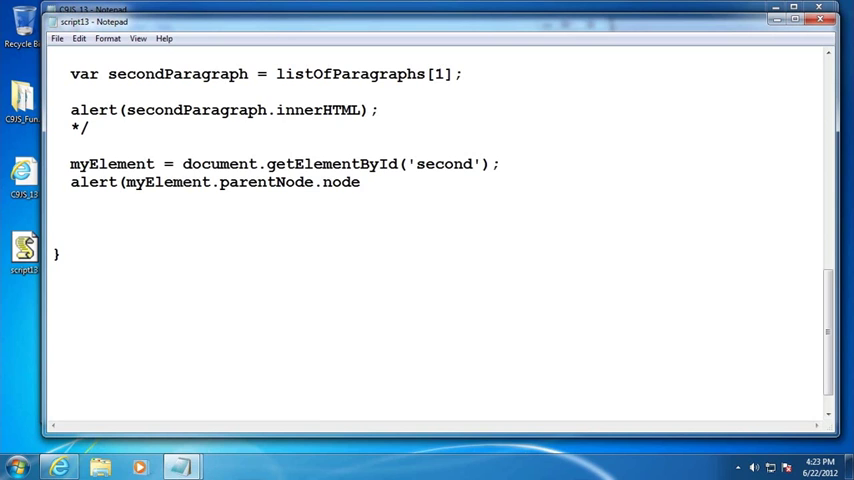
Complete the nodeName alert, reload the page and dismiss the message naming the parent DIV.
{"action": "type", "text": "Name)"}
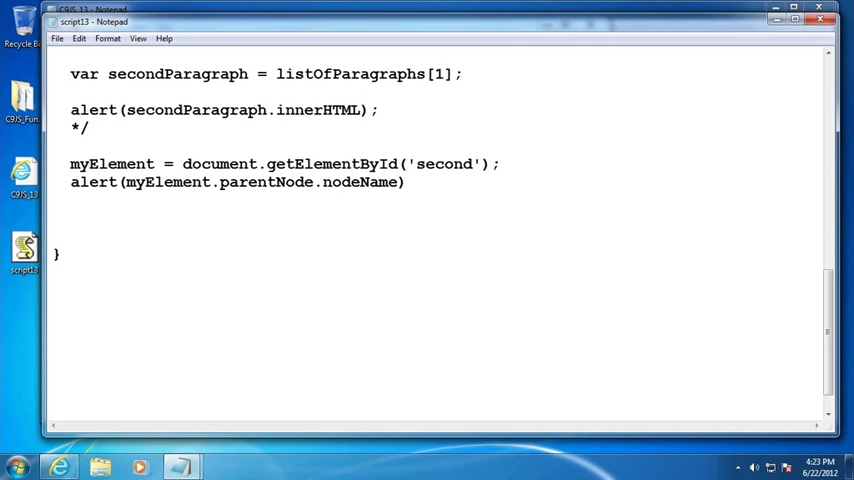
{"action": "left_click", "coordinate": [58, 38]}
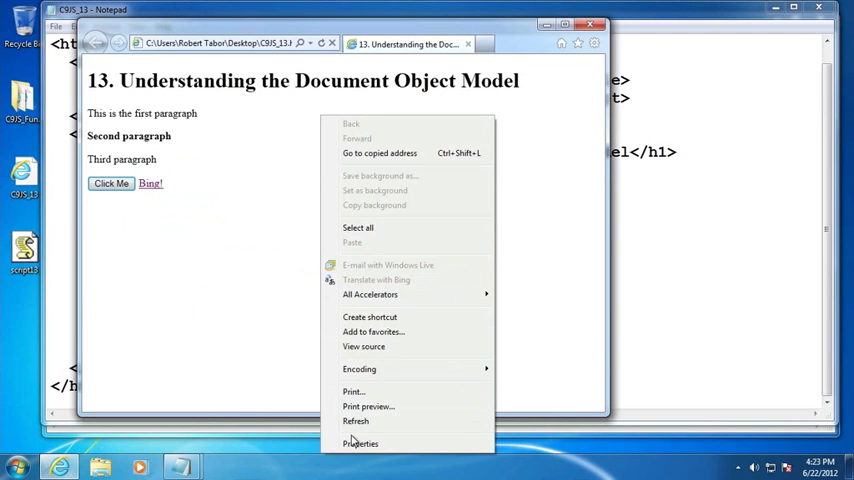
{"action": "left_click", "coordinate": [112, 184]}
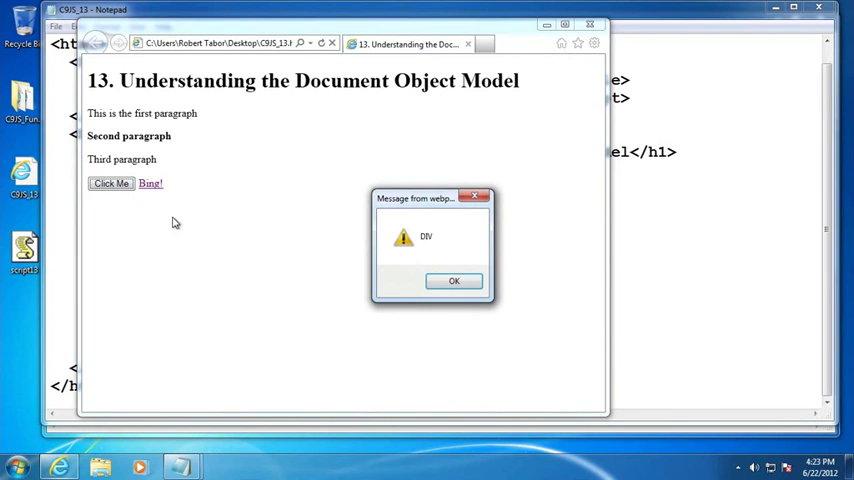
{"action": "left_click", "coordinate": [454, 280]}
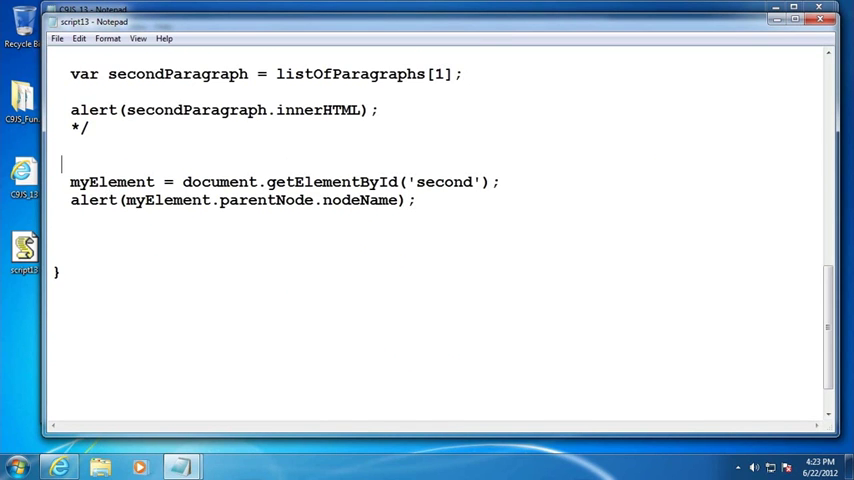
Open a block comment and add myElement.childNodes[0]; inside it.
{"action": "type", "text": "/*"}
{"action": "type", "text": "*/"}
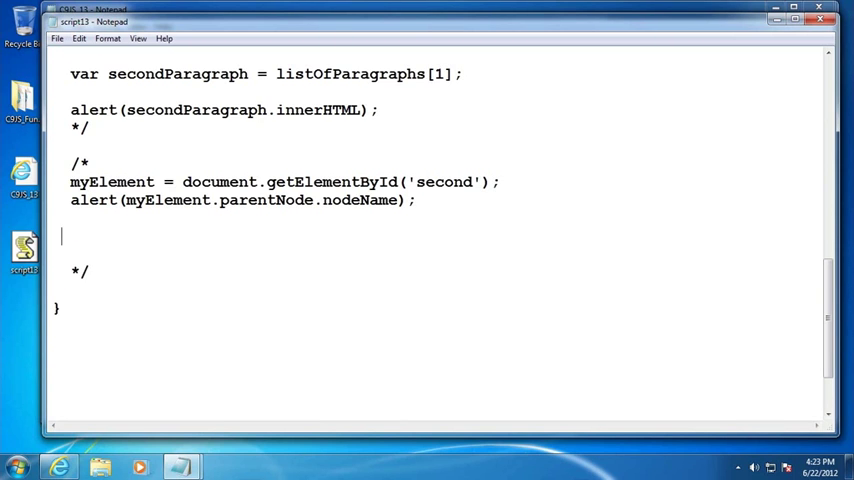
{"action": "type", "text": "myE"}
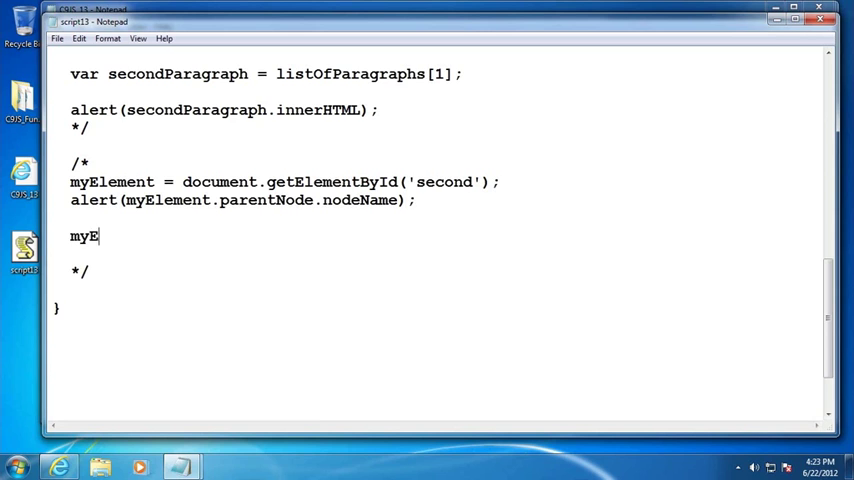
{"action": "type", "text": "lement.ch"}
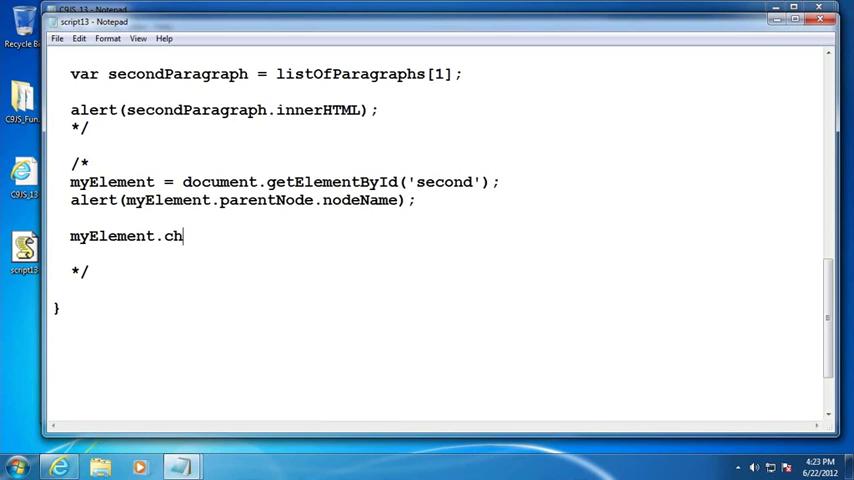
{"action": "type", "text": "ildNode"}
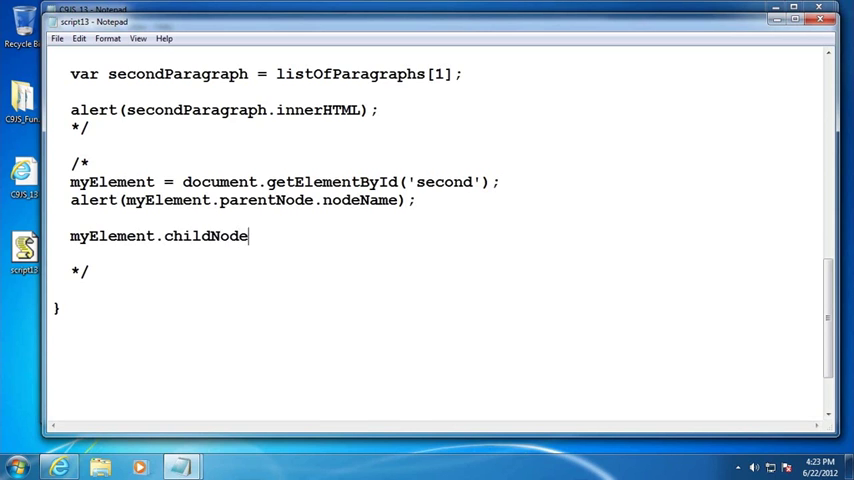
{"action": "type", "text": "s[]"}
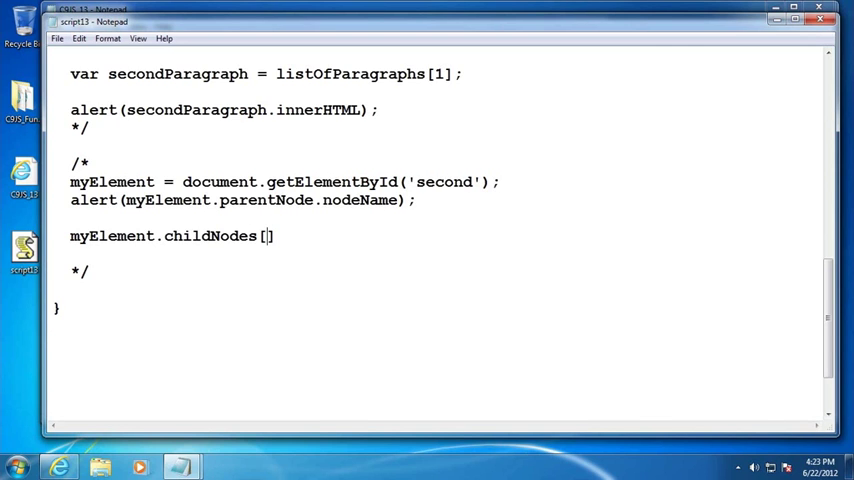
{"action": "type", "text": "0"}
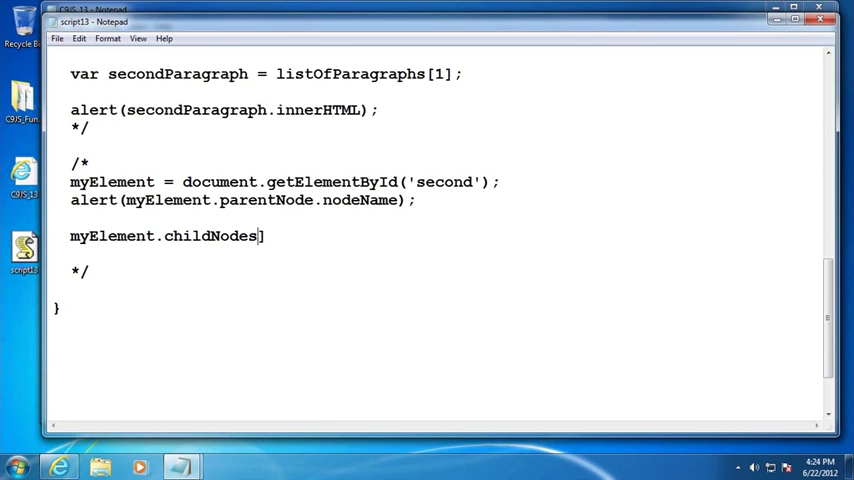
{"action": "type", "text": "["}
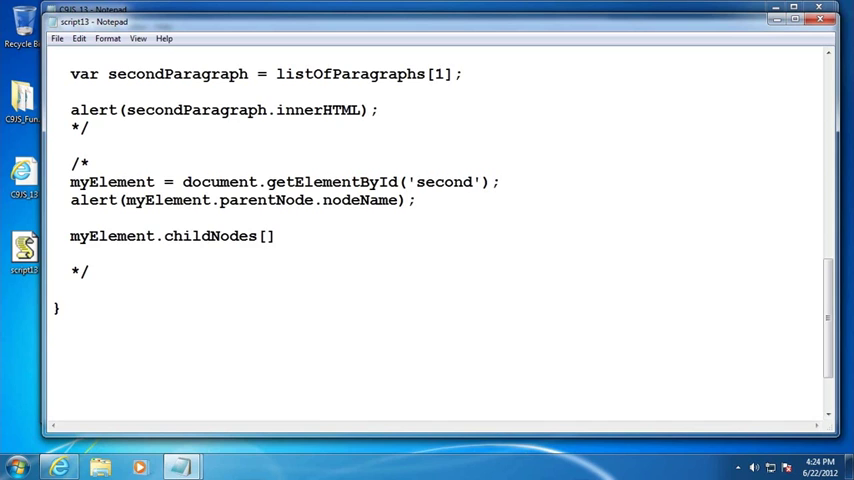
{"action": "type", "text": "leng"}
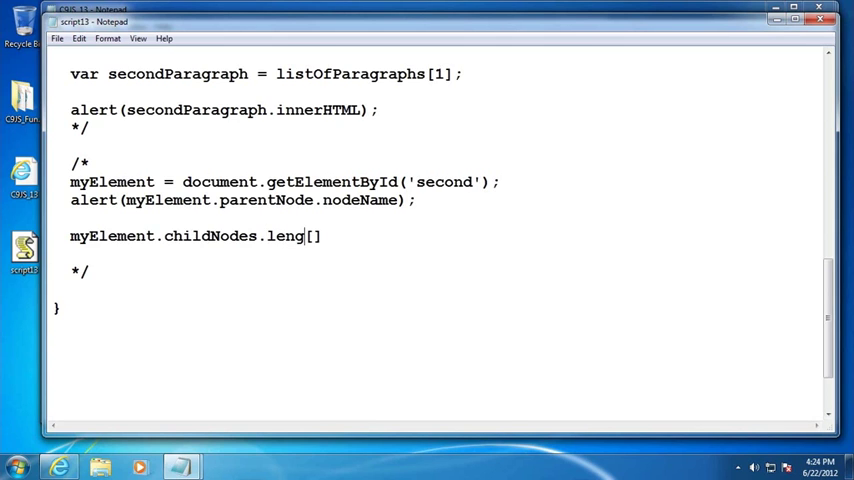
{"action": "type", "text": "th"}
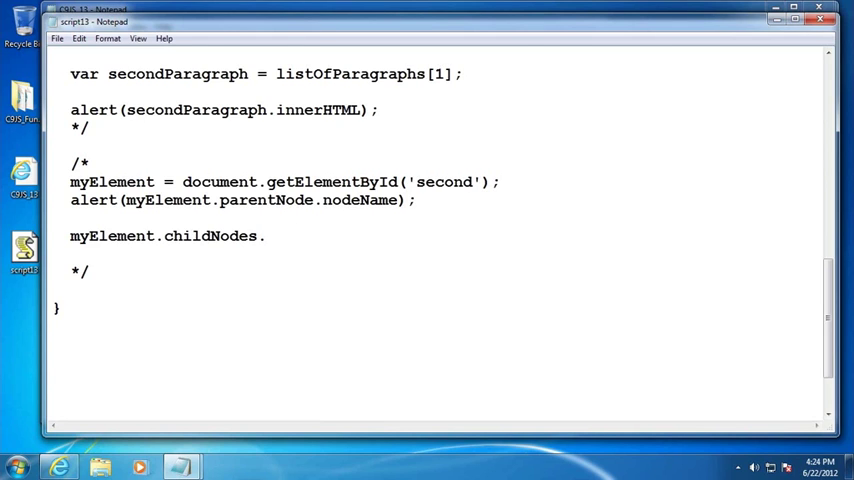
{"action": "key", "text": "Backspace"}
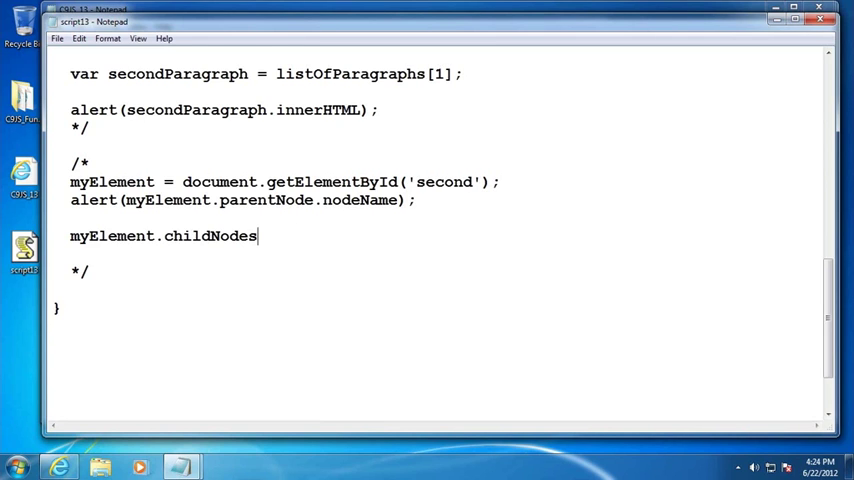
{"action": "type", "text": "[0];"}
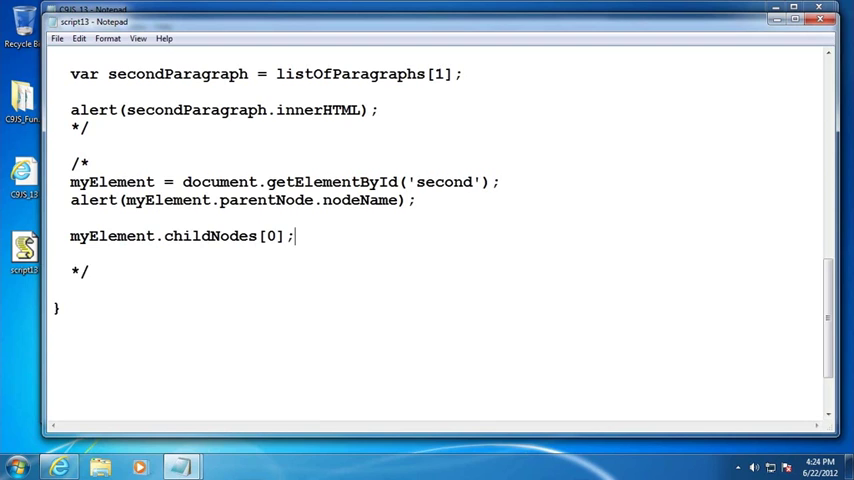
List myElement.firstChild, lastChild, nextSibling and previousSibling statements in the comment.
{"action": "type", "text": "myEle"}
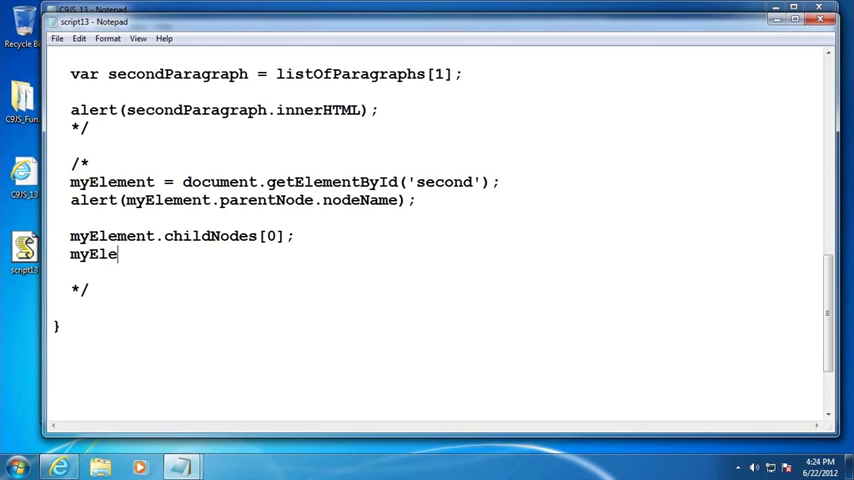
{"action": "type", "text": "ment.fi"}
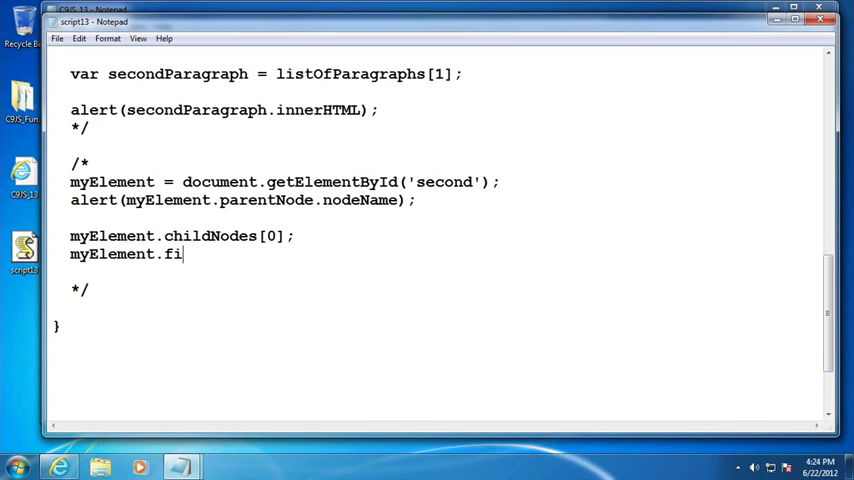
{"action": "type", "text": "rstCho"}
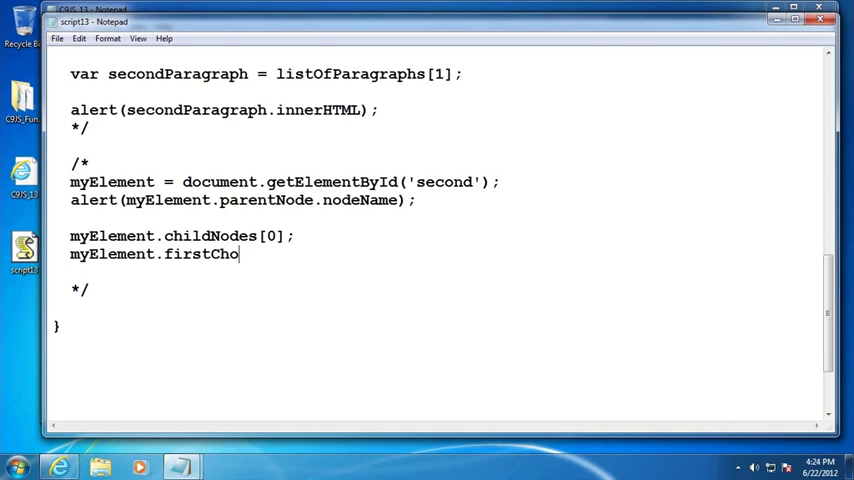
{"action": "key", "text": "Backspace"}
{"action": "type", "text": "ild;"}
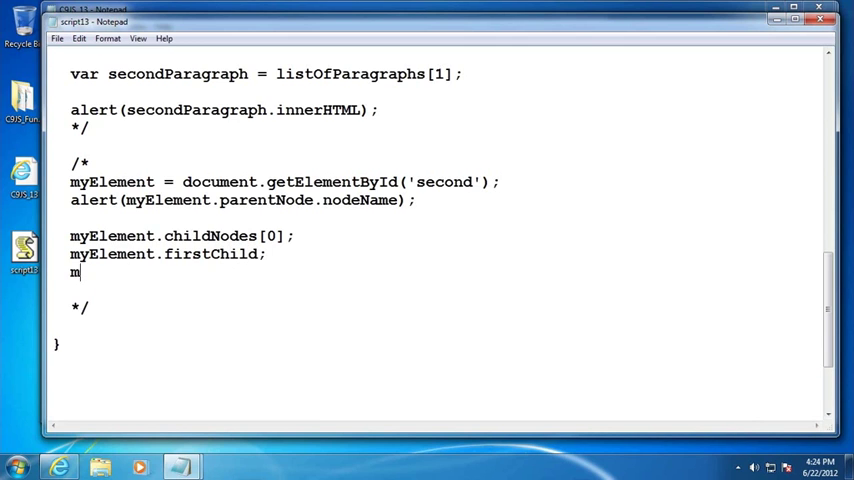
{"action": "type", "text": "yElement.las"}
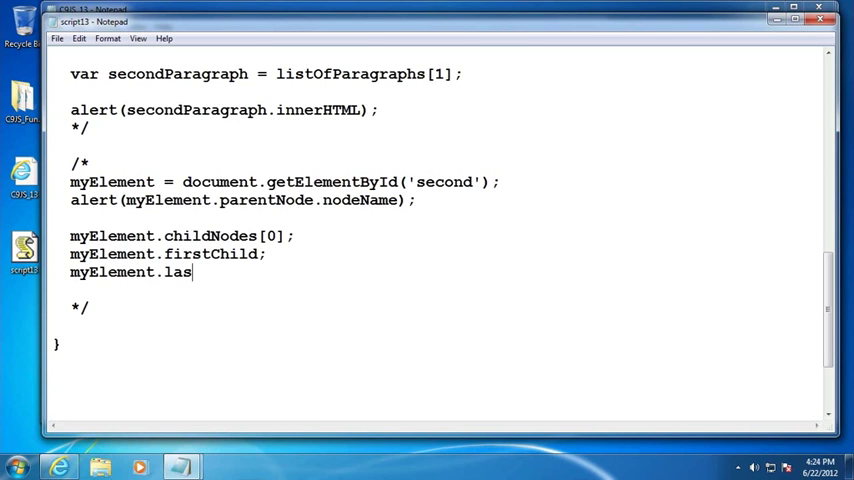
{"action": "type", "text": "tChild;"}
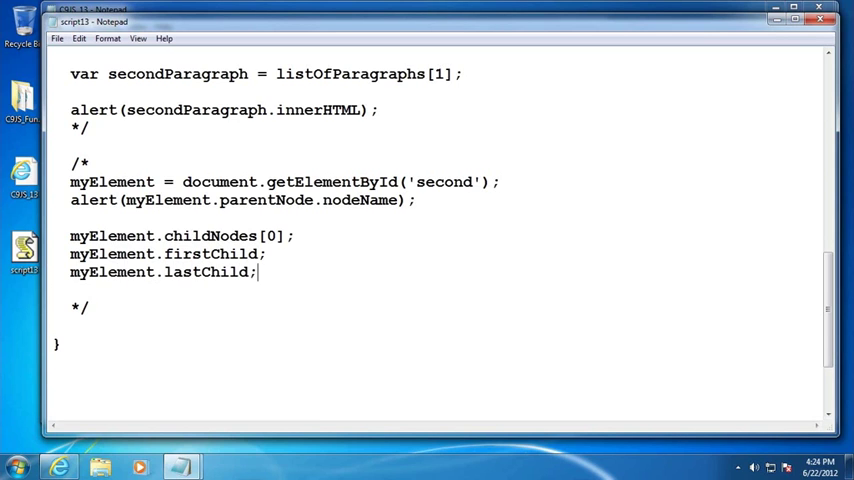
{"action": "key", "text": "enter"}
{"action": "type", "text": "my"}
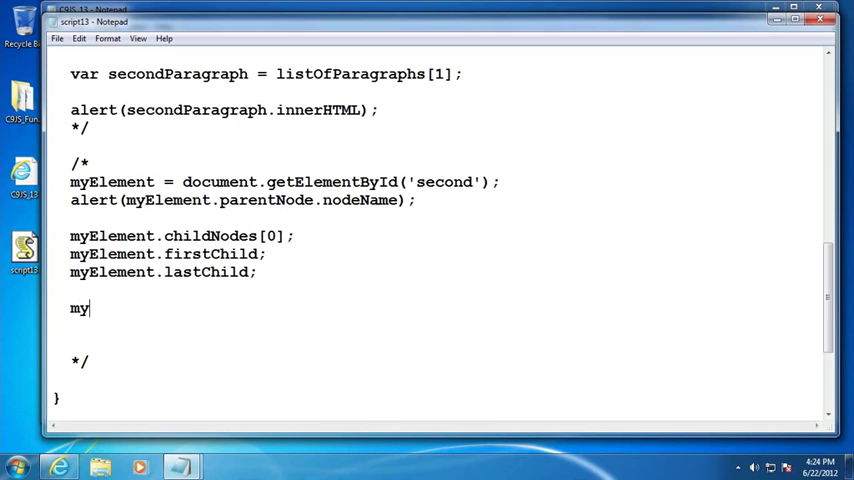
{"action": "type", "text": "Element"}
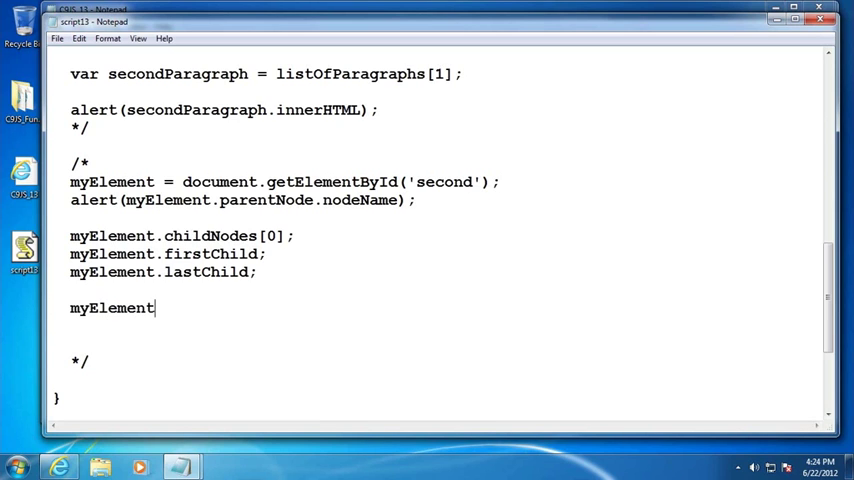
{"action": "type", "text": "."}
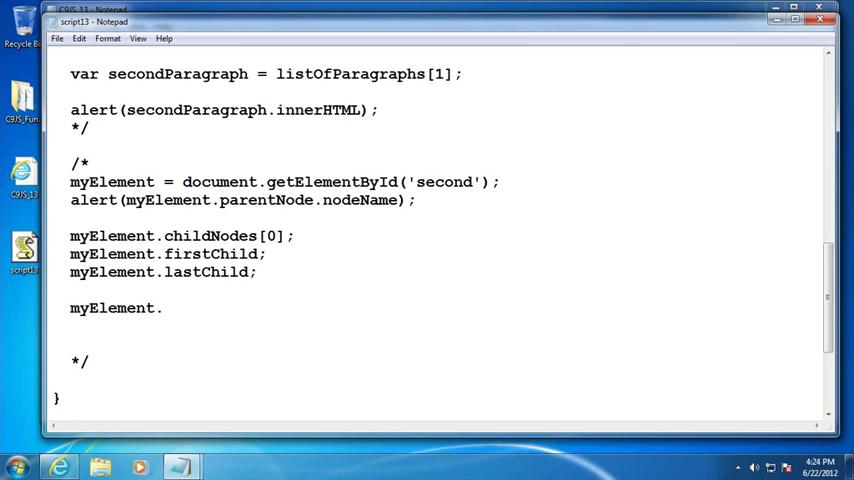
{"action": "type", "text": "nextSibli"}
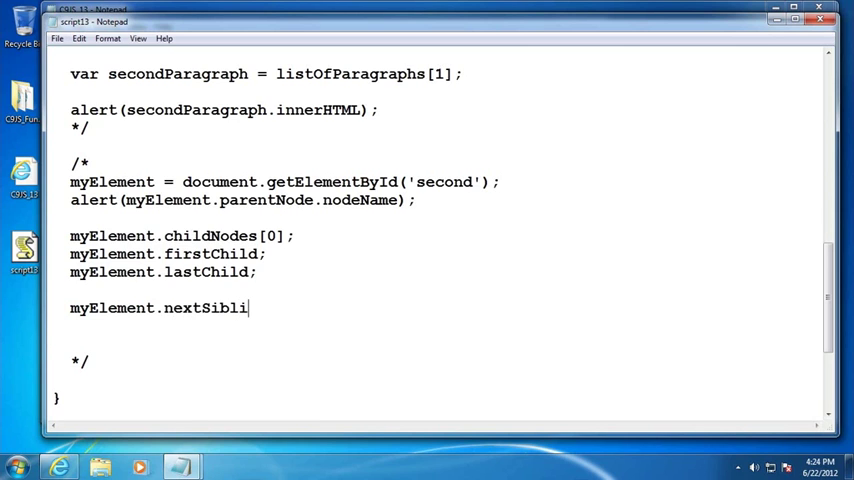
{"action": "type", "text": "ng;"}
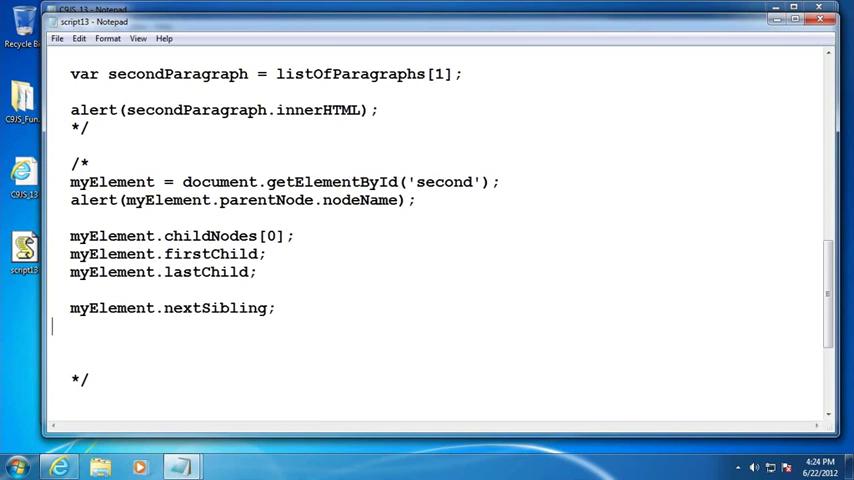
{"action": "type", "text": "myElement.previous"}
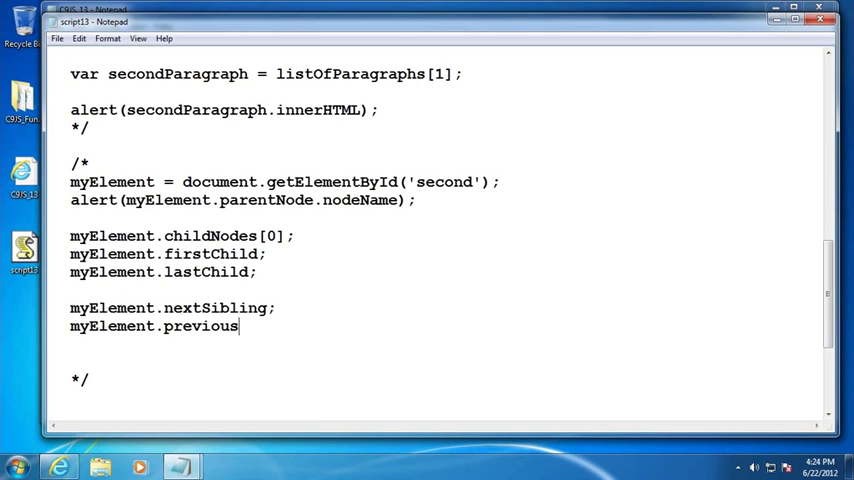
{"action": "type", "text": "Siblign"}
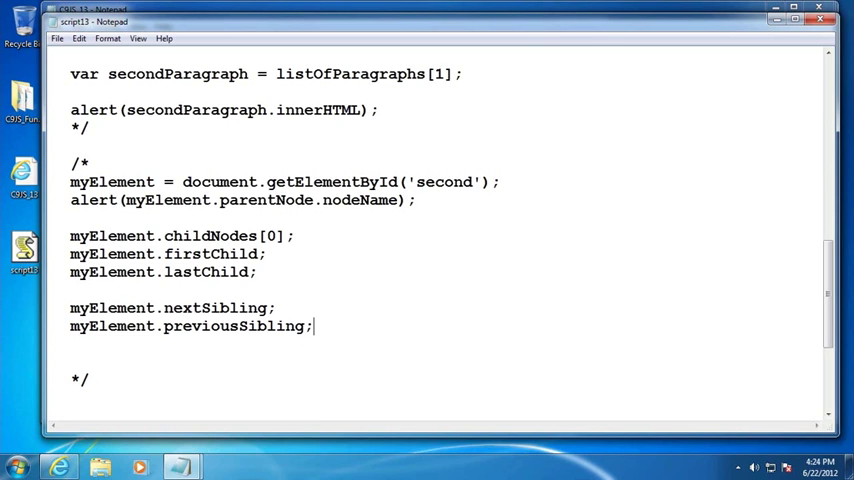
{"action": "mouse_move", "coordinate": [96, 346]}
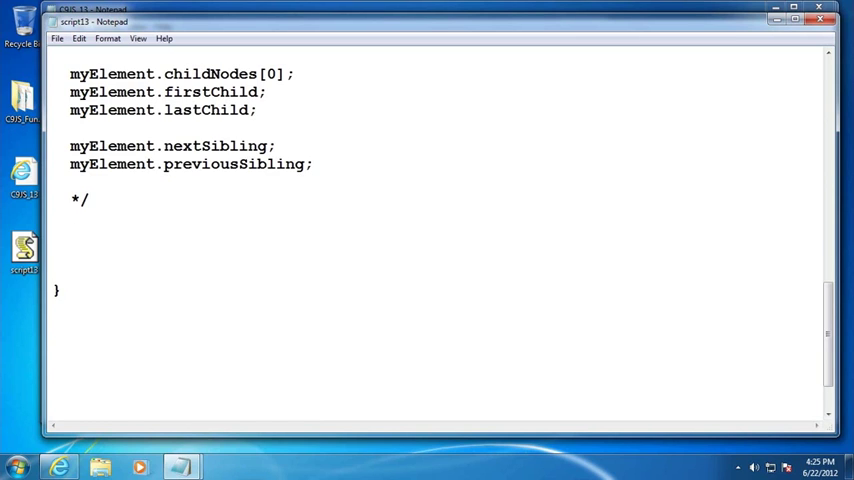
Add var anchor = document.getElementById('myAnchor'); below the comment.
{"action": "type", "text": "var an"}
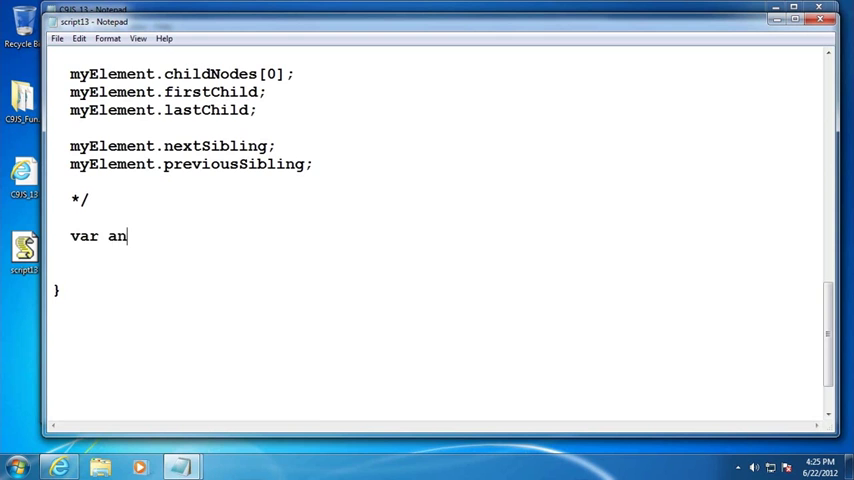
{"action": "type", "text": "chor"}
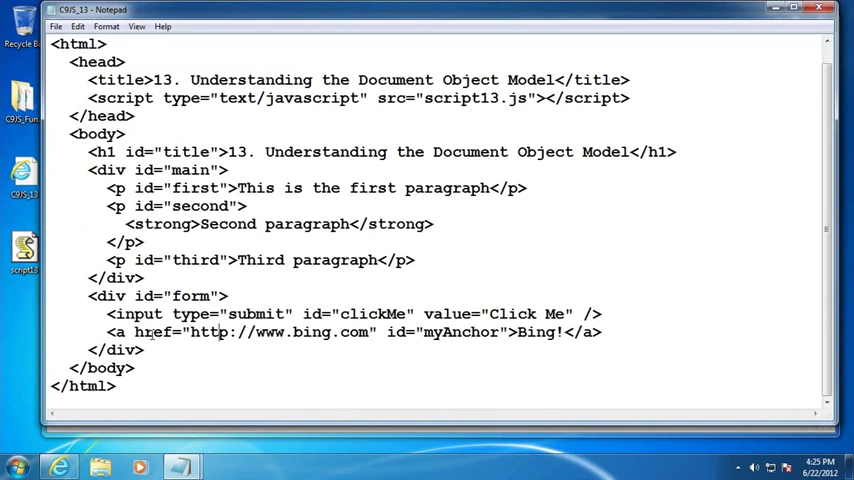
{"action": "left_click_drag", "start_coordinate": [136, 332], "coordinate": [416, 332]}
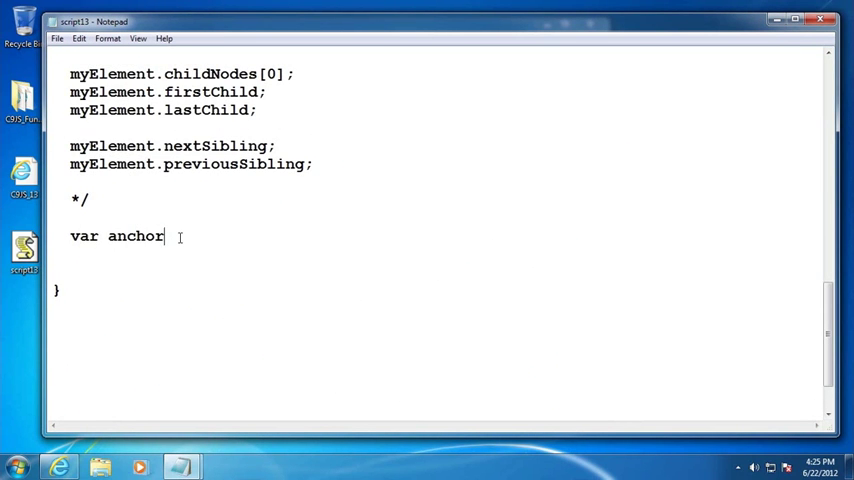
{"action": "type", "text": "= docume"}
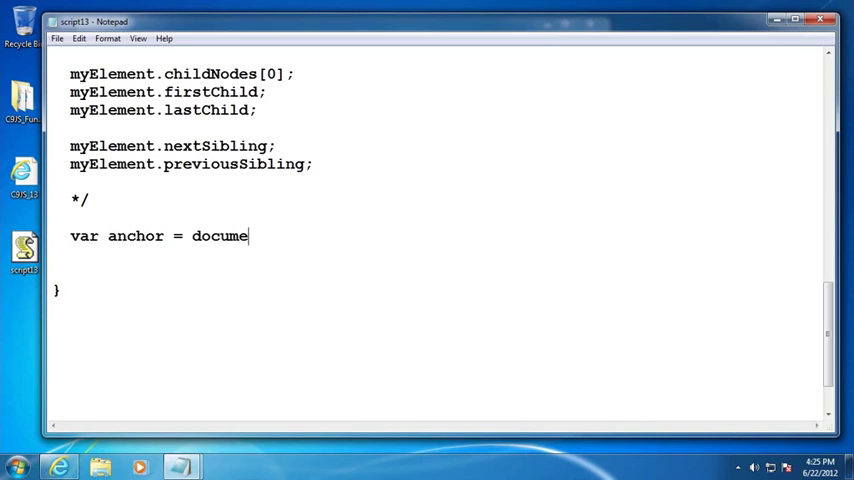
{"action": "type", "text": "nt.getElementBy"}
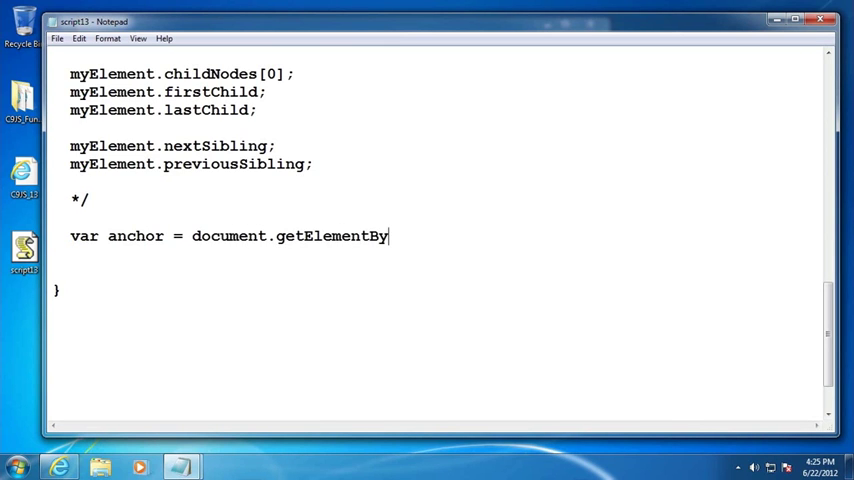
{"action": "type", "text": "Id('my"}
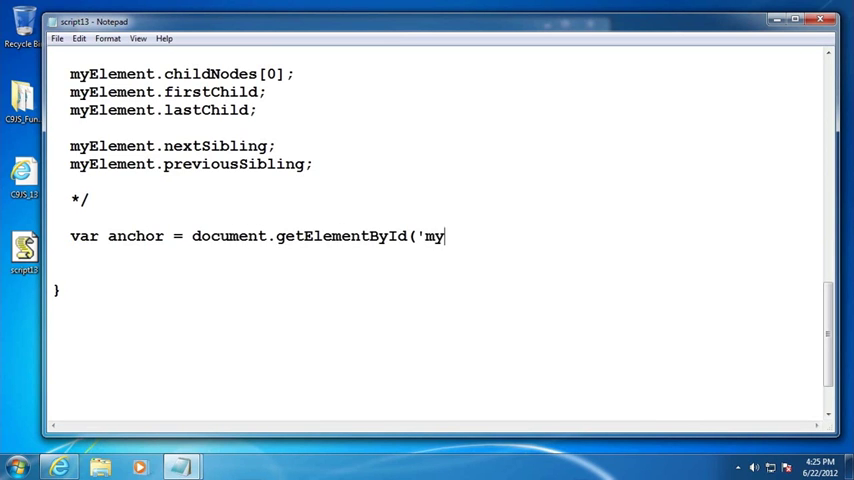
{"action": "type", "text": "Anchor');"}
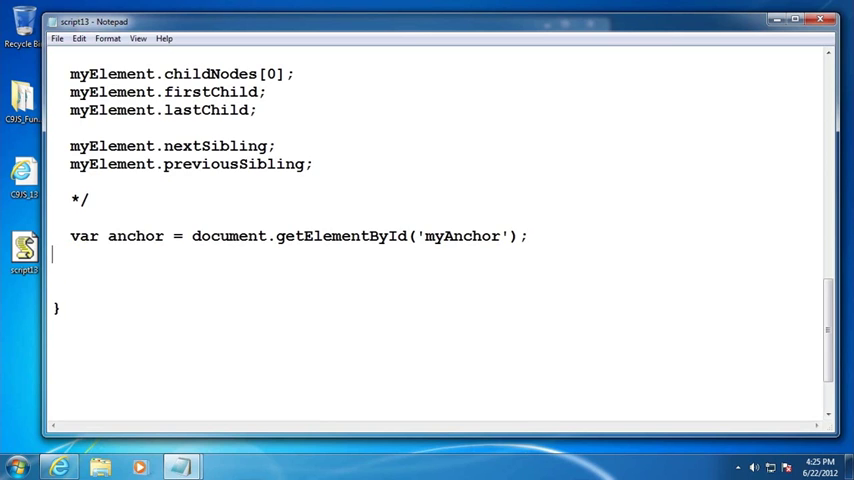
Add var anchorDestination = anchor.href; and alert(anchorDestination);.
{"action": "type", "text": "var"}
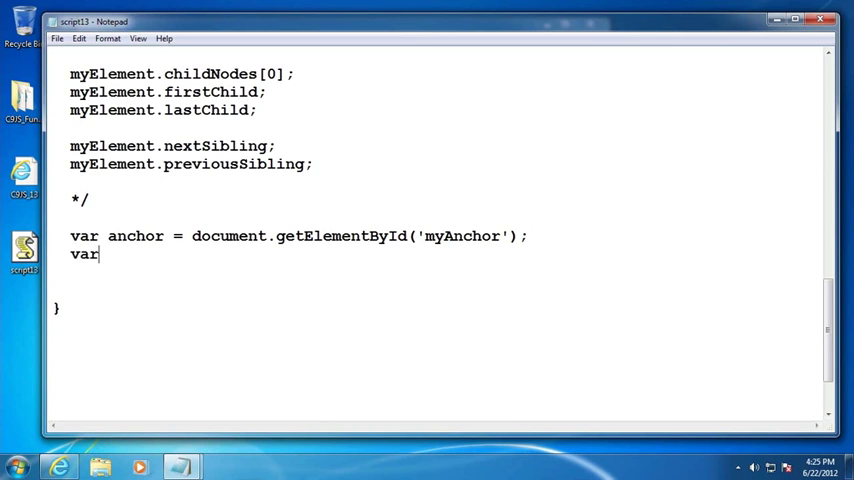
{"action": "type", "text": "anchor"}
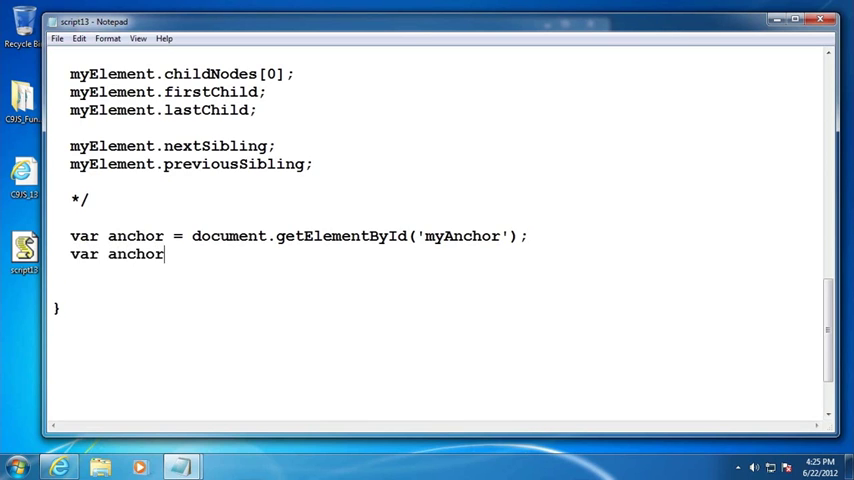
{"action": "type", "text": "Destination ="}
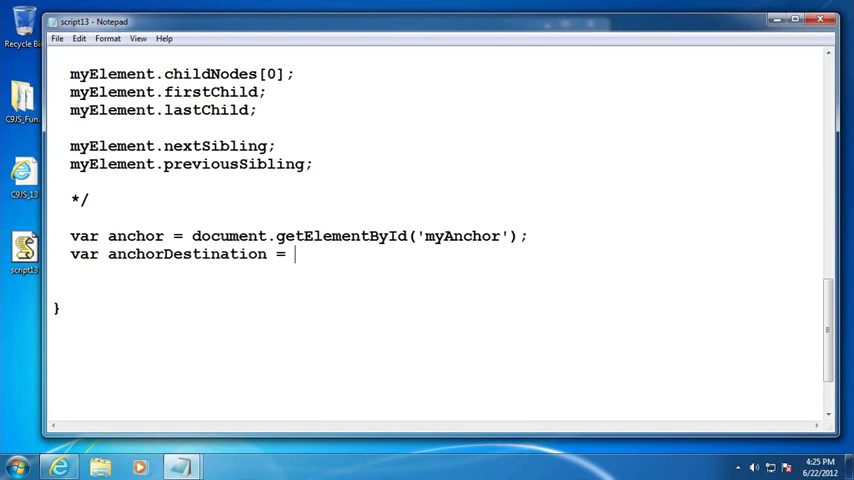
{"action": "type", "text": "a"}
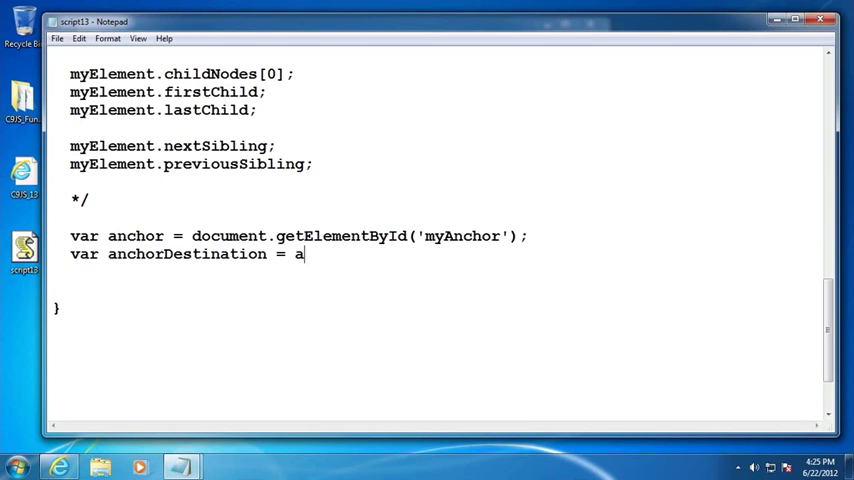
{"action": "type", "text": "nchor/"}
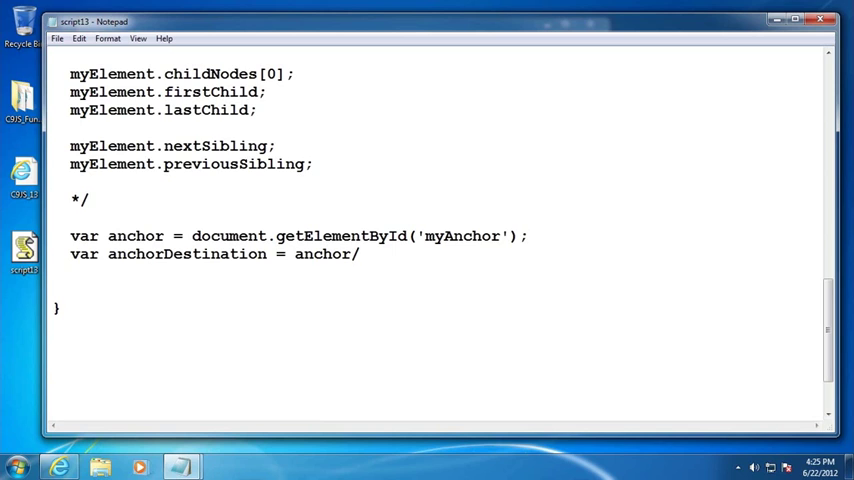
{"action": "type", "text": "href;"}
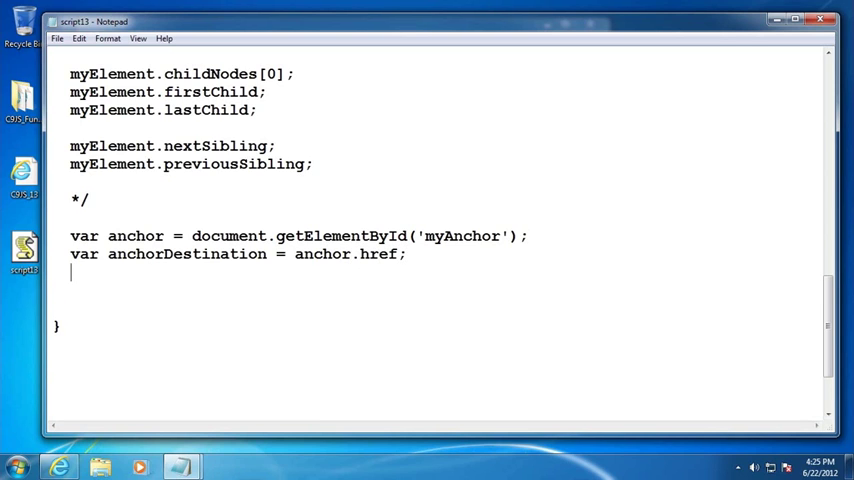
{"action": "type", "text": "alse"}
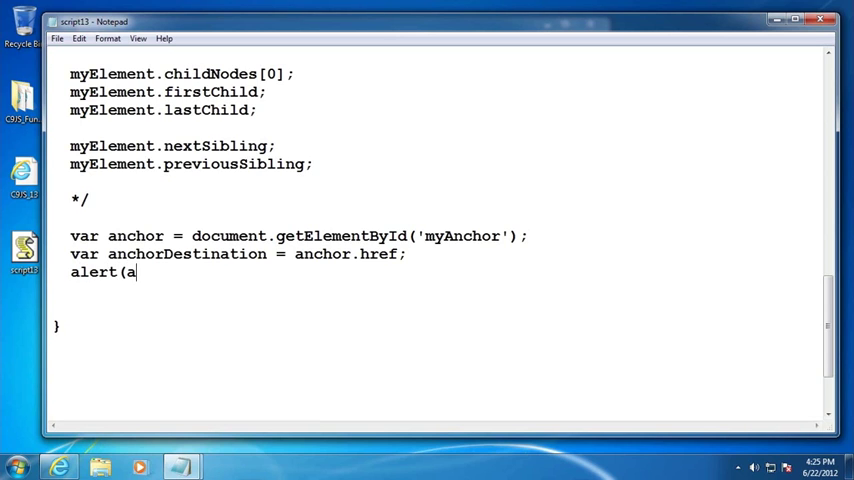
{"action": "type", "text": "nchorDestination"}
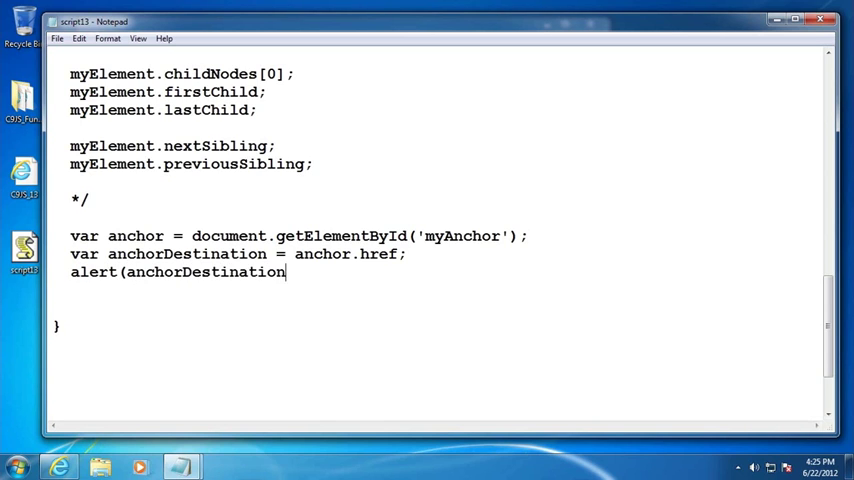
{"action": "type", "text": ");"}
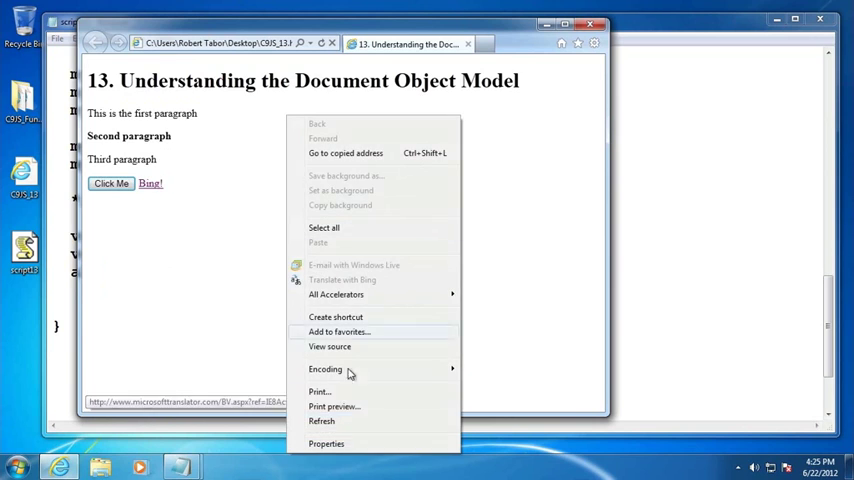
{"action": "left_click", "coordinate": [112, 184]}
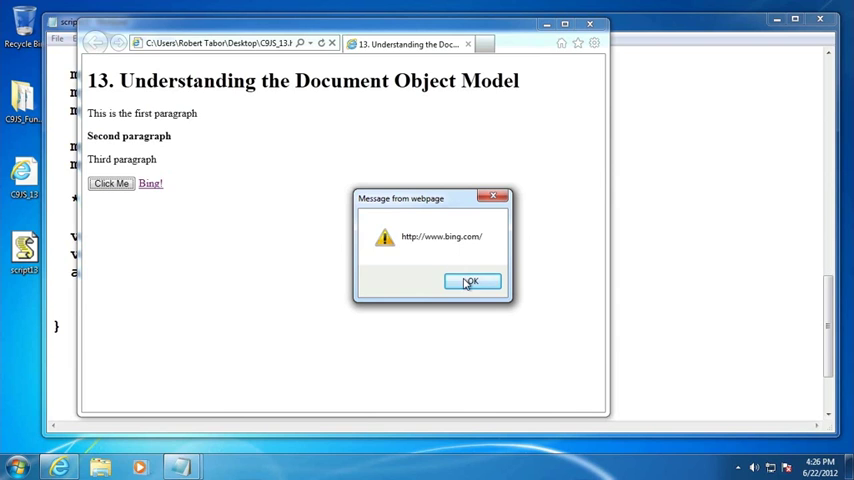
{"action": "left_click", "coordinate": [470, 280]}
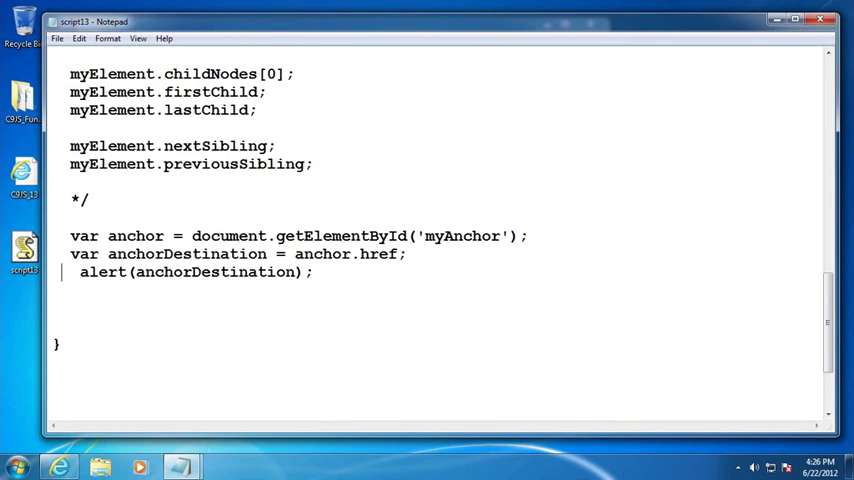
Comment out the anchorDestination and alert lines and begin a new anchor line.
{"action": "type", "text": "//"}
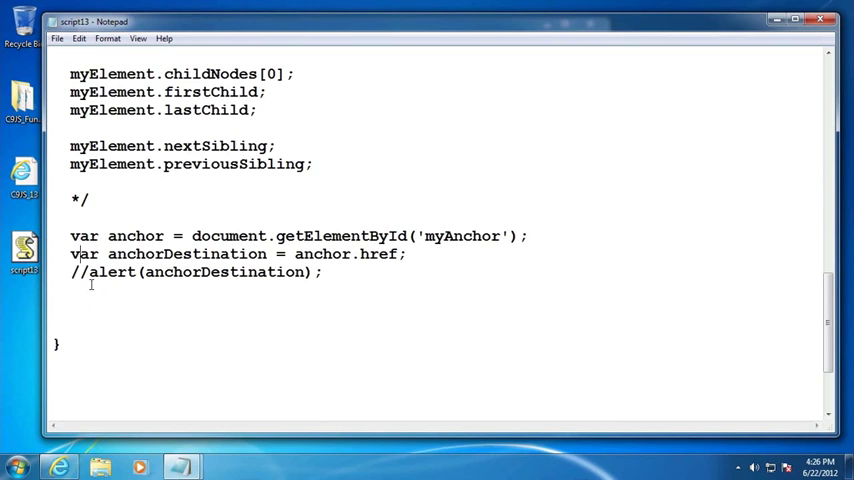
{"action": "type", "text": "//"}
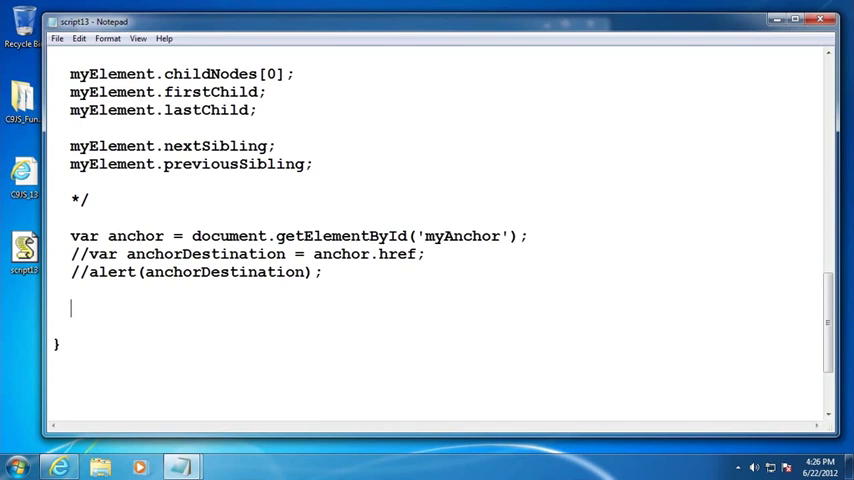
{"action": "type", "text": "anchor"}
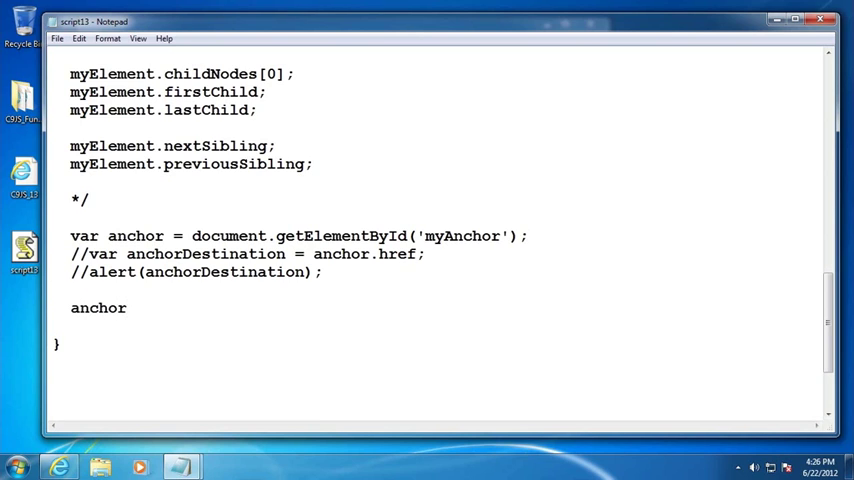
{"action": "left_click", "coordinate": [126, 308]}
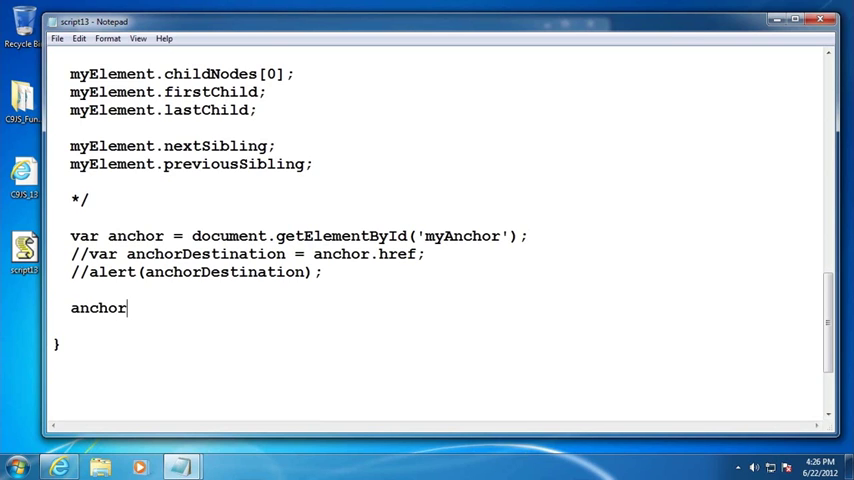
{"action": "type", "text": ".href ="}
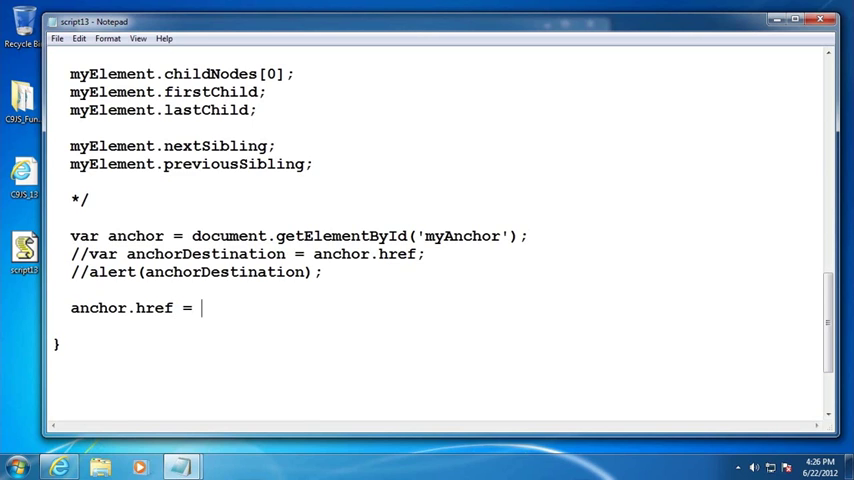
{"action": "type", "text": "\""}
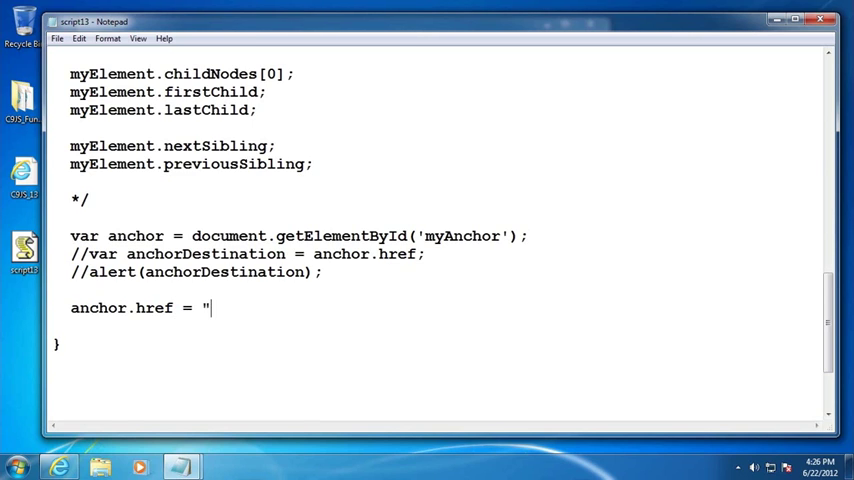
{"action": "type", "text": "htt"}
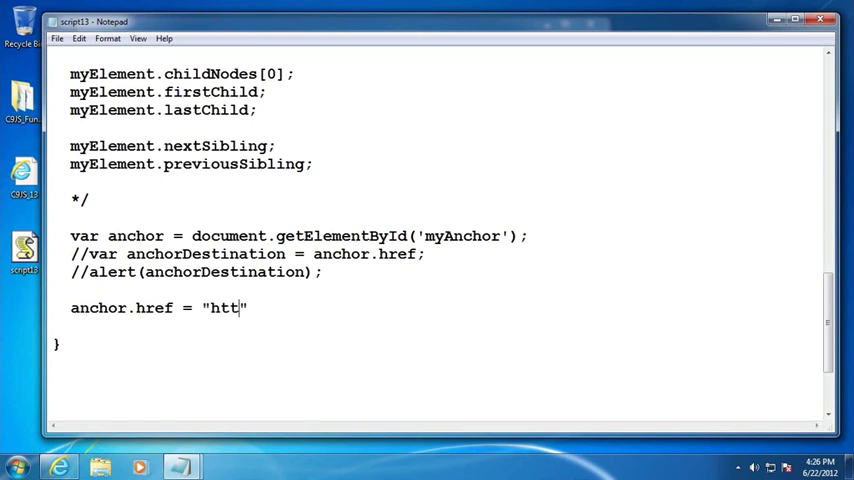
{"action": "type", "text": "p://w"}
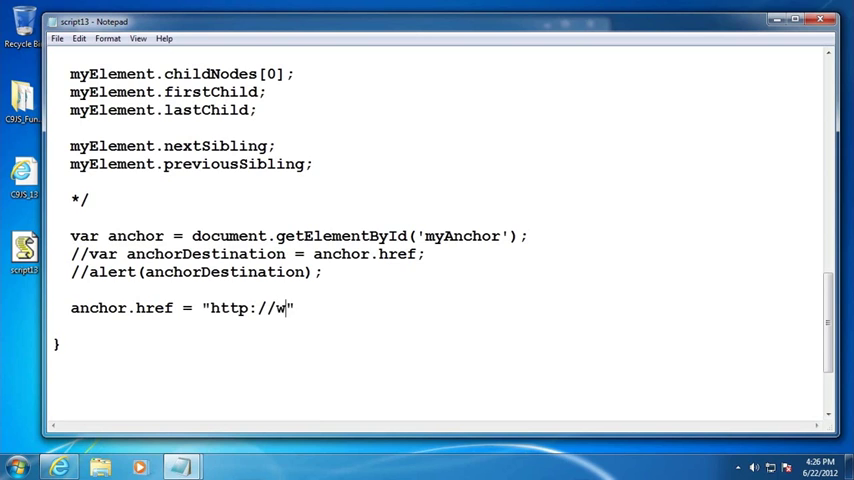
{"action": "type", "text": "ww.learnvisualstudio"}
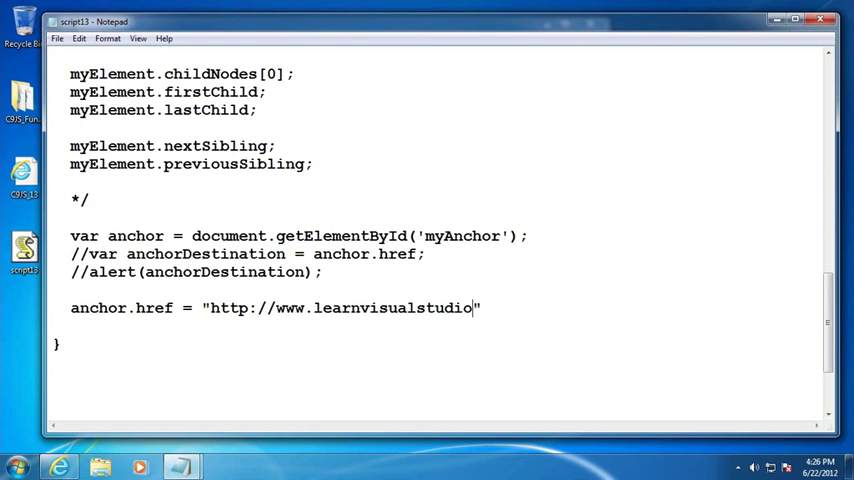
{"action": "type", "text": ".net\";"}
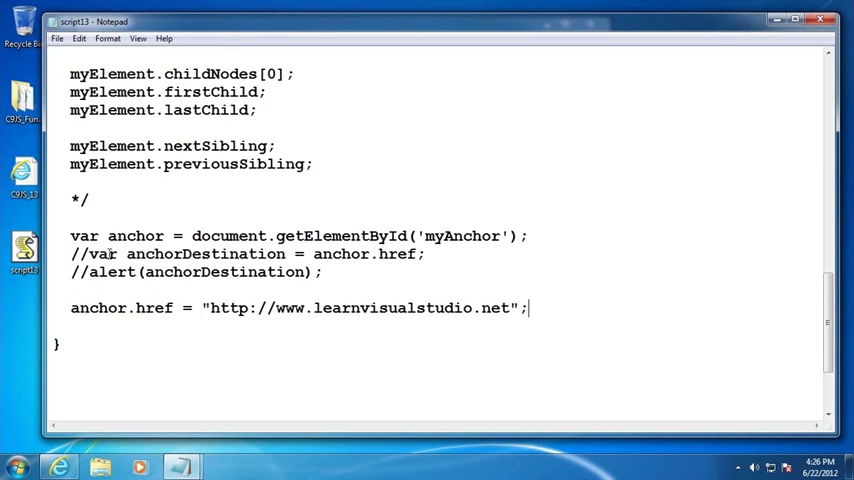
{"action": "left_click", "coordinate": [58, 38]}
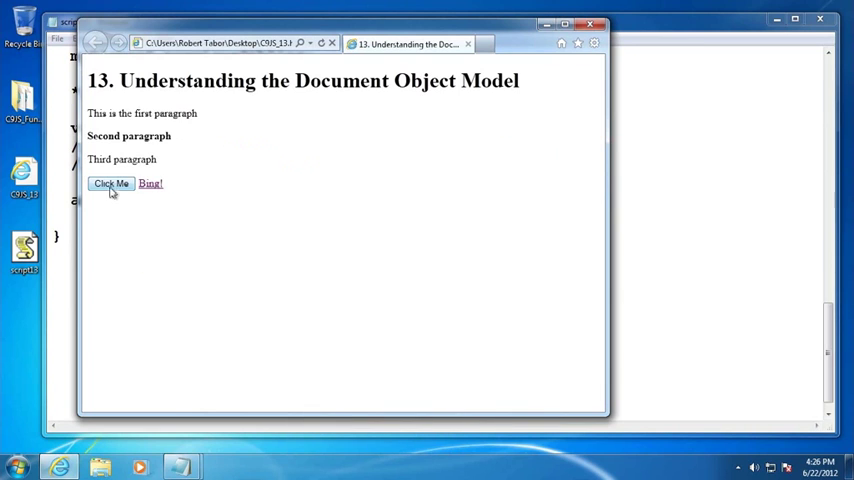
{"action": "mouse_move", "coordinate": [150, 184]}
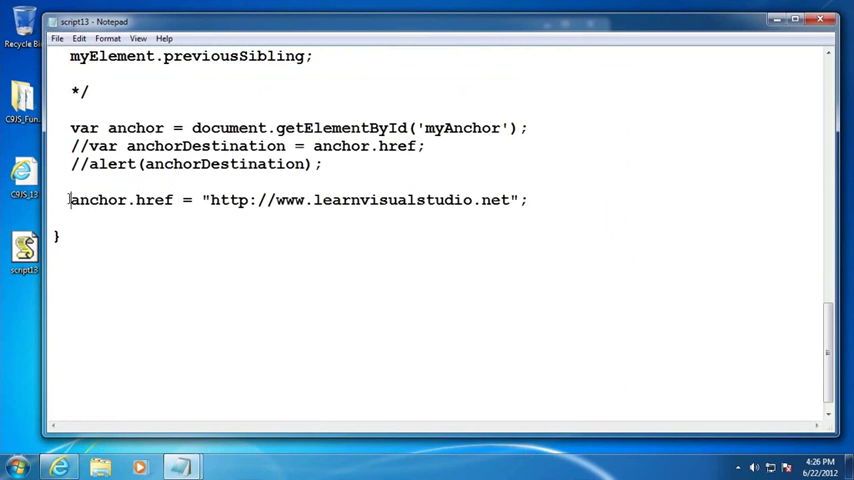
{"action": "type", "text": "//"}
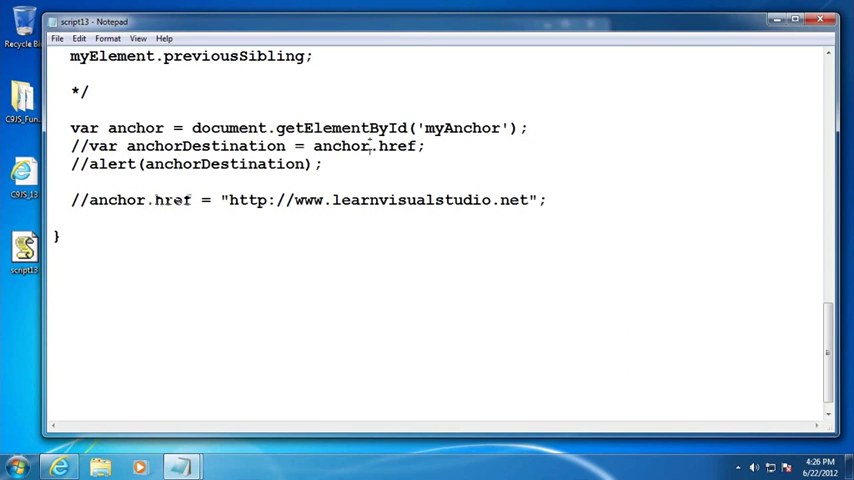
{"action": "double_click", "coordinate": [170, 200]}
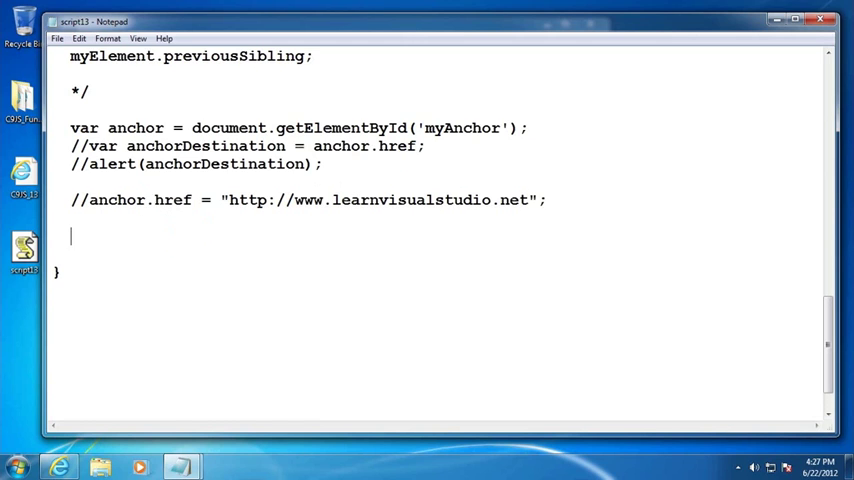
{"action": "type", "text": "sn"}
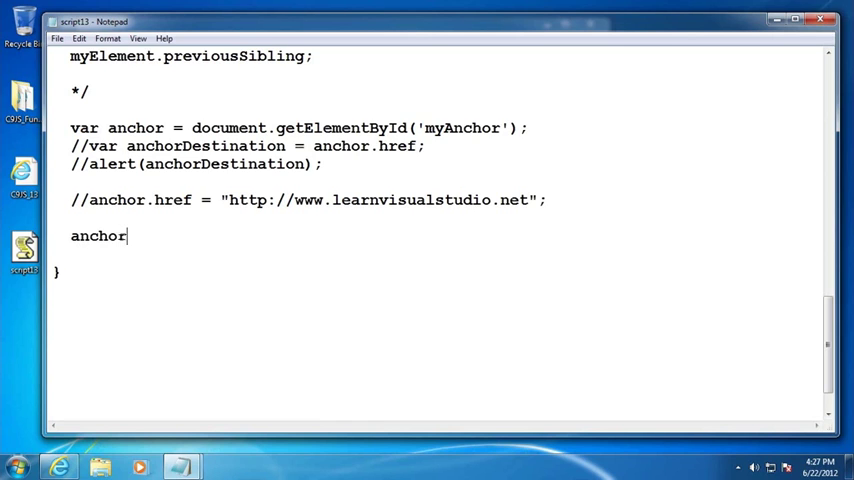
{"action": "type", "text": ".setAttrib"}
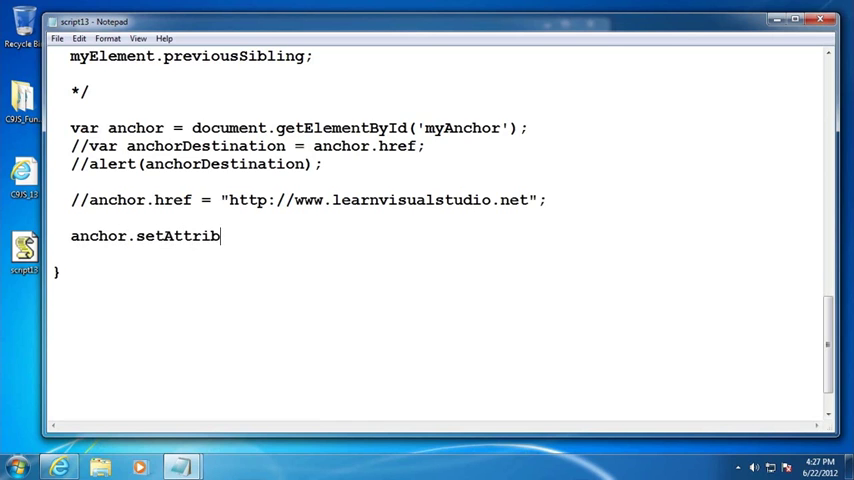
{"action": "type", "text": "ute('href',"}
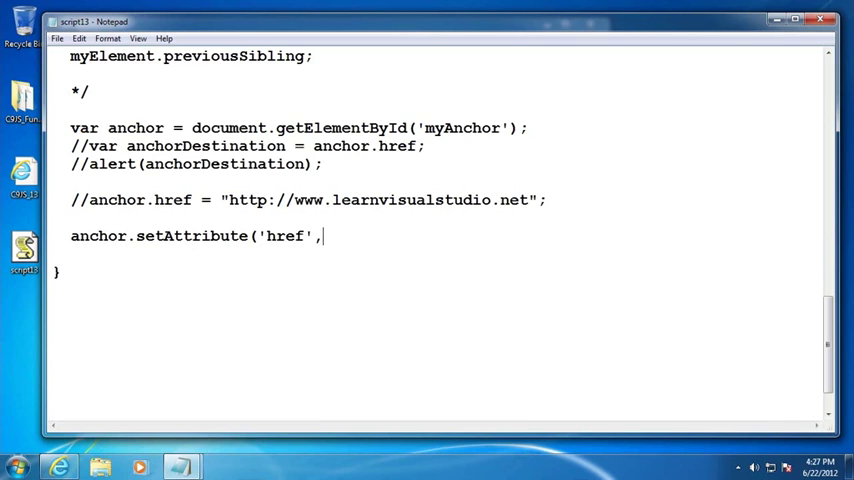
{"action": "type", "text": "'http"}
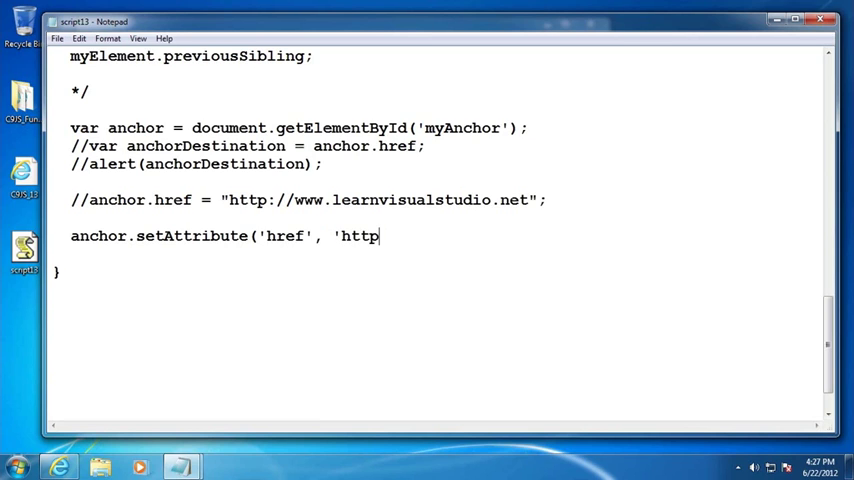
{"action": "type", "text": "://www.learn"}
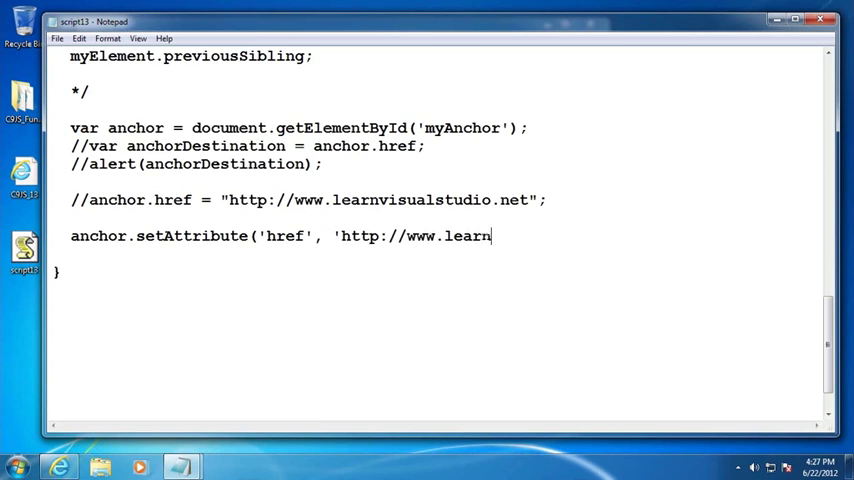
{"action": "type", "text": "visualstudio.net');"}
{"action": "type", "text": "anchor.getAttribute("}
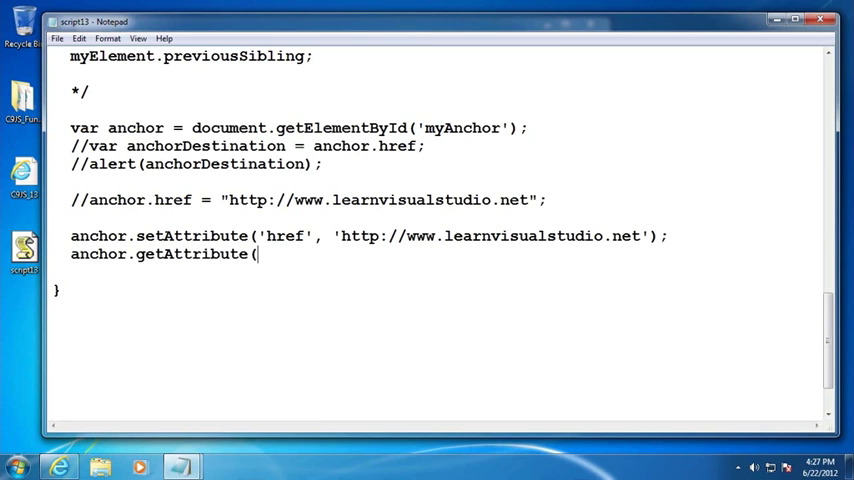
Add the anchor.getAttribute('href'); call below it.
{"action": "type", "text": "'href')"}
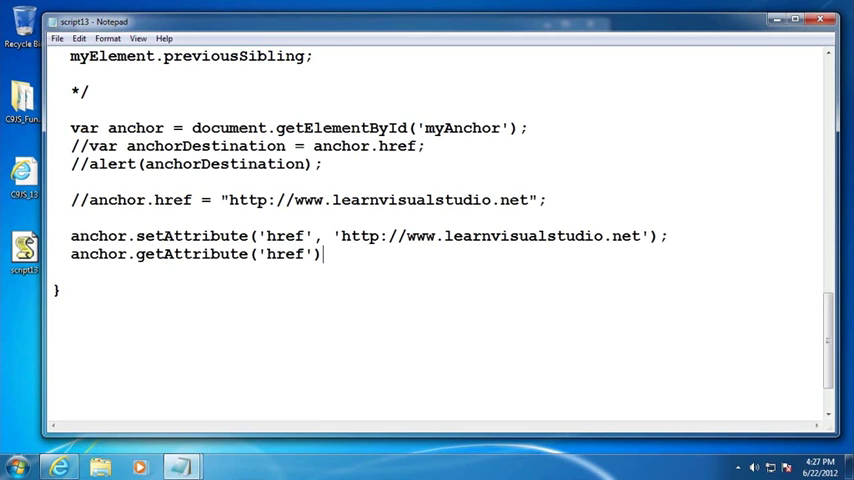
{"action": "type", "text": ";"}
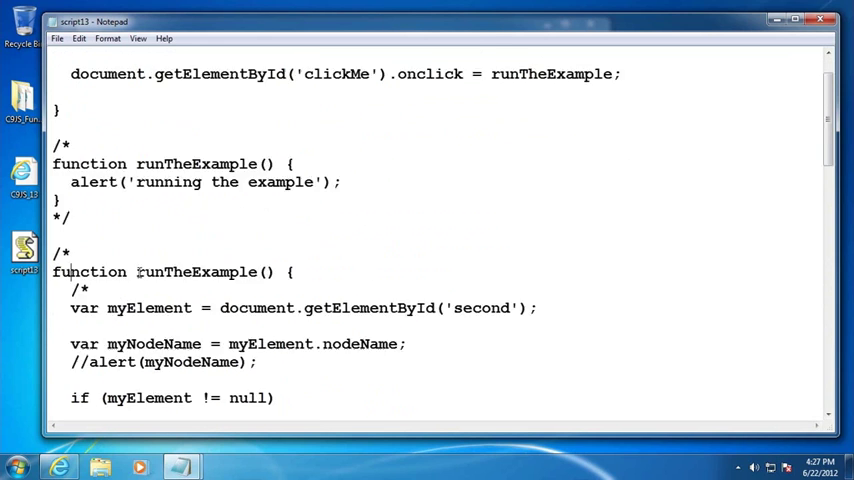
{"action": "double_click", "coordinate": [196, 164]}
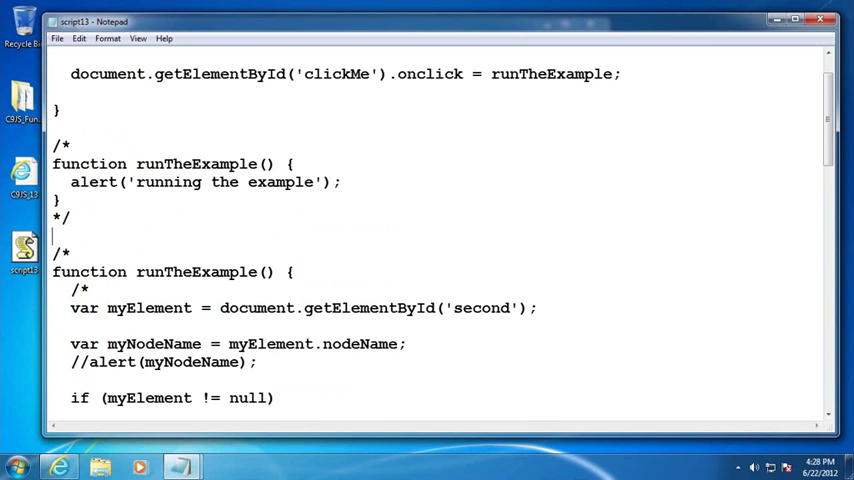
{"action": "scroll", "scroll_direction": "down", "scroll_amount": 3}
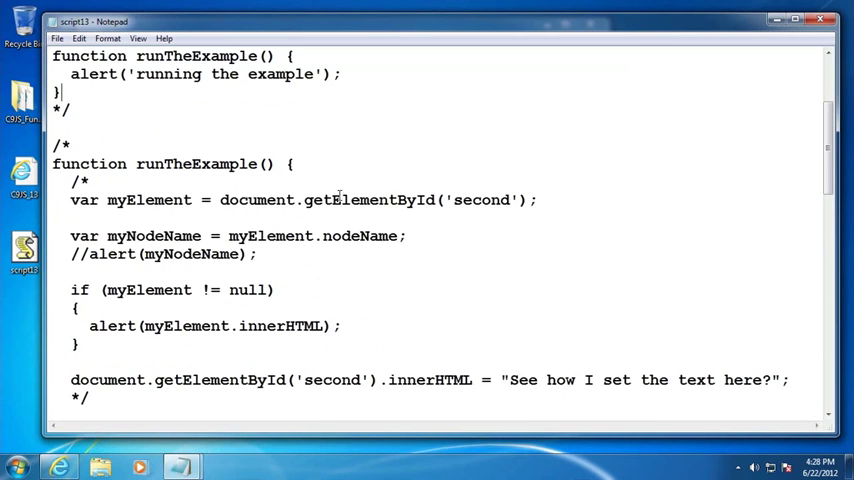
{"action": "scroll", "scroll_direction": "down", "scroll_amount": 3}
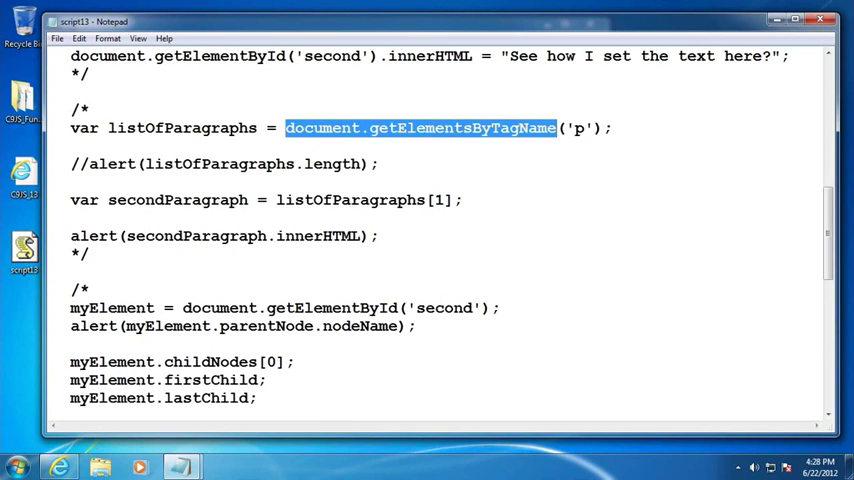
{"action": "scroll", "scroll_direction": "down", "scroll_amount": 3}
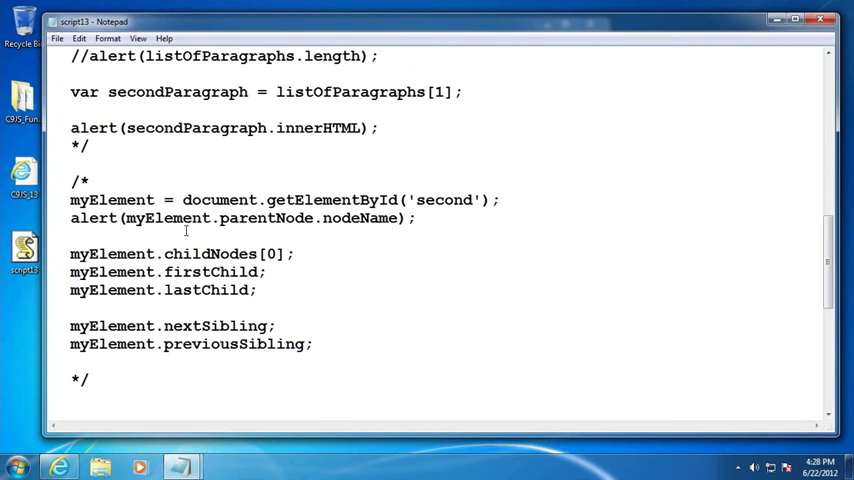
{"action": "double_click", "coordinate": [260, 218]}
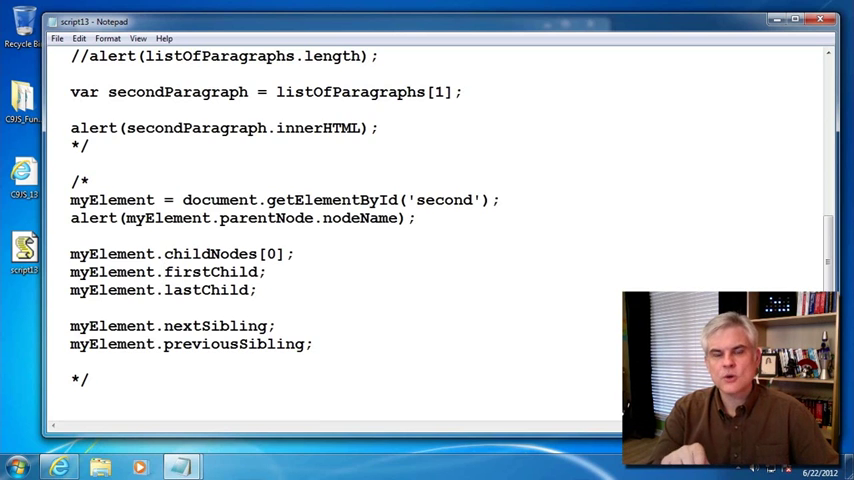
{"action": "left_click", "coordinate": [162, 272]}
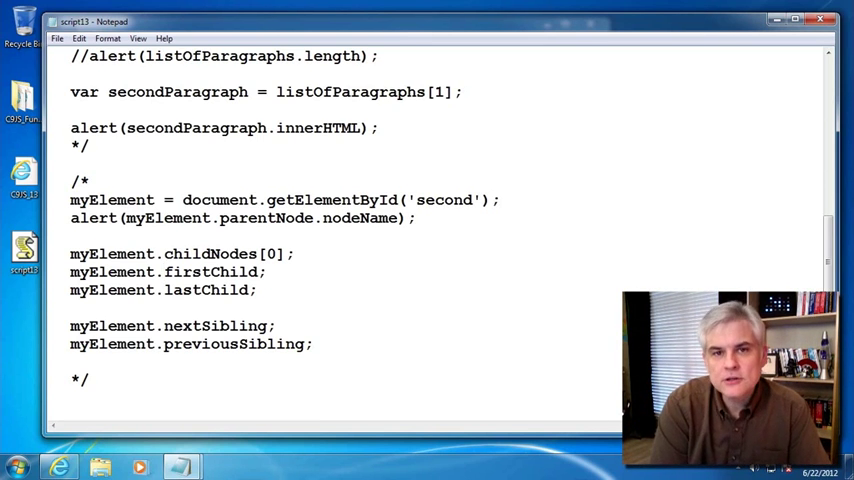
{"action": "left_click", "coordinate": [162, 272]}
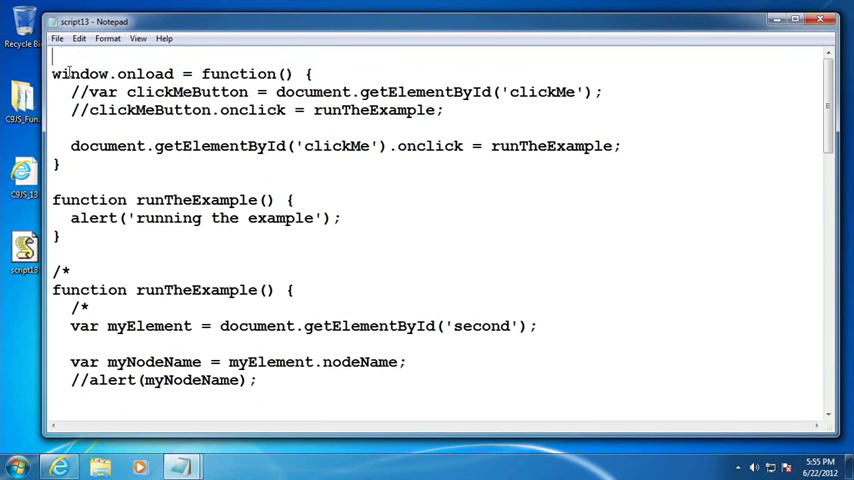
Wrap the window.onload function in /* */ comments and scroll through the script file.
{"action": "type", "text": "/*"}
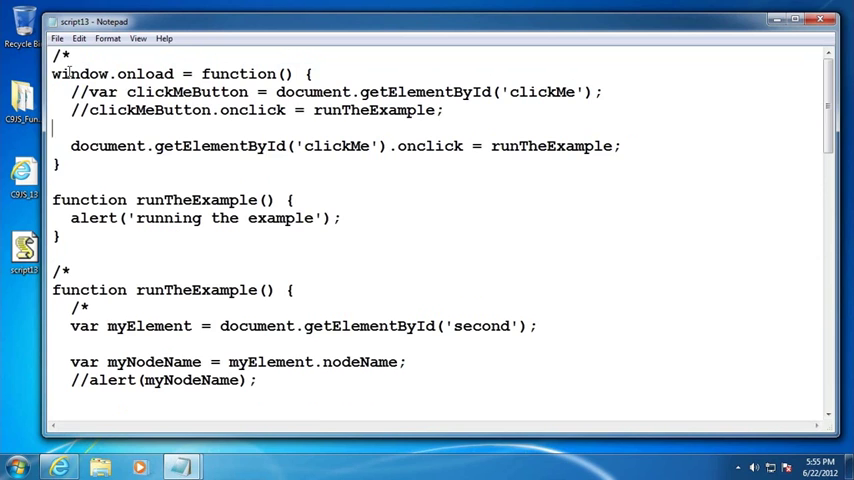
{"action": "type", "text": "*/"}
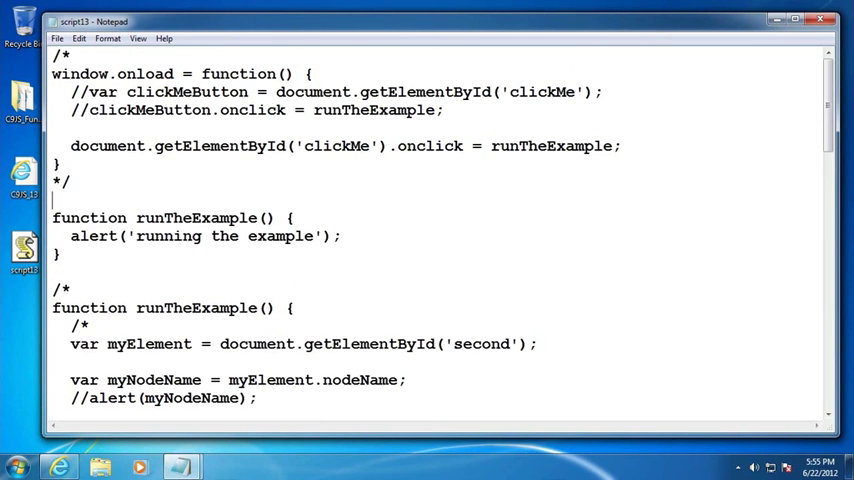
{"action": "scroll", "scroll_direction": "down", "scroll_amount": 3}
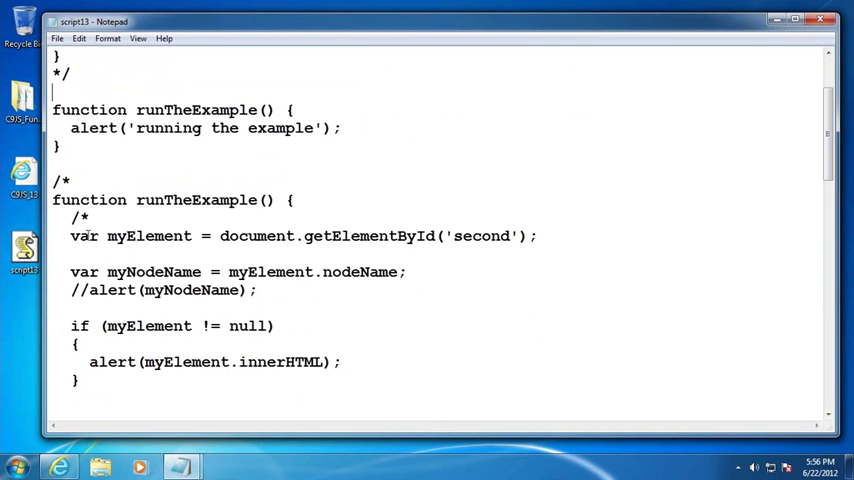
{"action": "scroll", "scroll_direction": "down", "scroll_amount": 3}
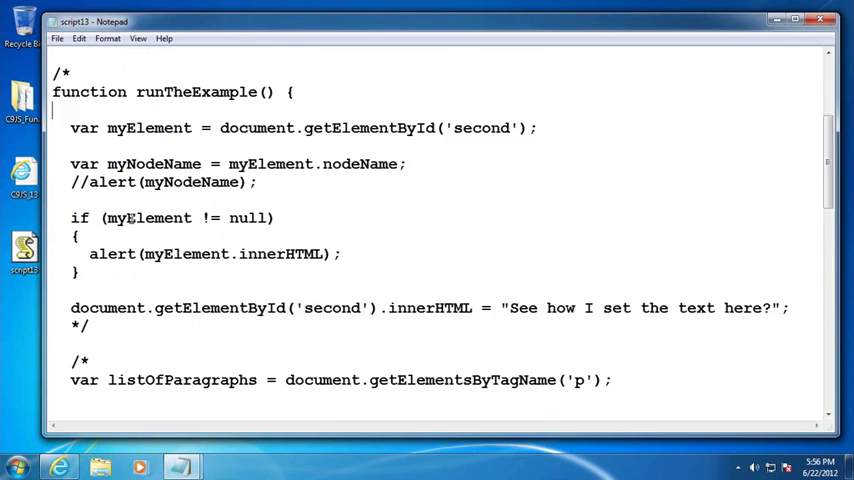
{"action": "scroll", "scroll_direction": "down", "scroll_amount": 3}
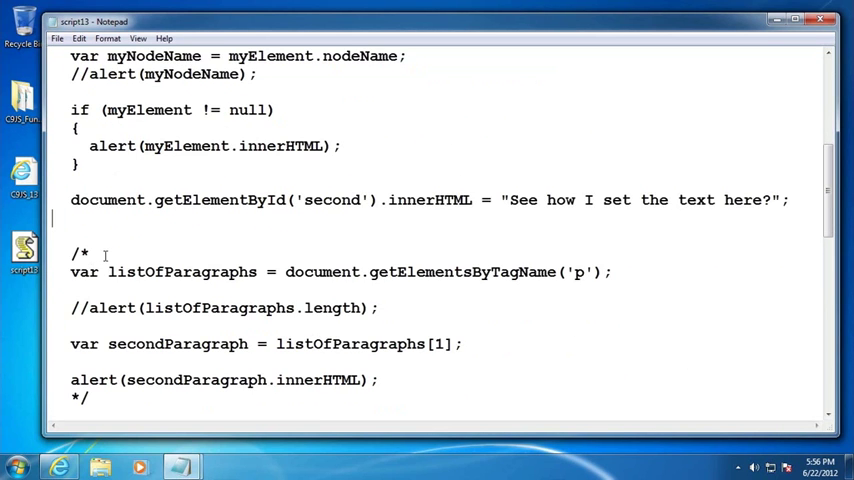
{"action": "scroll", "scroll_direction": "down", "scroll_amount": 3}
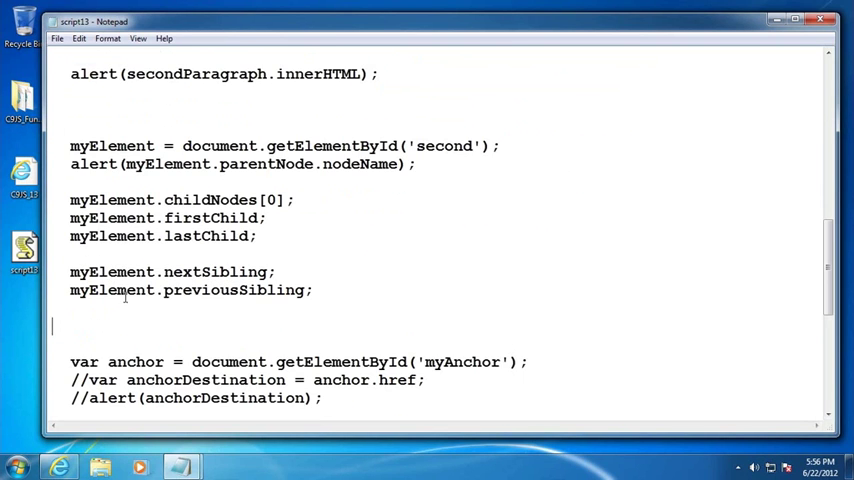
{"action": "scroll", "scroll_direction": "down", "scroll_amount": 3}
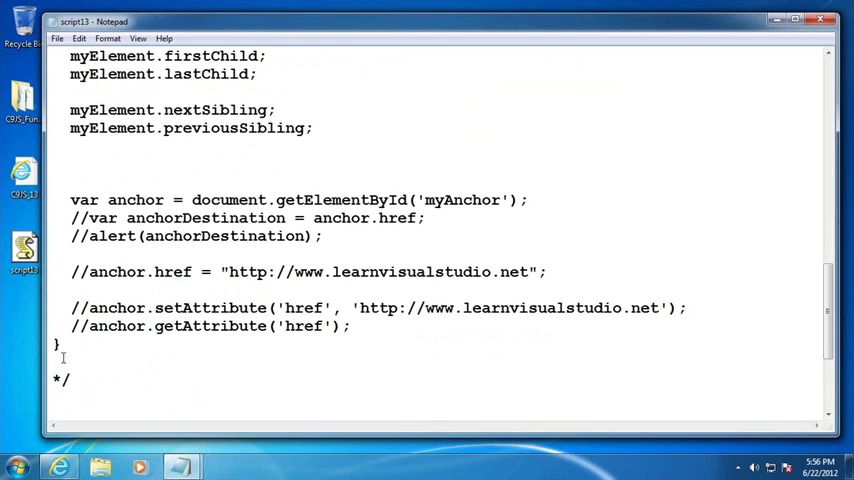
{"action": "scroll", "scroll_direction": "down", "scroll_amount": 3}
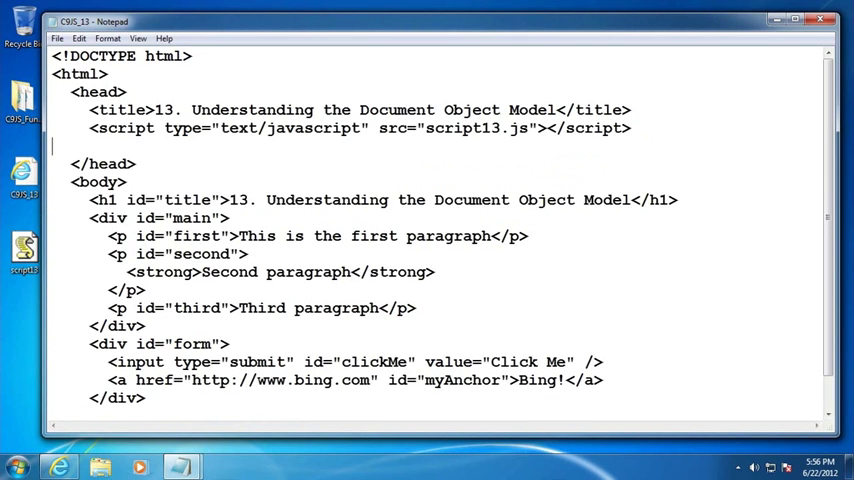
Add an inline <script type="text/javascript"> block setting document.getElementById('clickMe').onclick = runTheExample;.
{"action": "type", "text": "<script"}
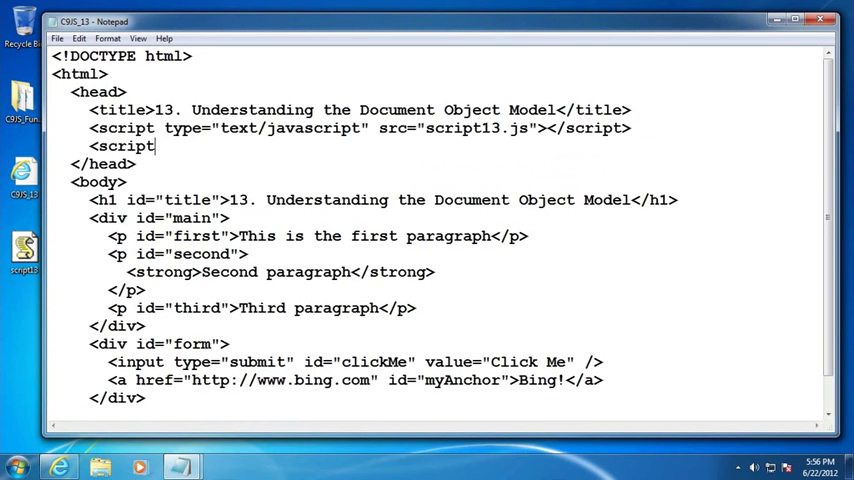
{"action": "type", "text": "rty"}
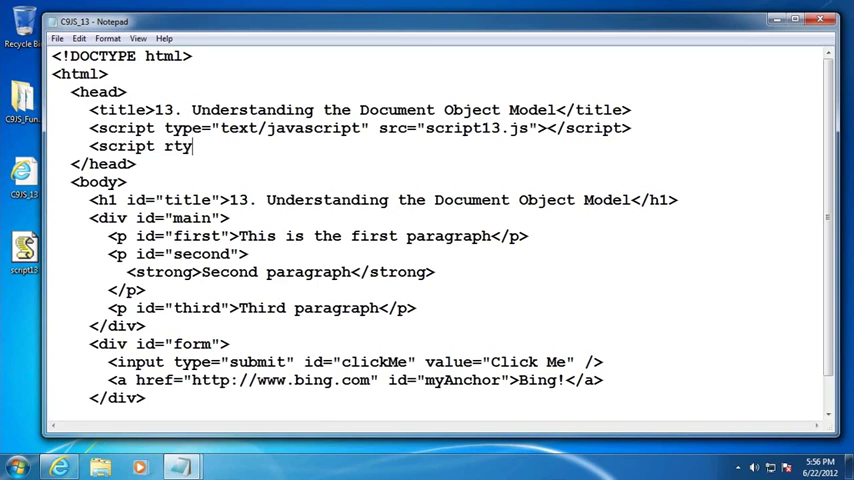
{"action": "type", "text": "type="}
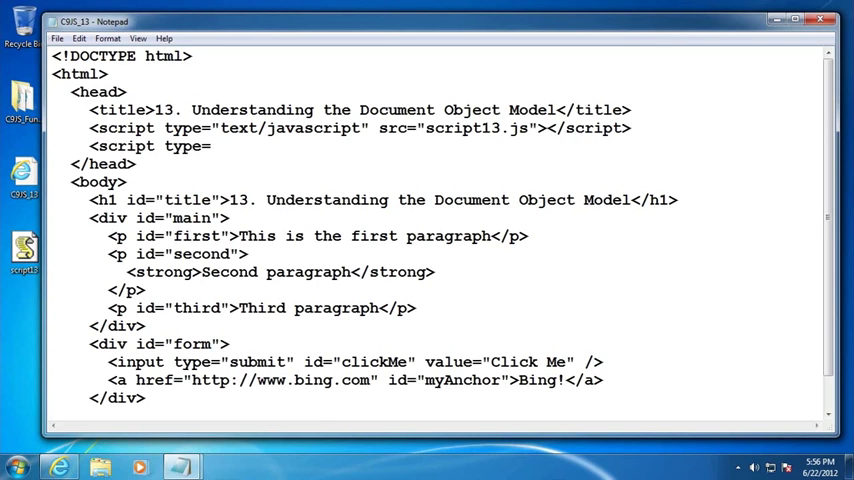
{"action": "type", "text": "\"text/javascript\">"}
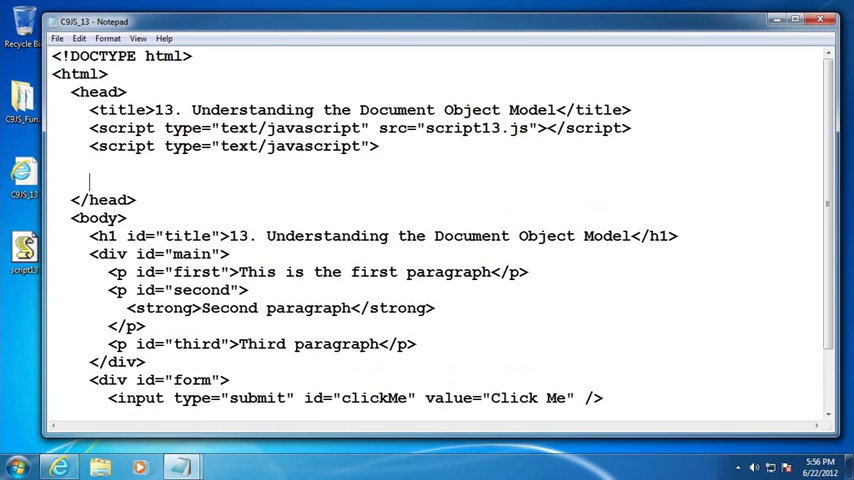
{"action": "type", "text": "</script>"}
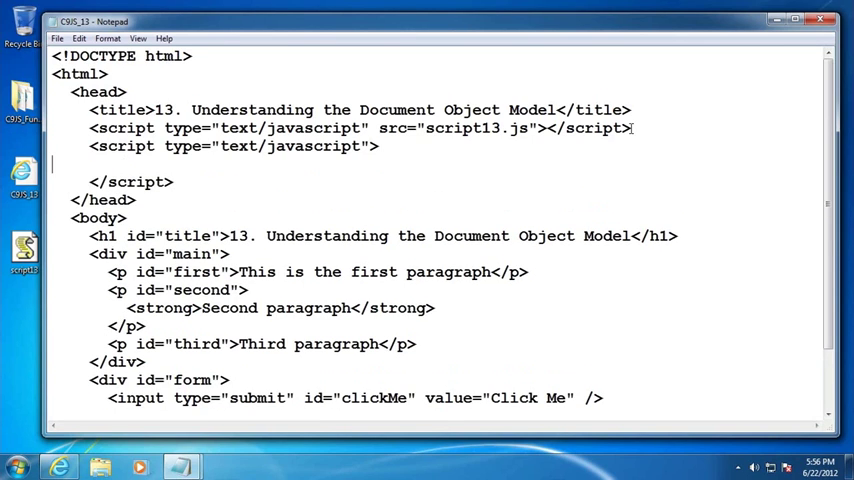
{"action": "type", "text": "document.getElementById('clickMe').onclick = runTheExample;"}
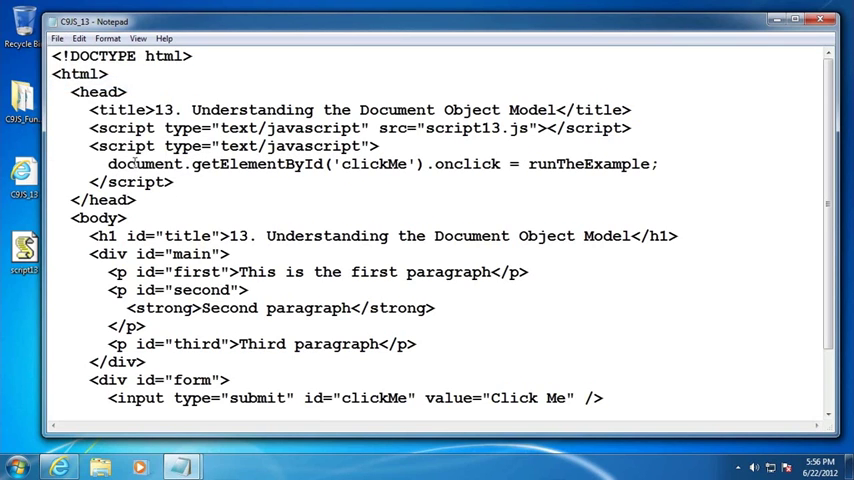
{"action": "left_click", "coordinate": [22, 176]}
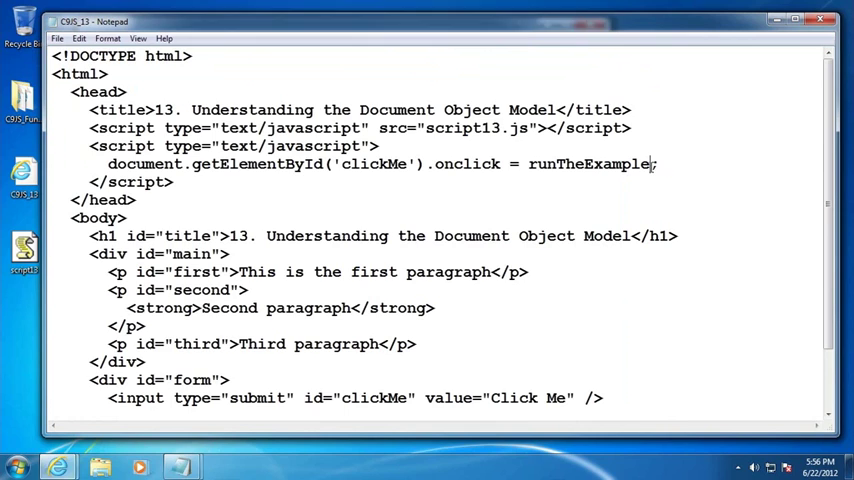
Move the inline script block into the page body, run Click Me in Internet Explorer and dismiss the alert.
{"action": "left_click_drag", "start_coordinate": [90, 144], "coordinate": [172, 182]}
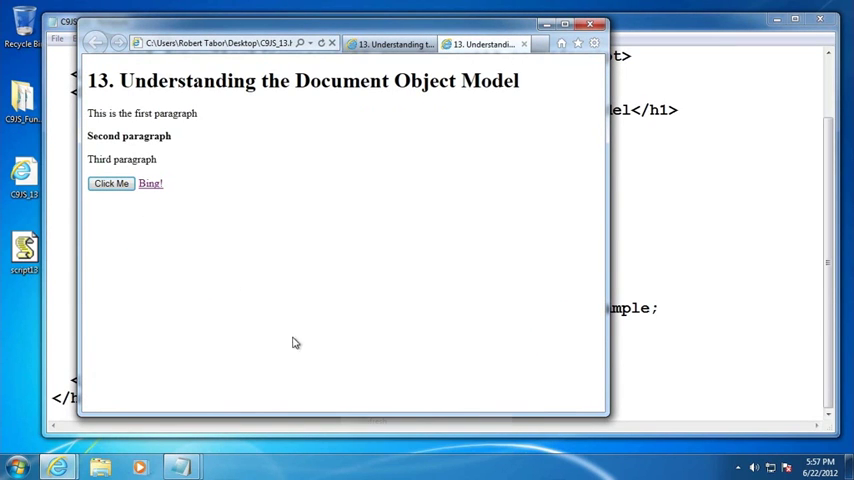
{"action": "left_click", "coordinate": [112, 184]}
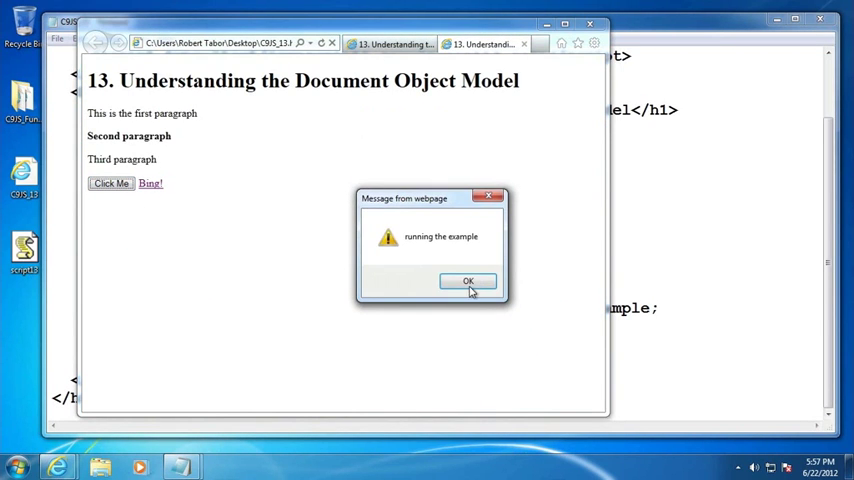
{"action": "left_click", "coordinate": [468, 280]}
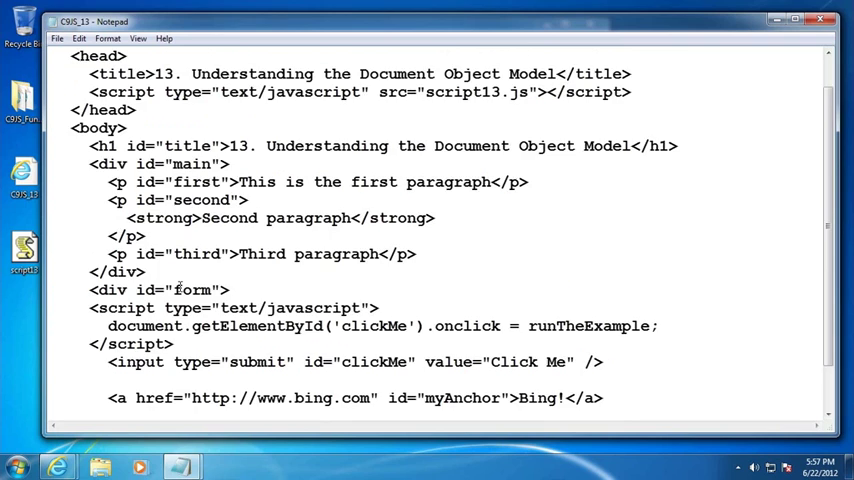
{"action": "scroll", "scroll_direction": "down", "scroll_amount": 3}
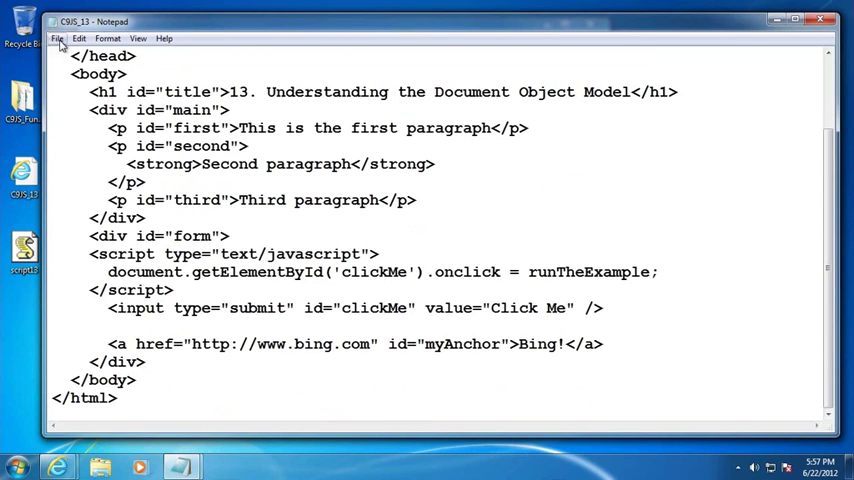